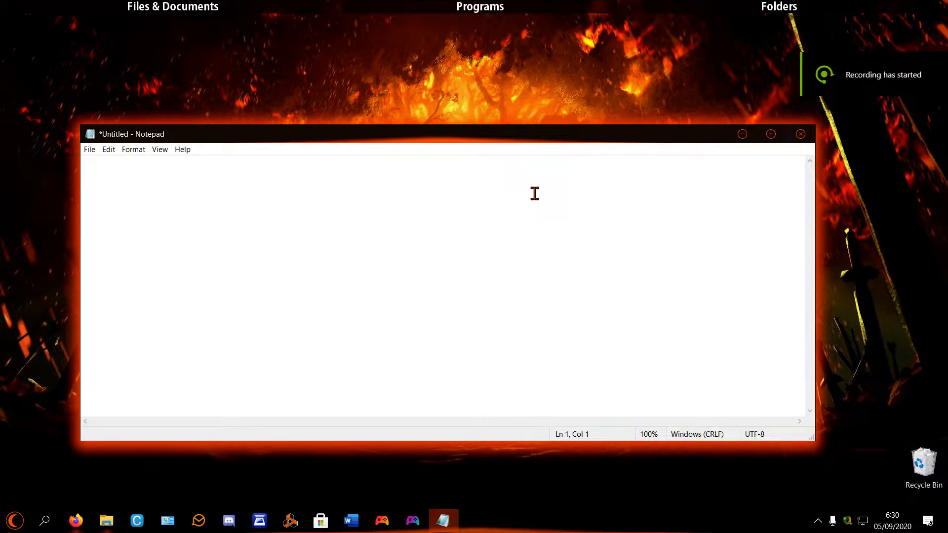
Type the test line 'This is a video sdsdlsd sds' in Notepad and select all of it.
text(This is)
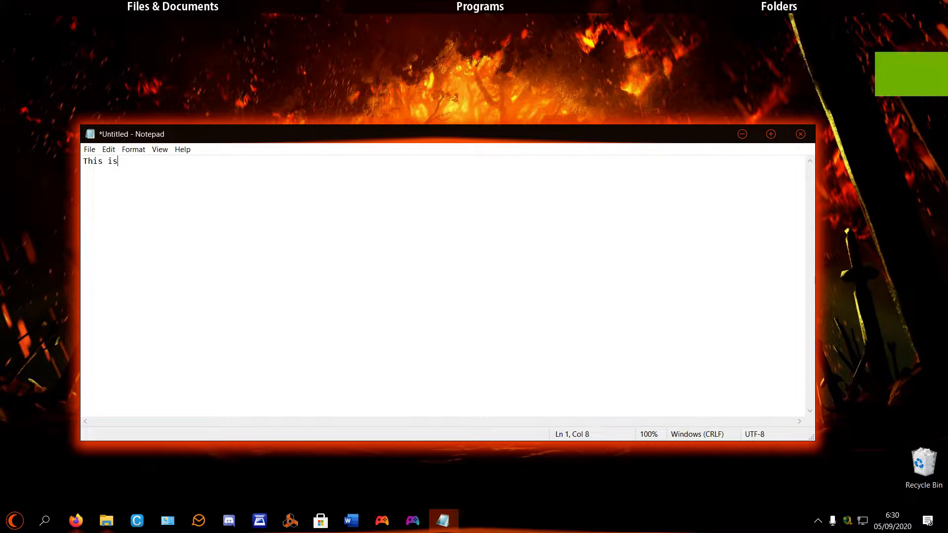
text(a vide)
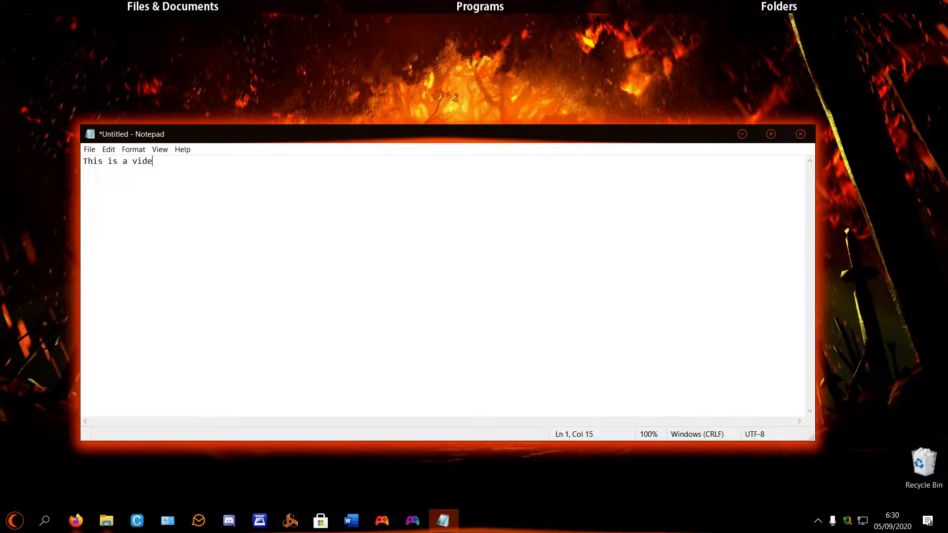
text(o sdsdlsd sdsdf;osmdf.wsklndgva/efdr)
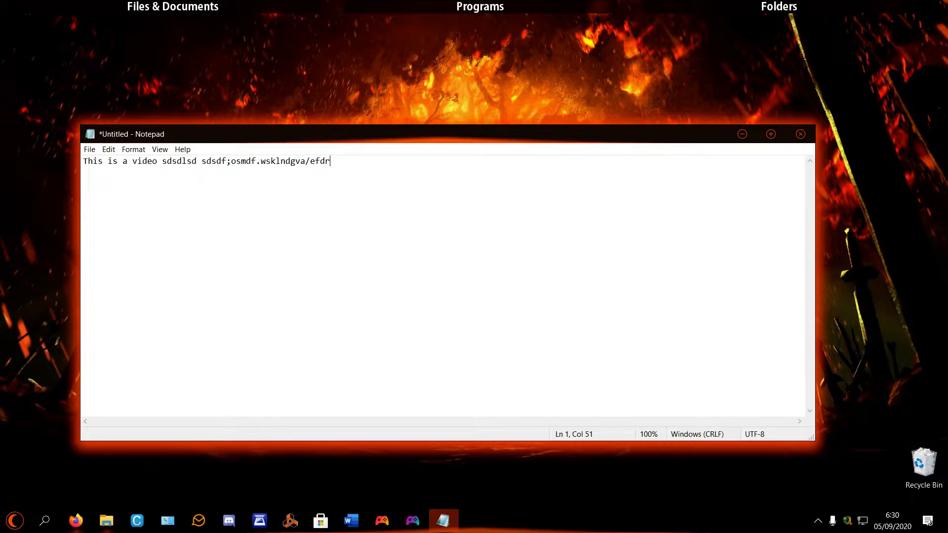
mouse_move(517, 164)
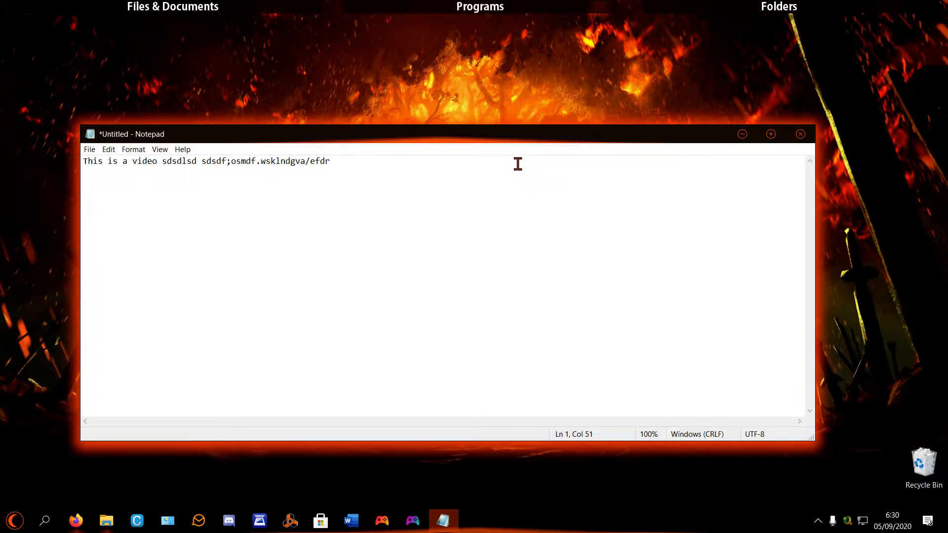
key(ctrl+a)
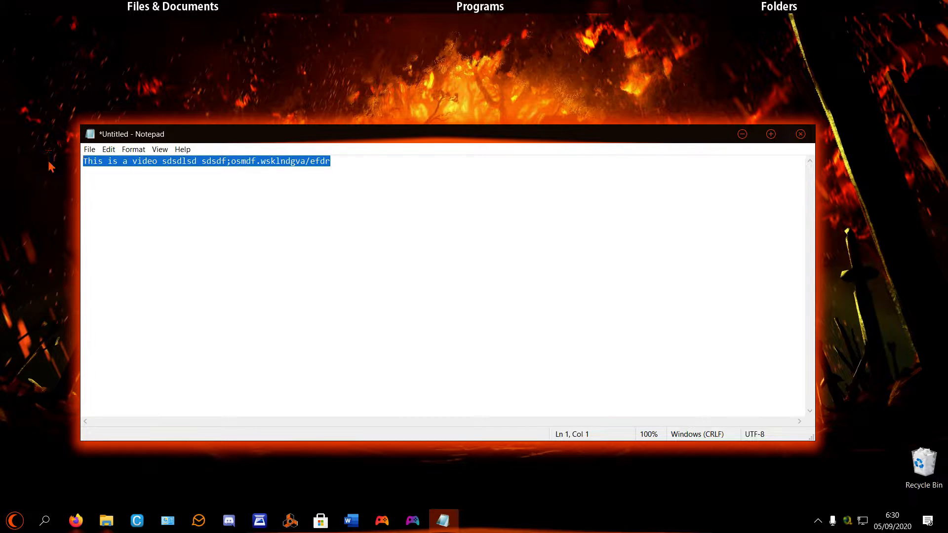
Close the scratch Notepad note without saving it.
click(800, 134)
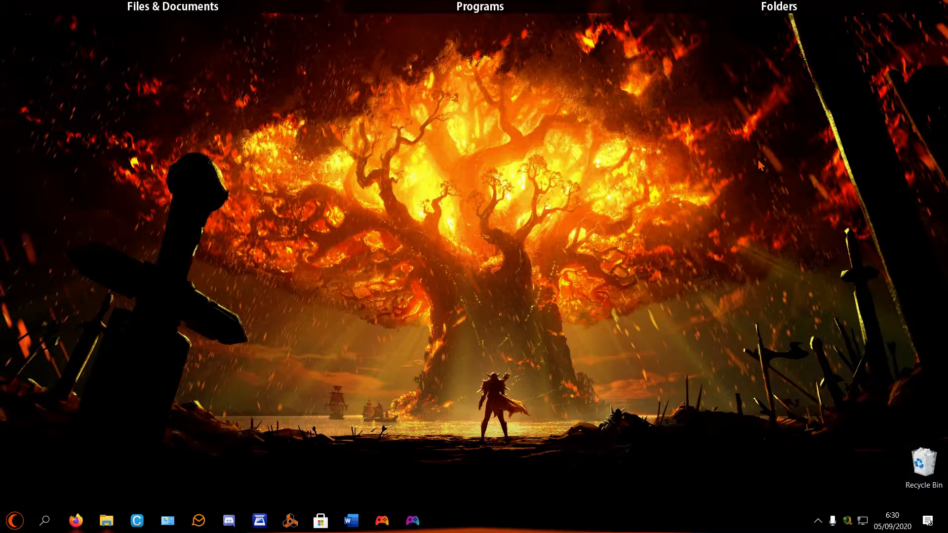
mouse_move(323, 156)
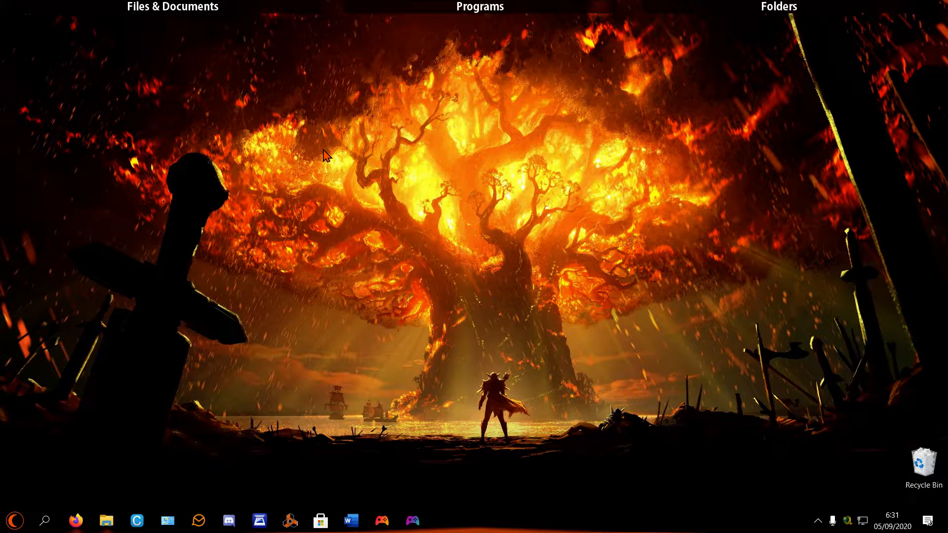
mouse_move(374, 219)
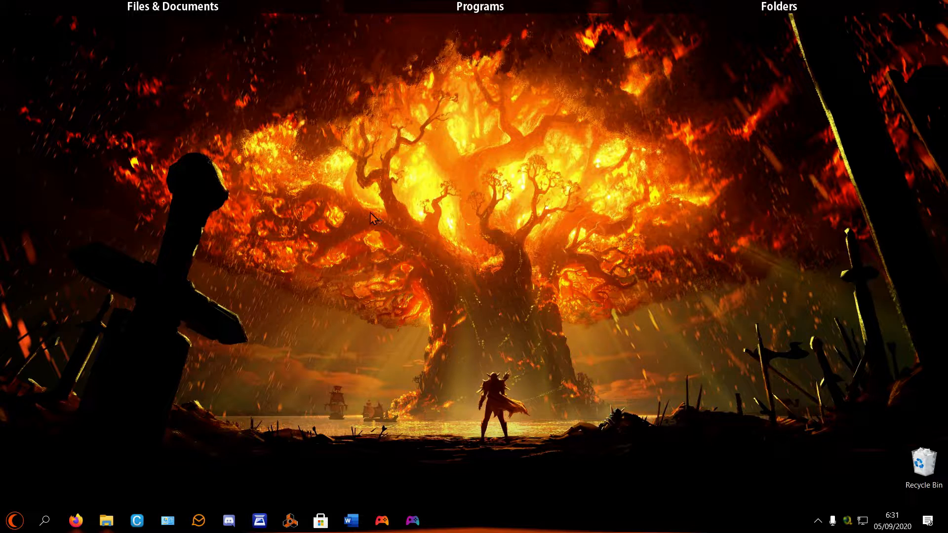
mouse_move(507, 100)
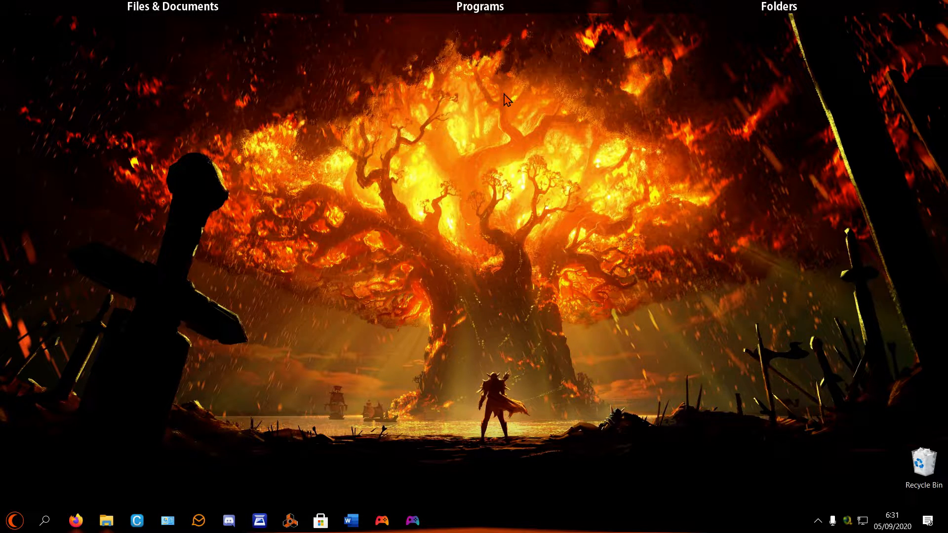
mouse_move(97, 426)
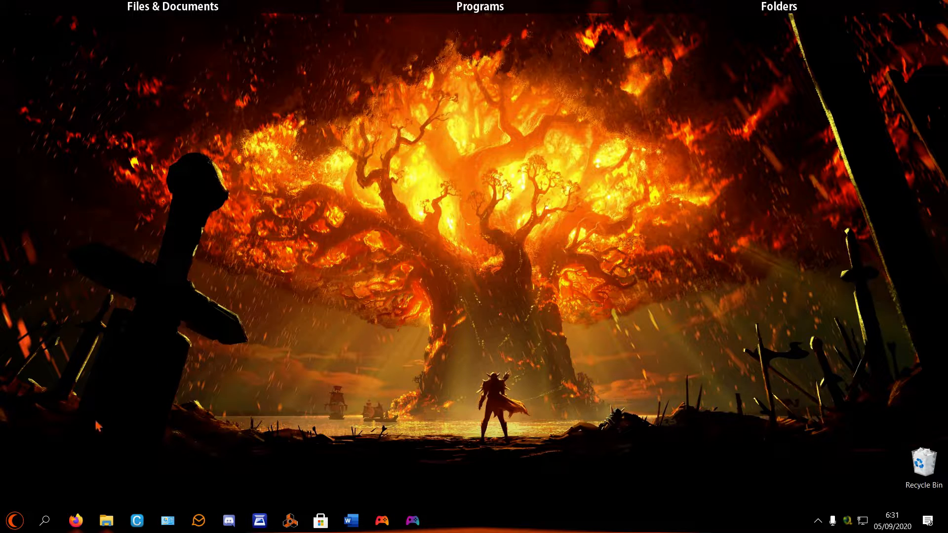
Open a new Notepad, paste the SNES/Wii/PS2 setup guide, and copy the emulator-zone URL.
click(44, 520)
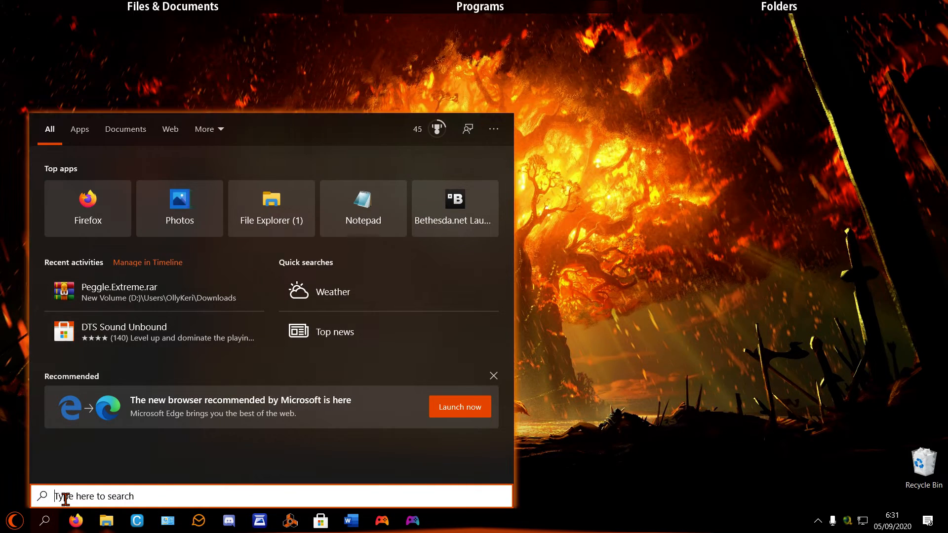
text(notepad)
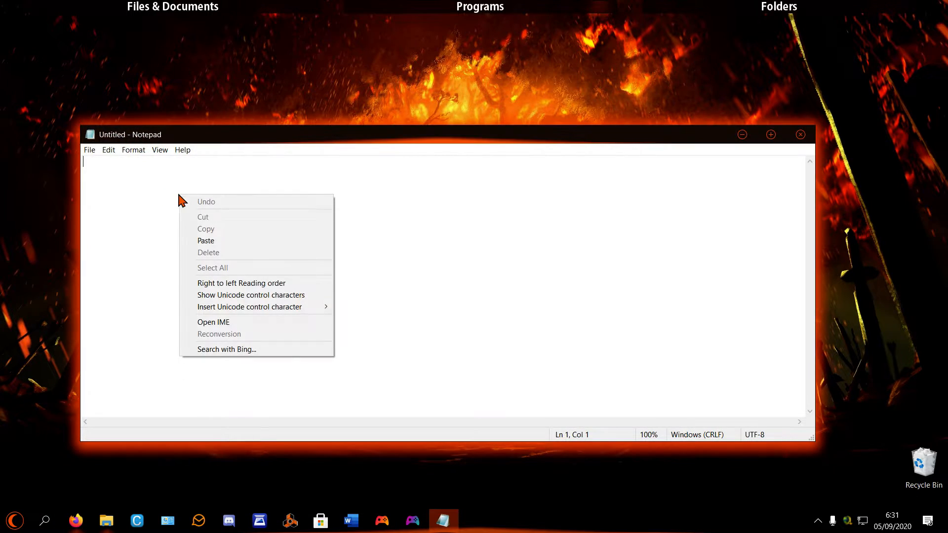
click(205, 241)
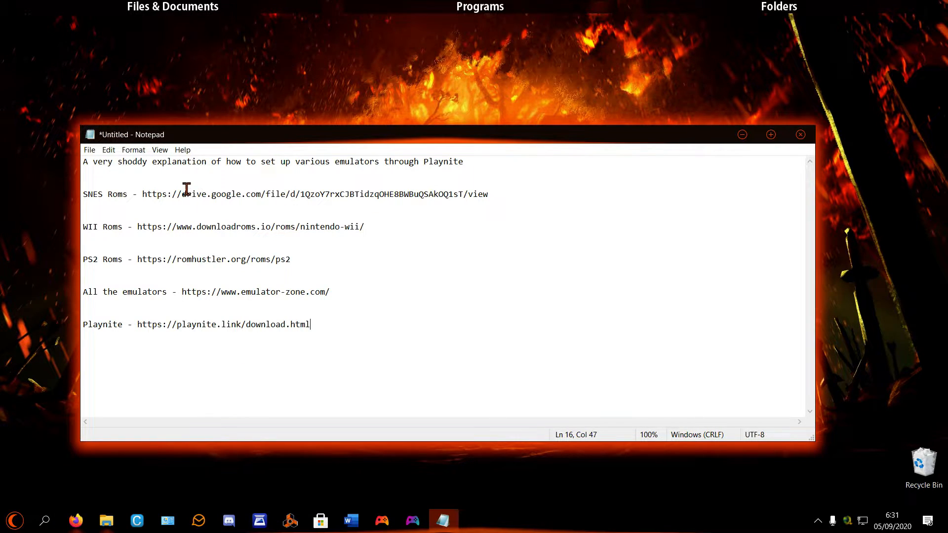
mouse_move(319, 361)
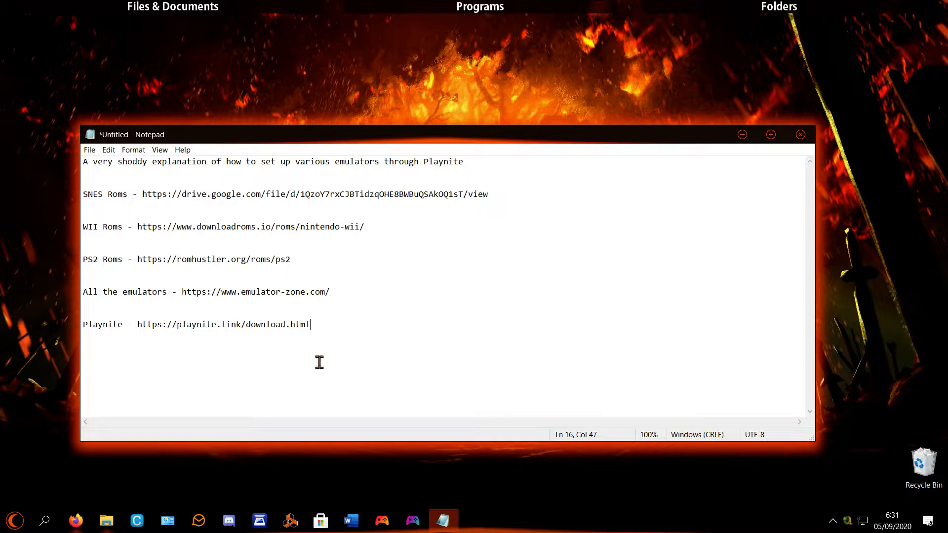
mouse_move(225, 158)
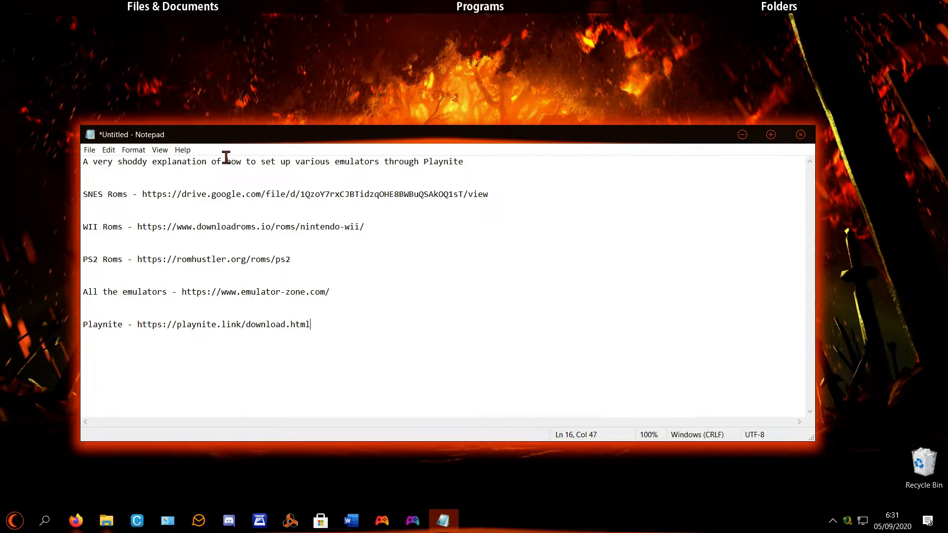
mouse_move(267, 376)
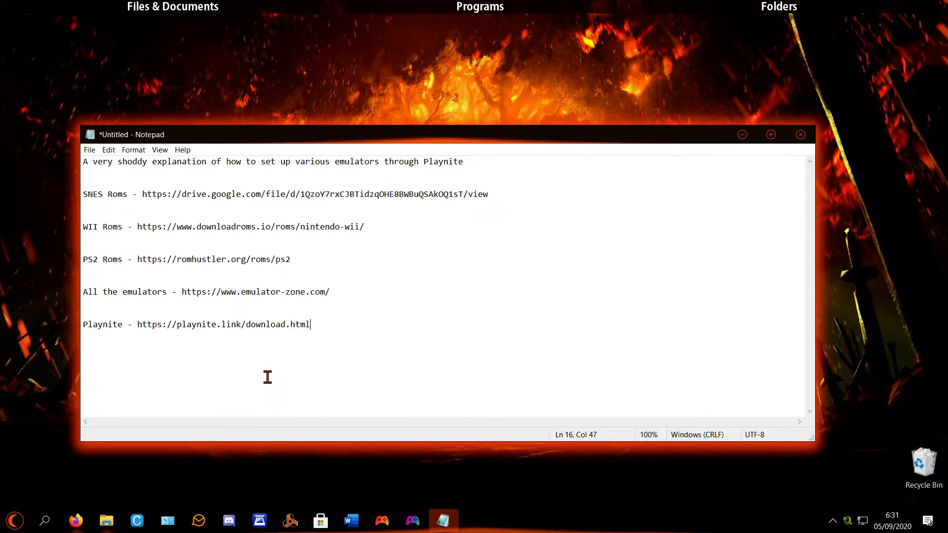
mouse_move(220, 307)
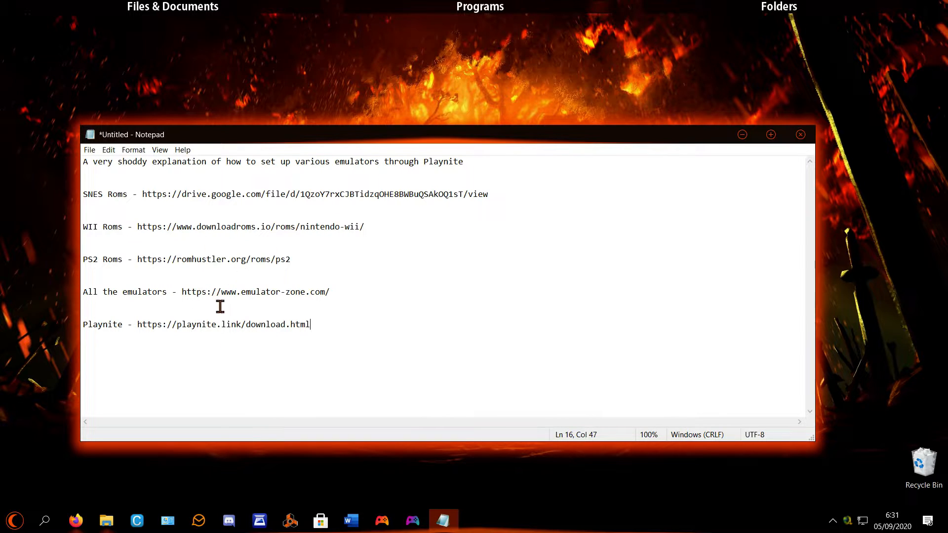
mouse_move(150, 207)
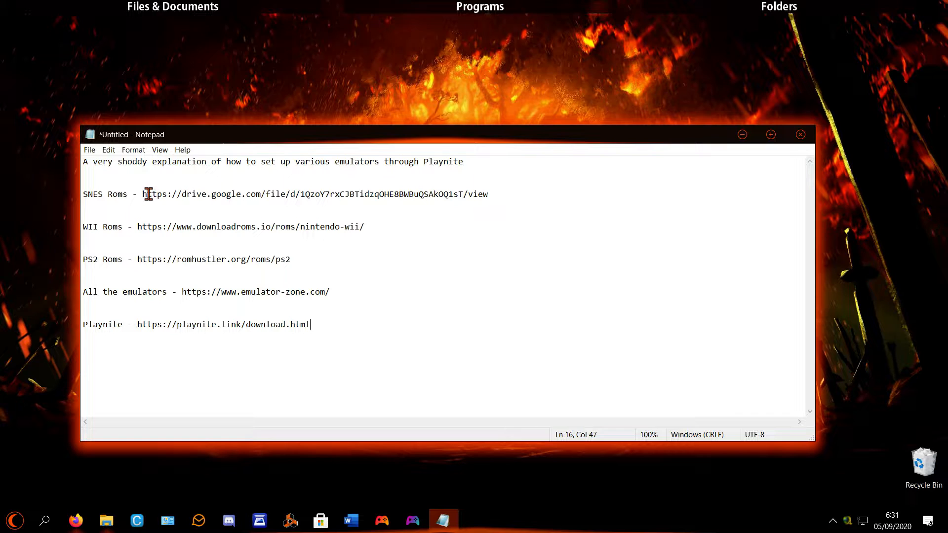
mouse_move(181, 292)
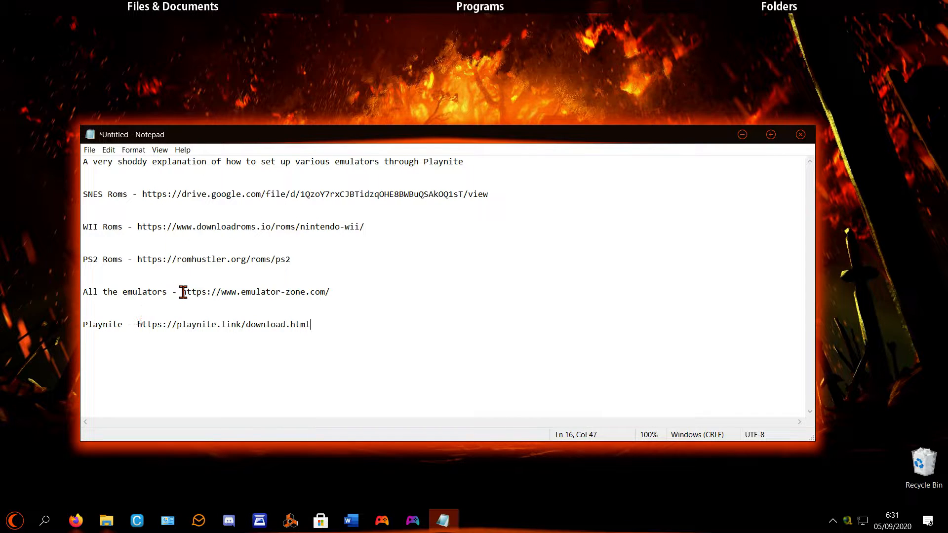
right_click(254, 291)
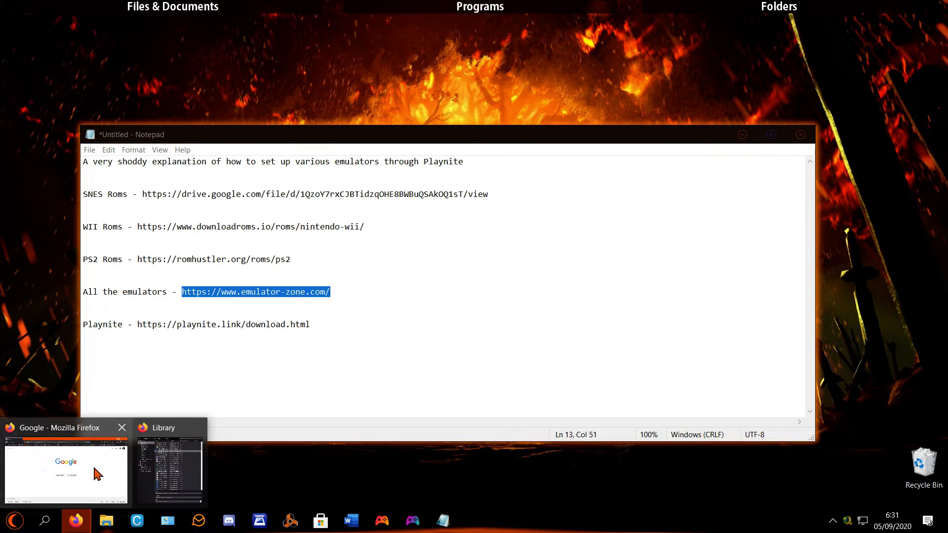
Browse the Wii, PlayStation 2 and Super Nintendo emulator pages in Firefox.
click(65, 471)
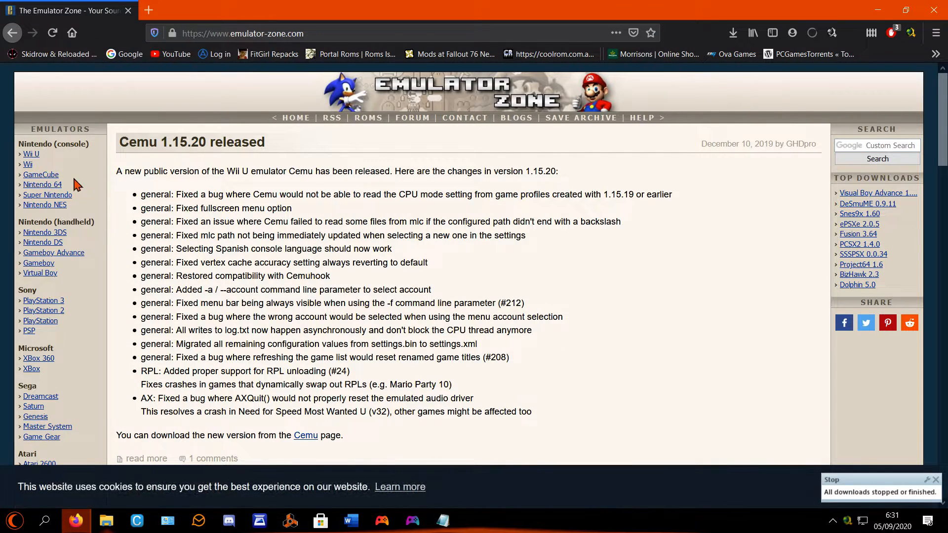
click(27, 151)
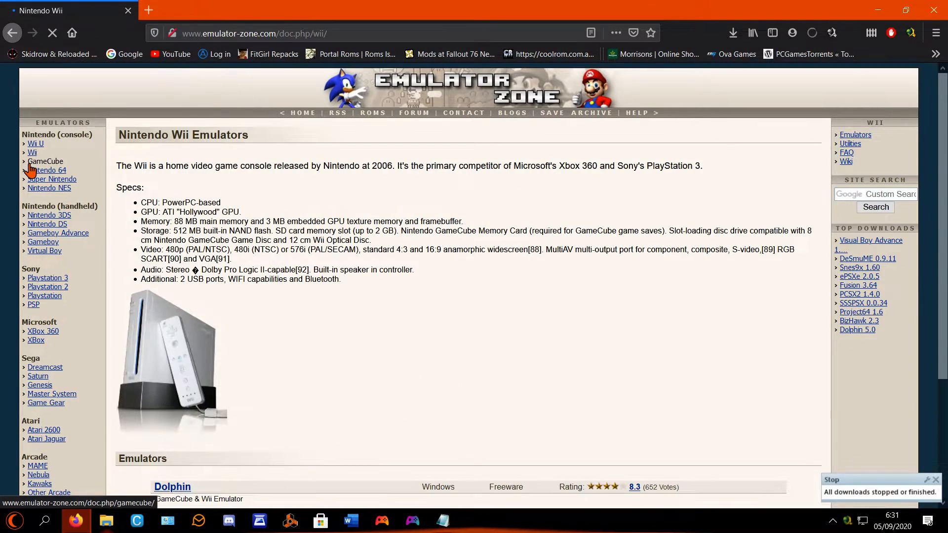
scroll(down, 3)
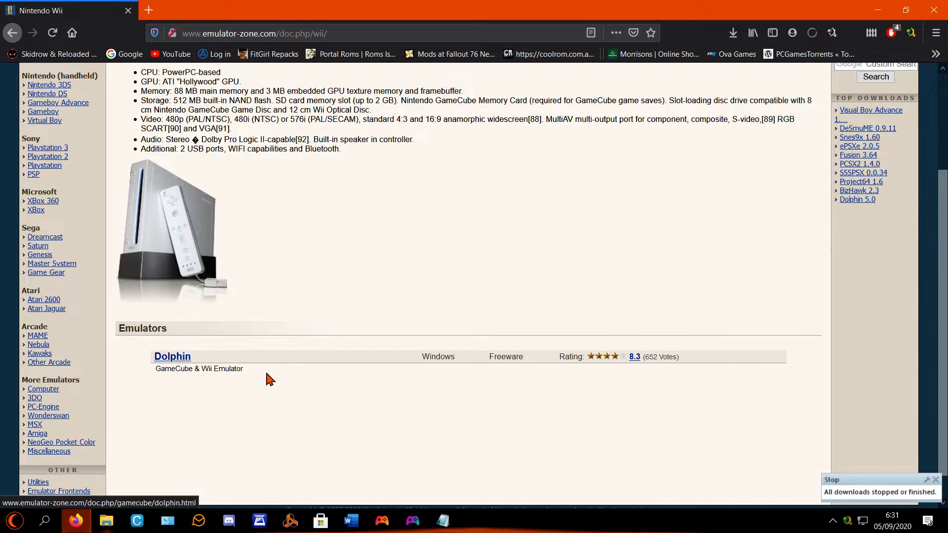
scroll(up, 3)
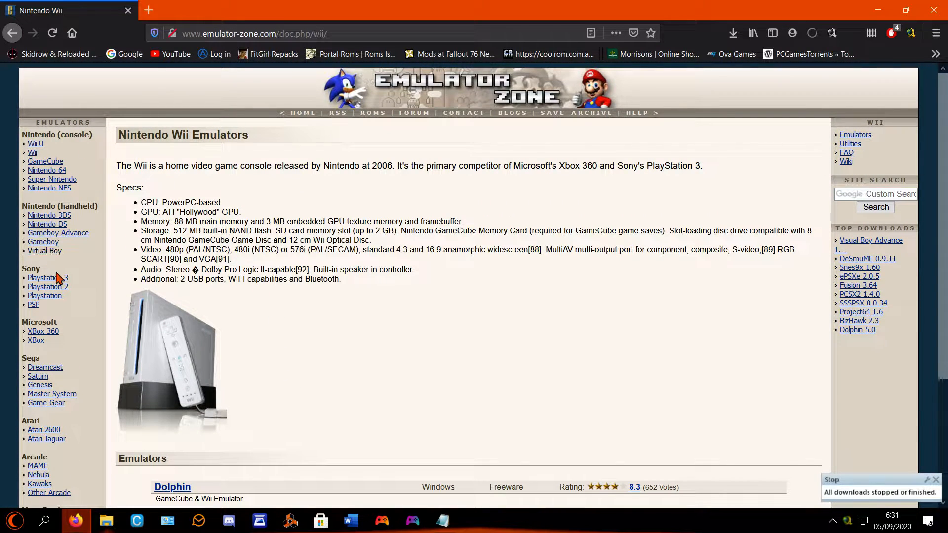
click(47, 286)
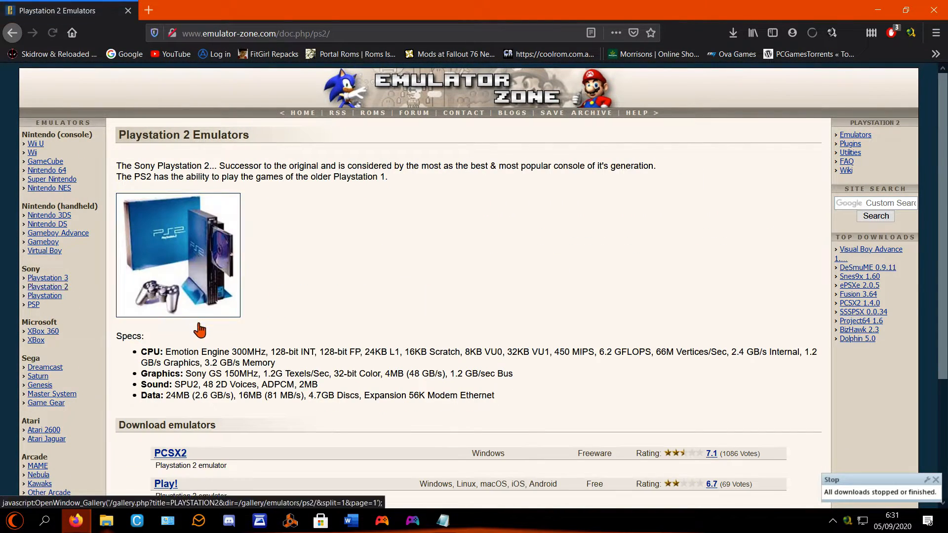
mouse_move(170, 452)
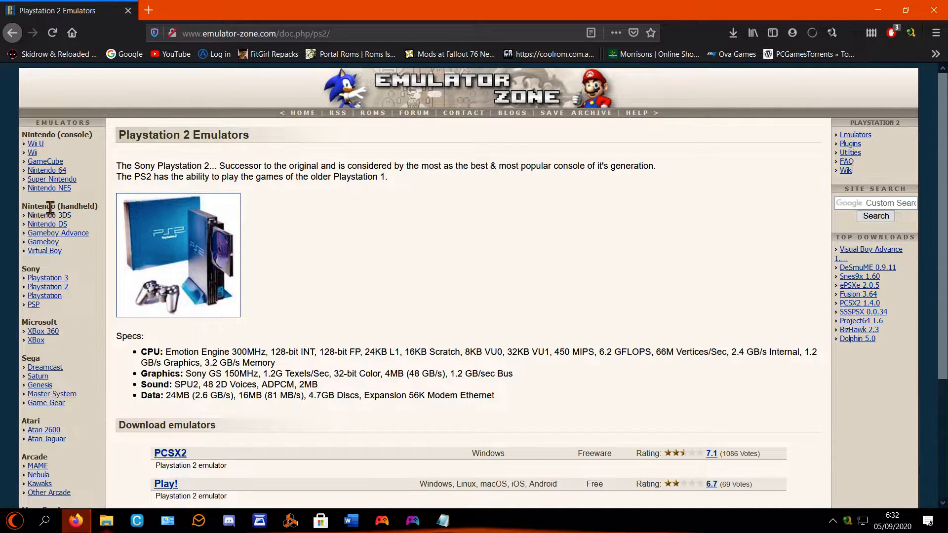
click(52, 178)
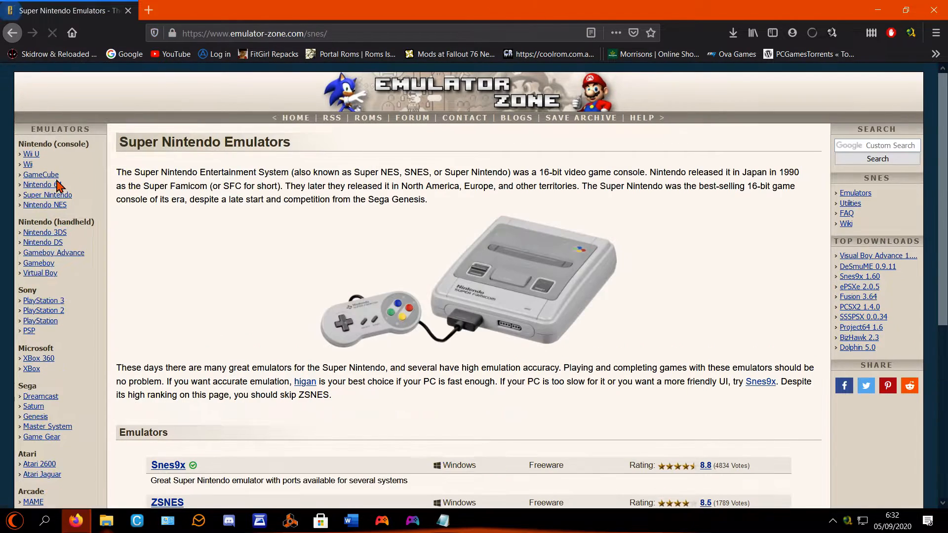
scroll(down, 3)
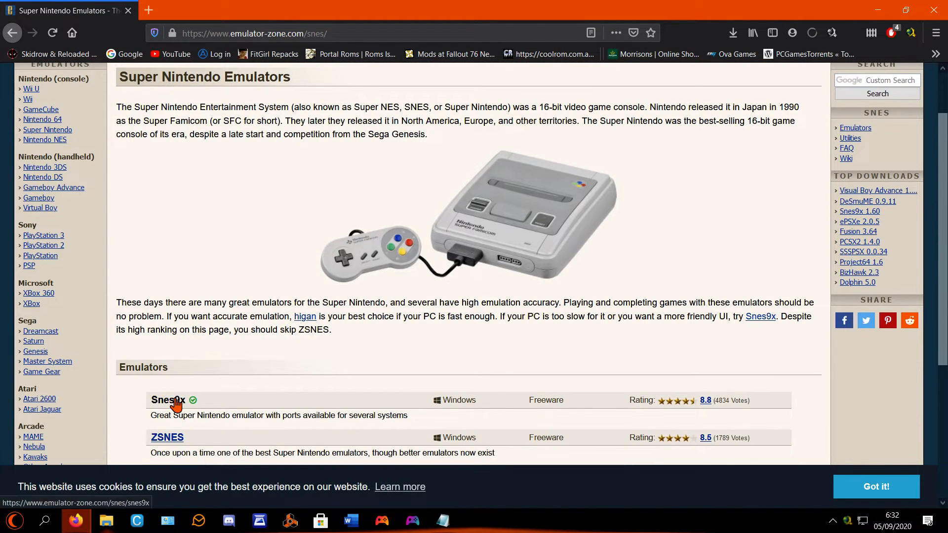
mouse_move(190, 285)
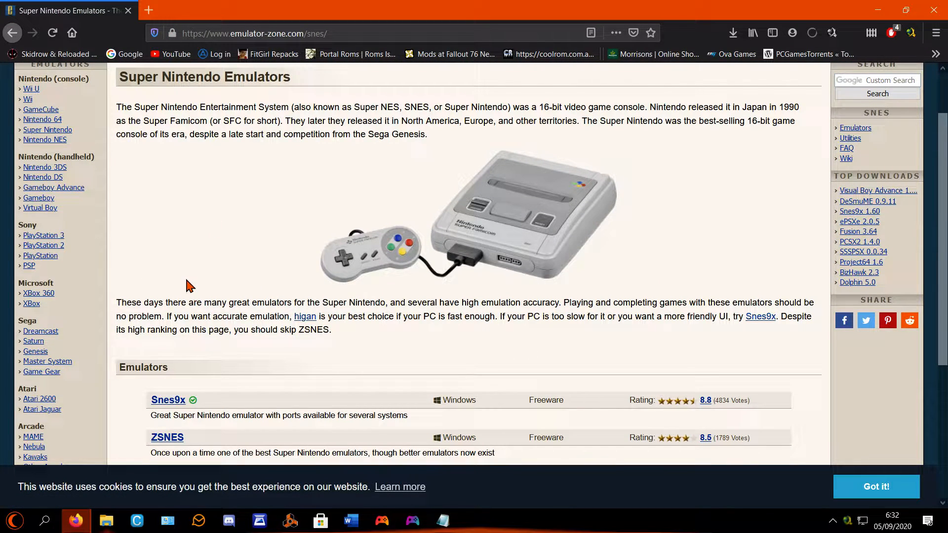
mouse_move(168, 415)
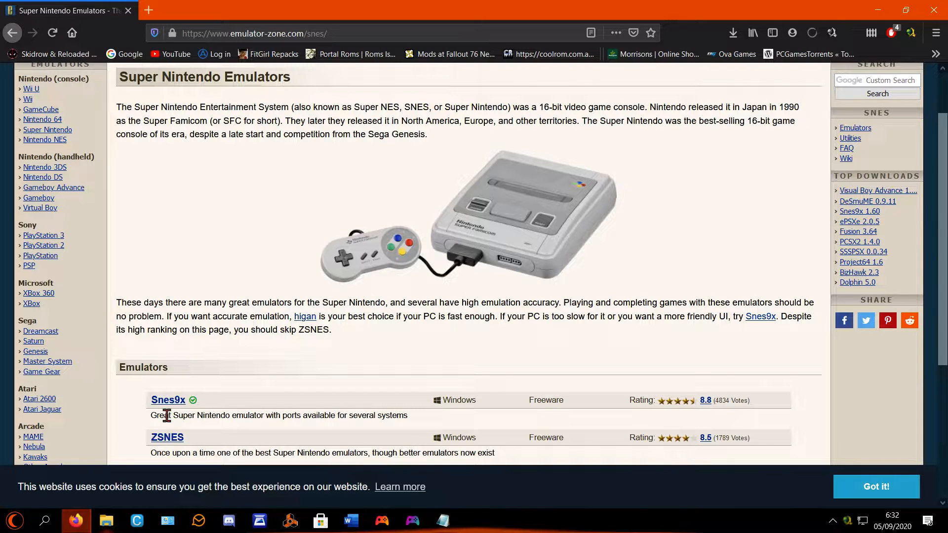
mouse_move(76, 520)
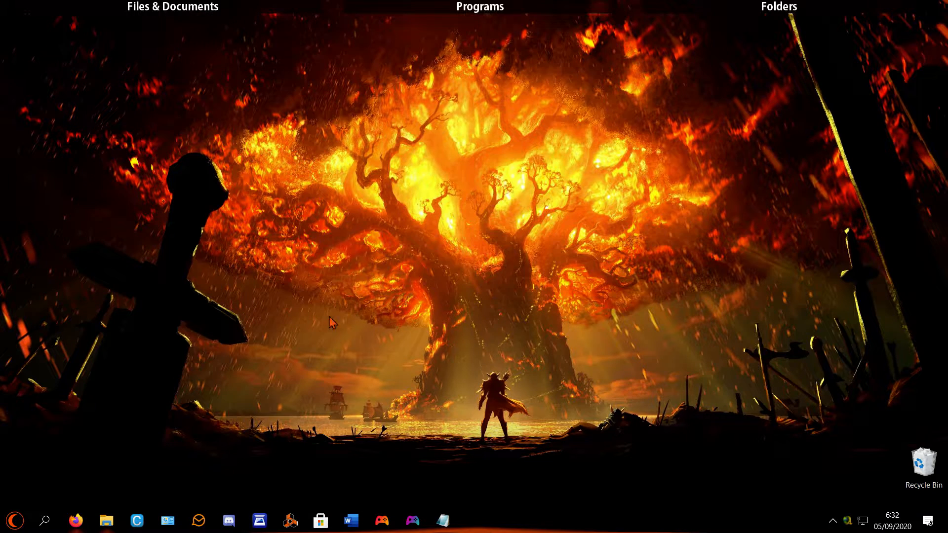
Copy the SNES ROMs Google Drive link from the Notepad guide.
click(443, 521)
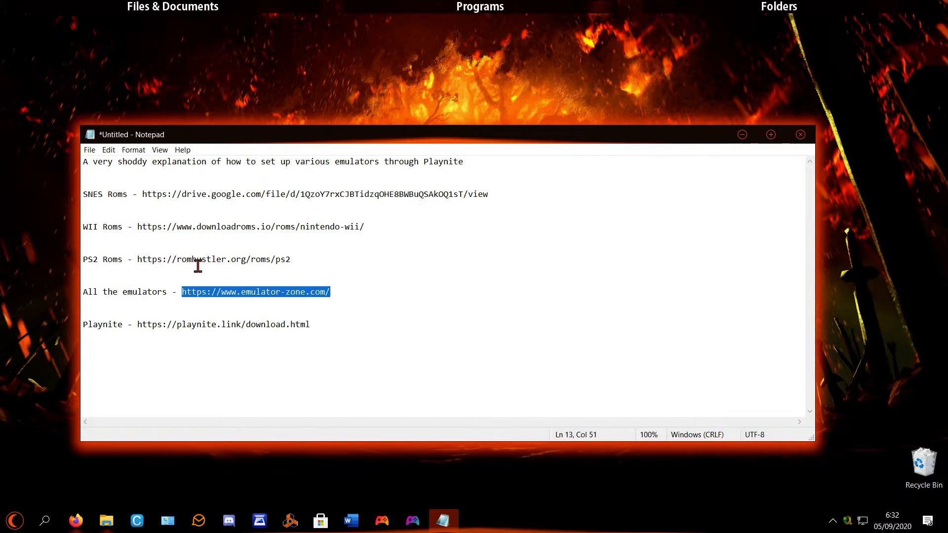
double_click(314, 194)
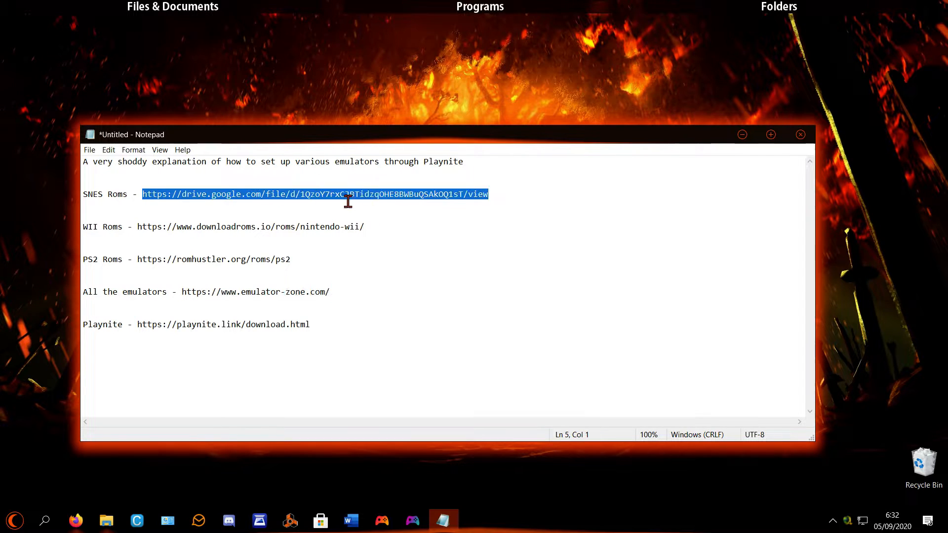
right_click(347, 202)
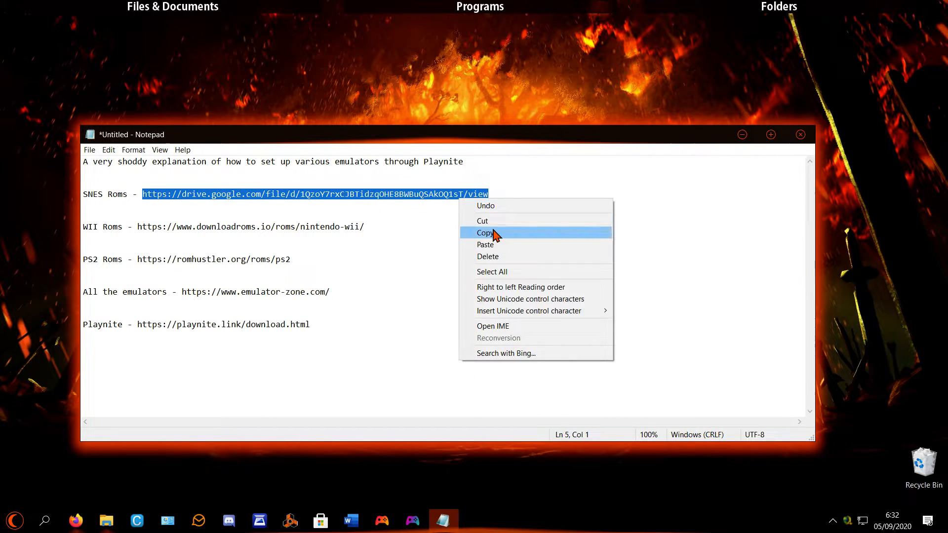
click(487, 233)
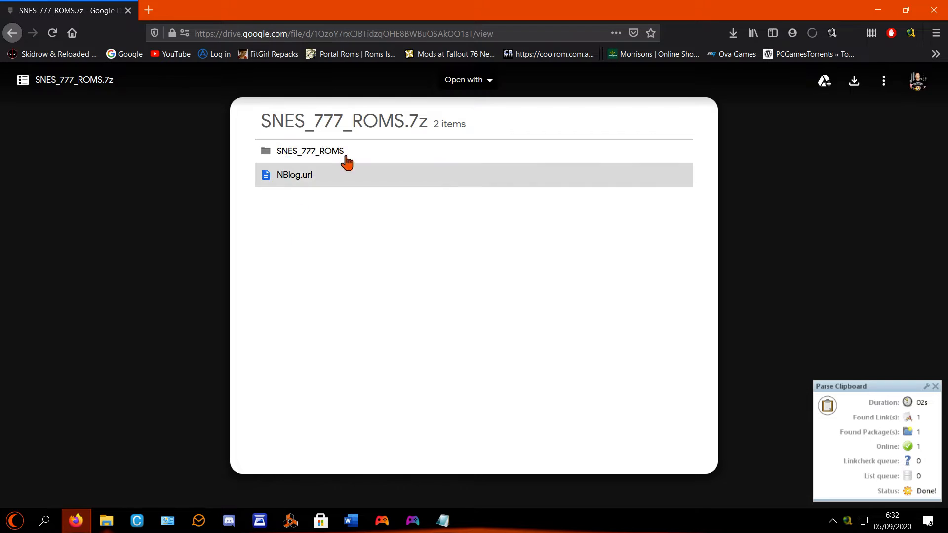
mouse_move(370, 188)
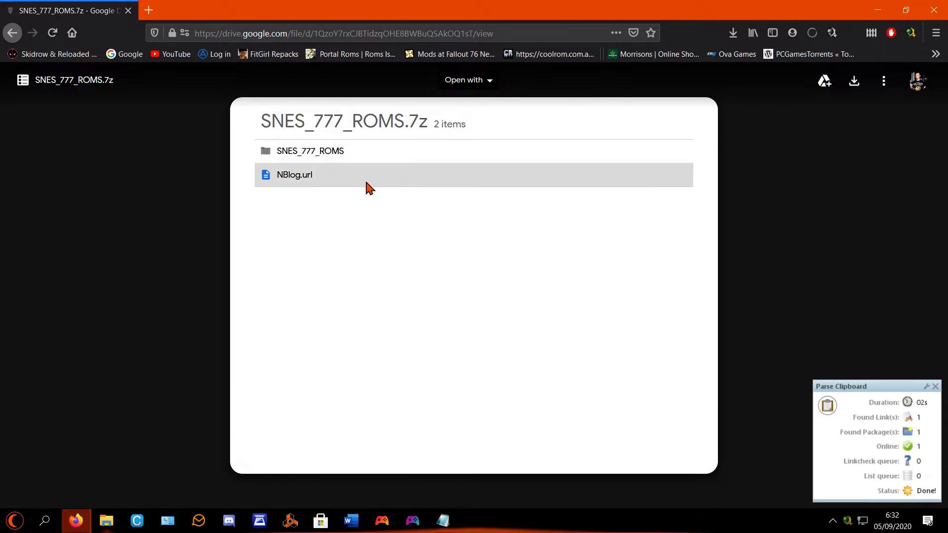
mouse_move(853, 80)
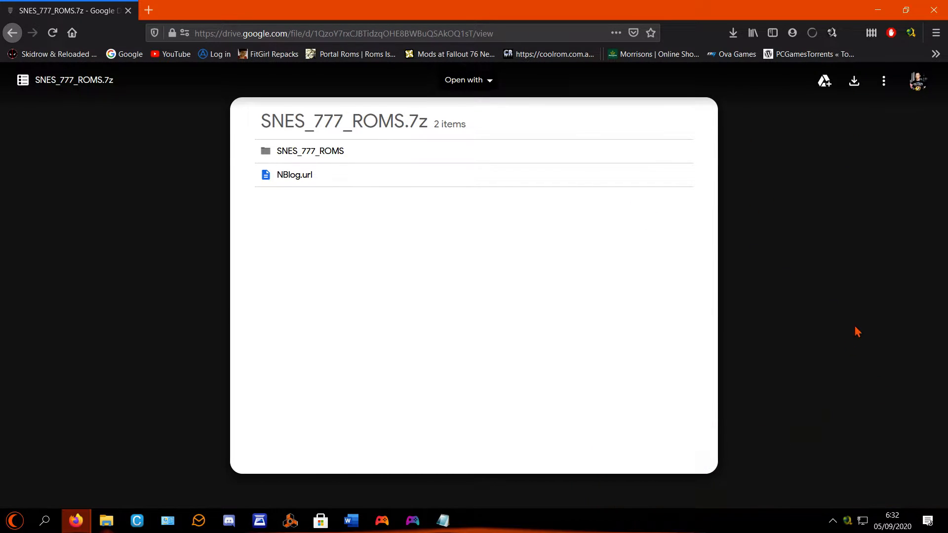
mouse_move(782, 227)
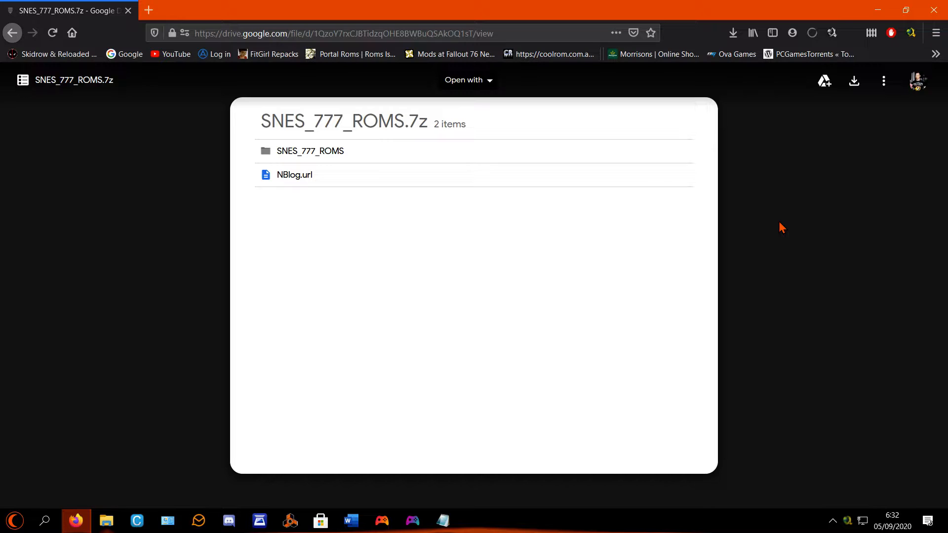
mouse_move(768, 288)
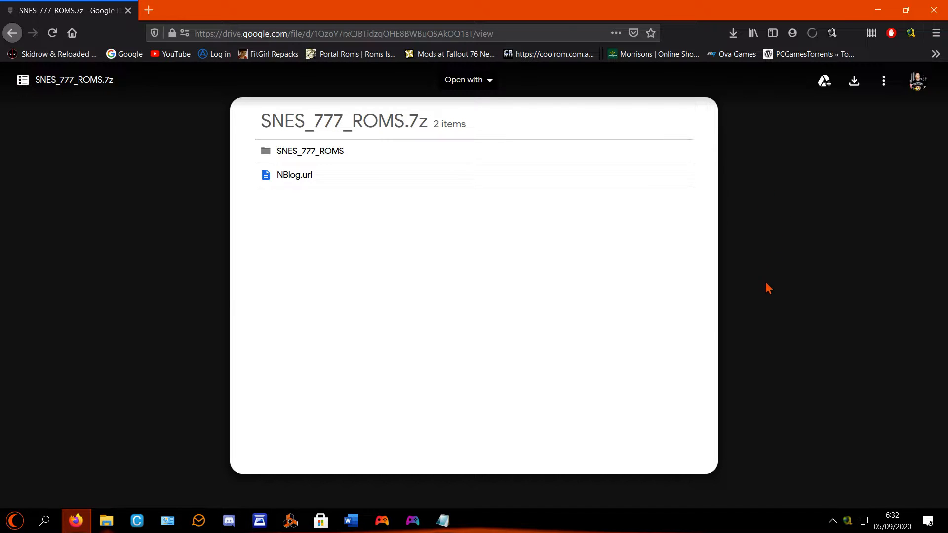
mouse_move(375, 336)
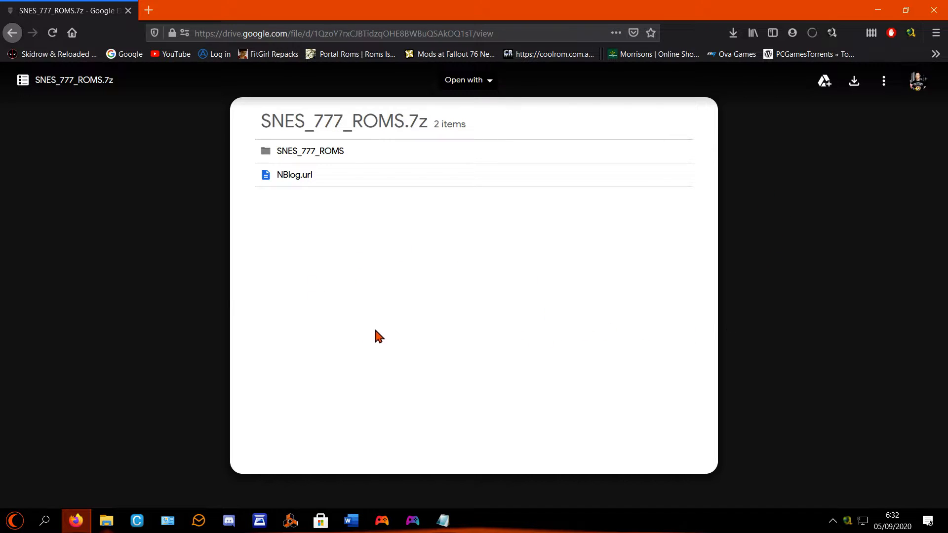
mouse_move(387, 337)
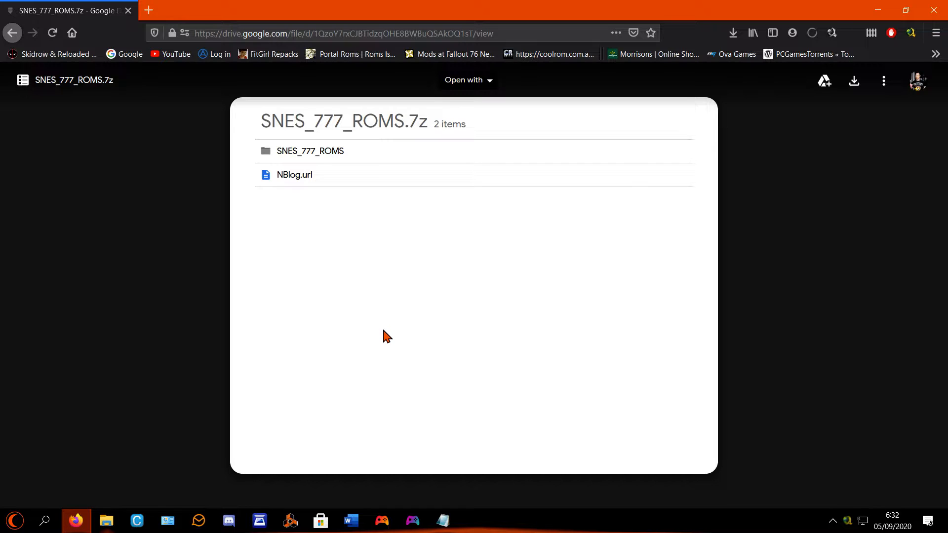
mouse_move(386, 326)
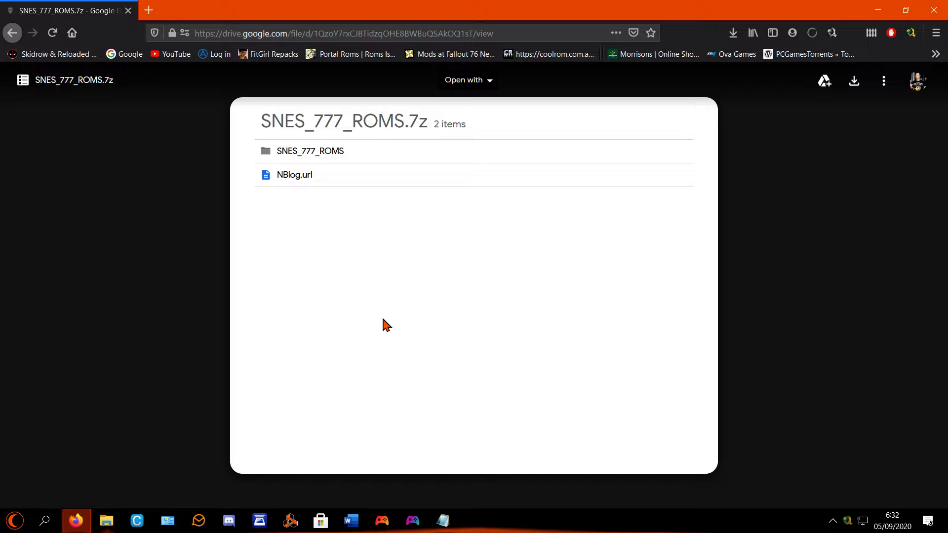
mouse_move(235, 308)
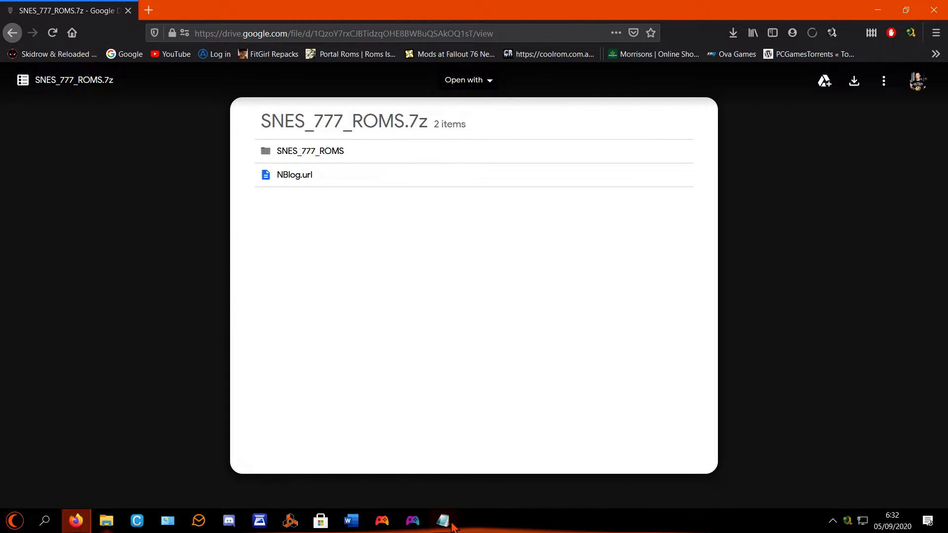
click(442, 520)
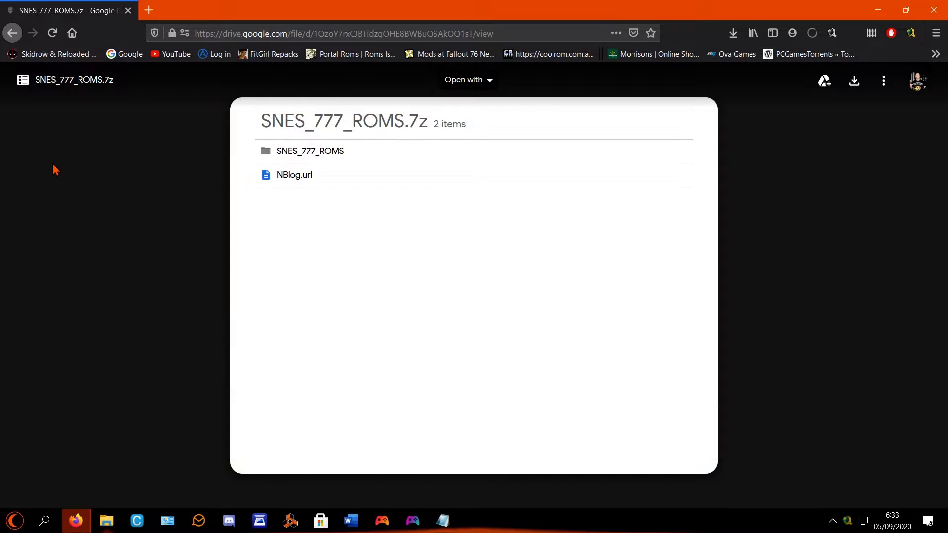
click(342, 33)
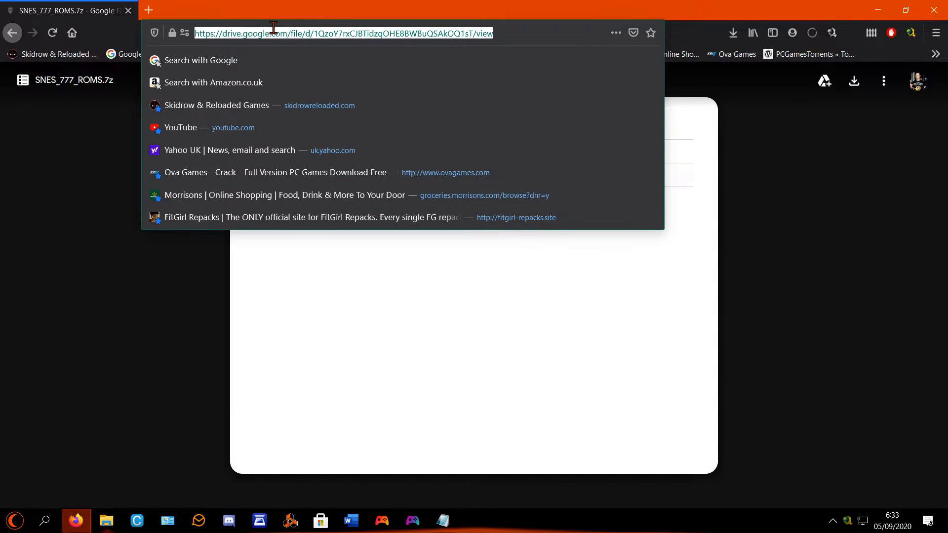
text(https://www.downloadroms.io/roms/nintendo-wii/)
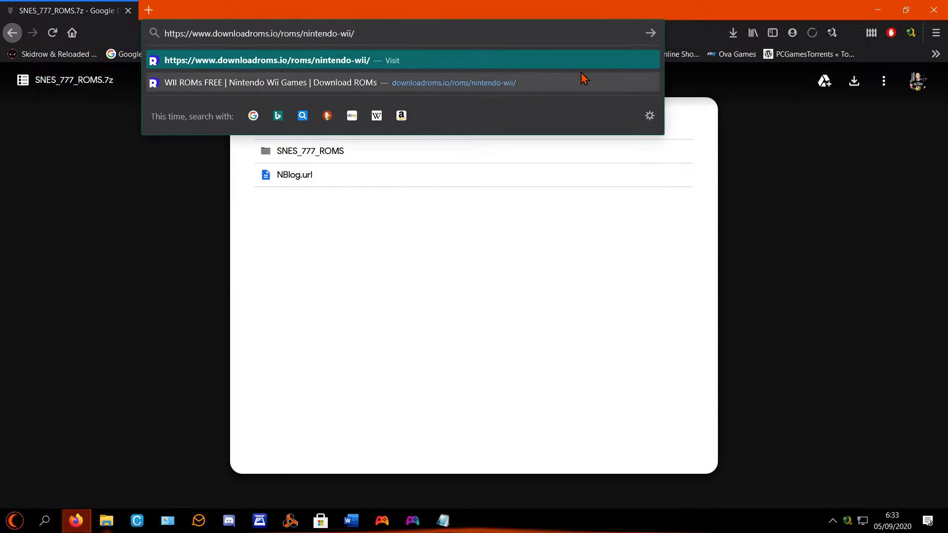
Visit the downloadroms.io Nintendo Wii ROMs page.
click(266, 60)
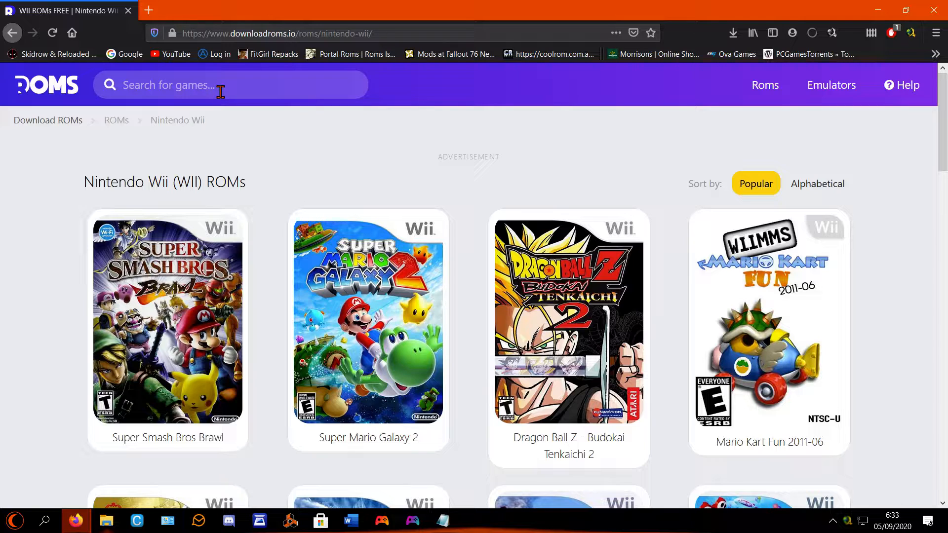
mouse_move(502, 221)
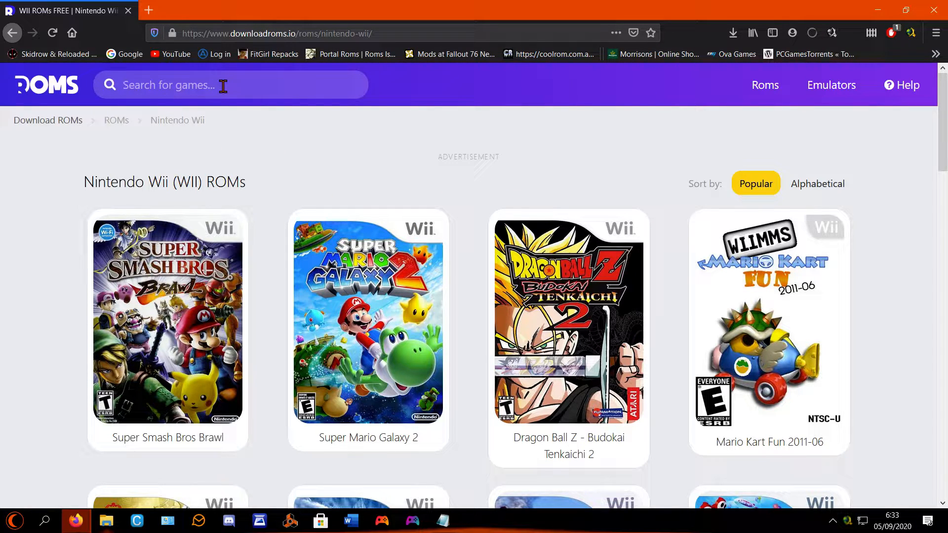
mouse_move(368, 314)
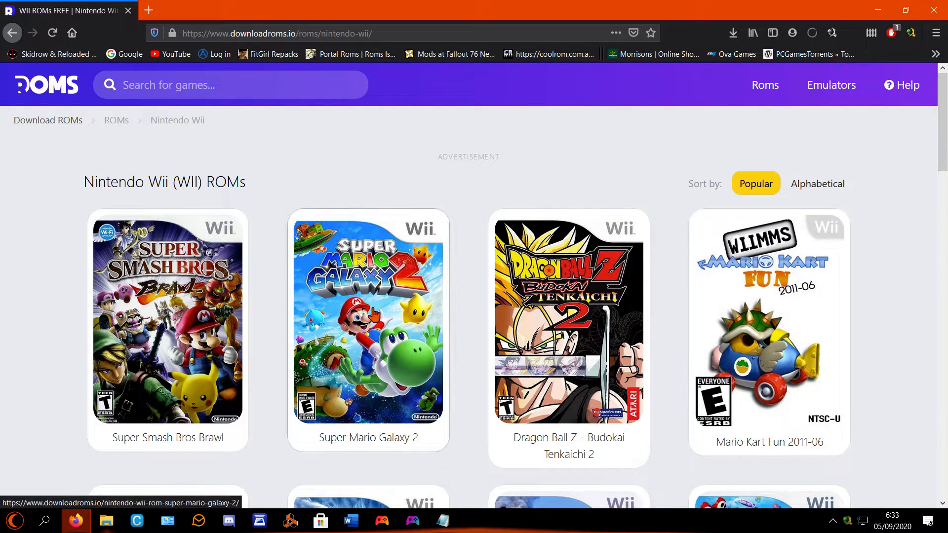
mouse_move(525, 212)
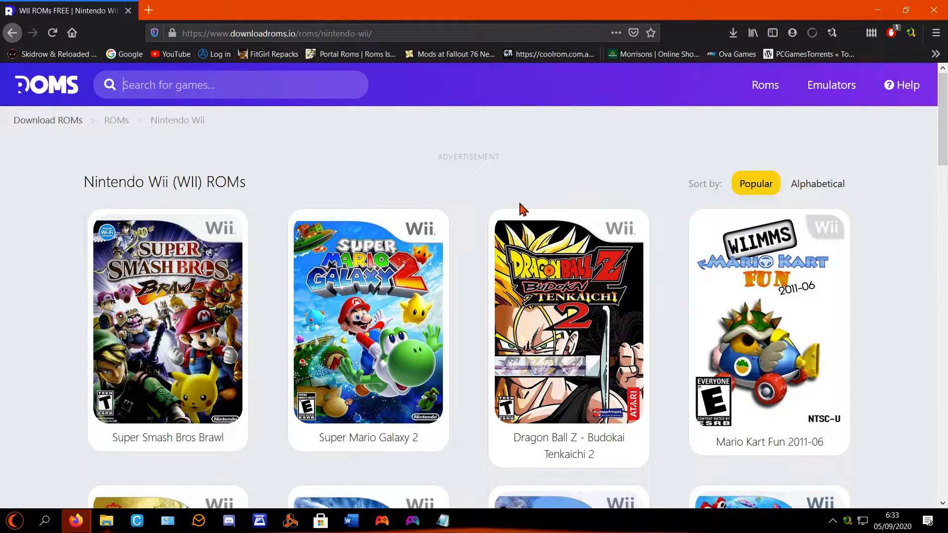
mouse_move(377, 143)
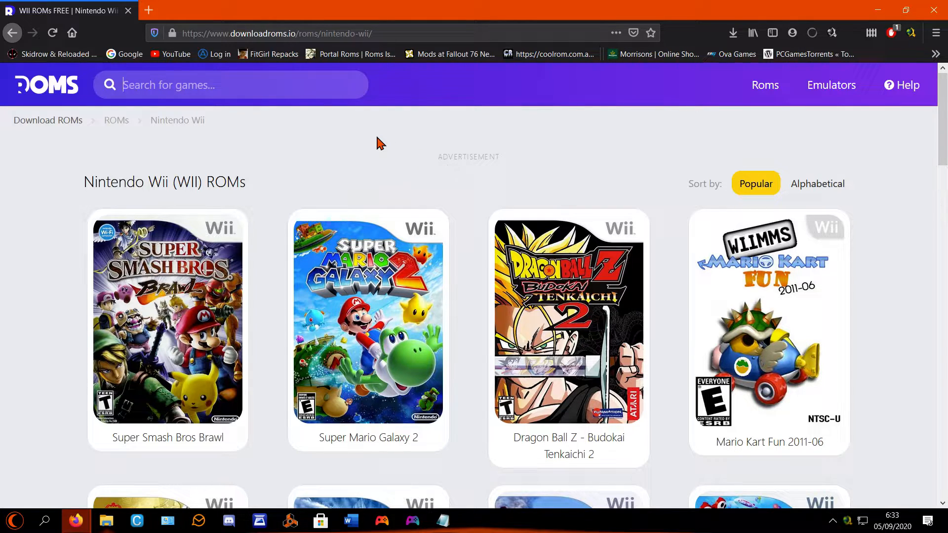
mouse_move(403, 152)
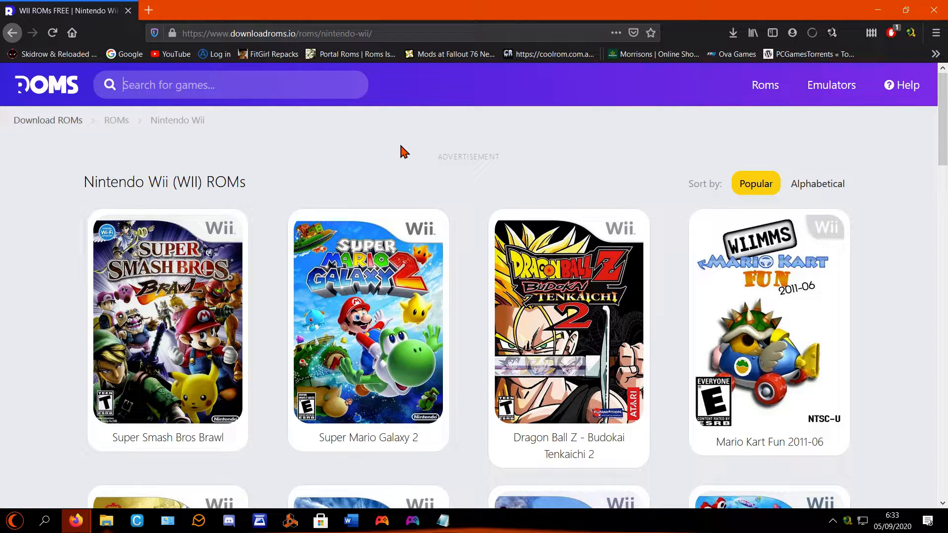
mouse_move(409, 159)
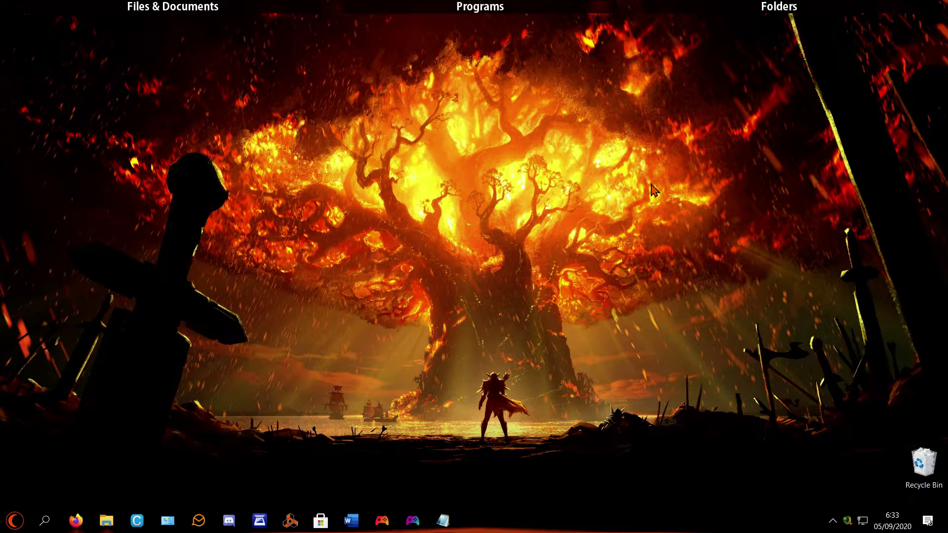
Open the desktop bios folder and select the SCPH1001.BIN file.
click(779, 6)
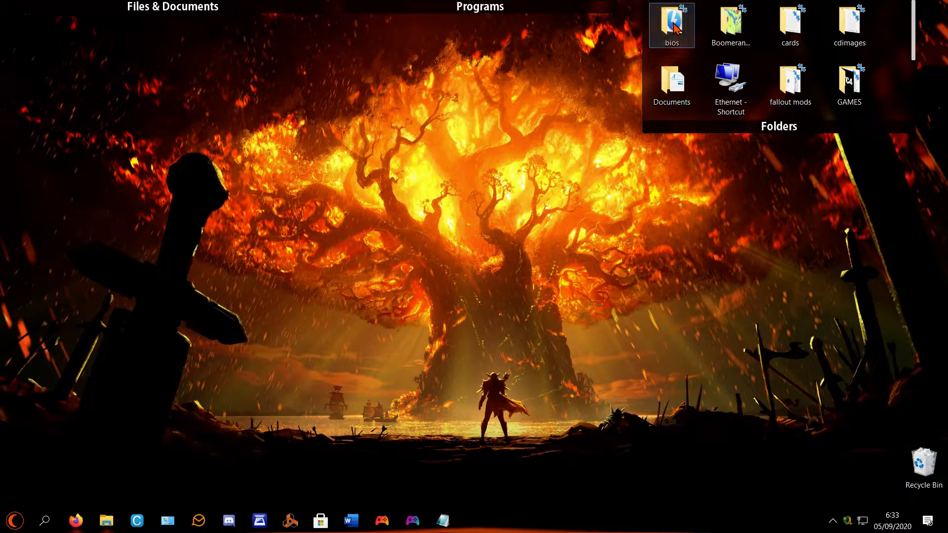
double_click(671, 25)
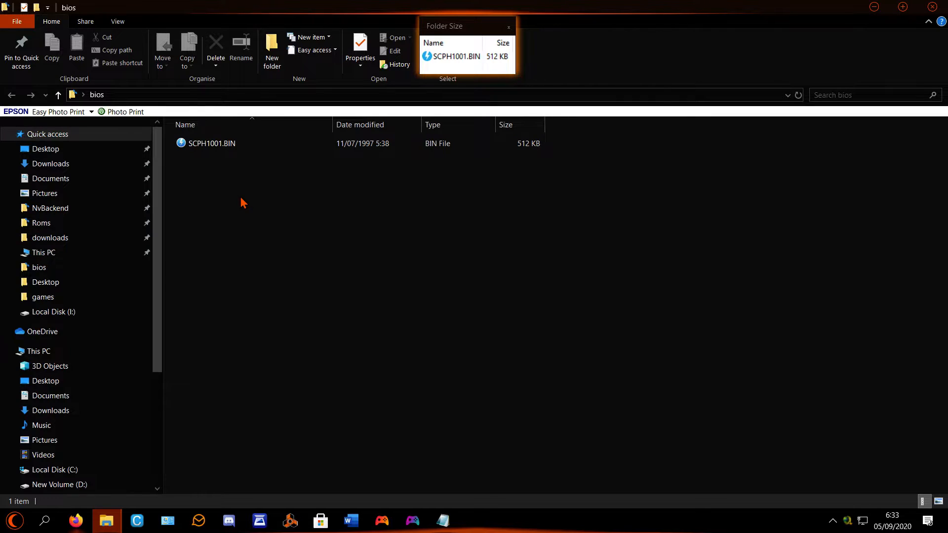
click(212, 143)
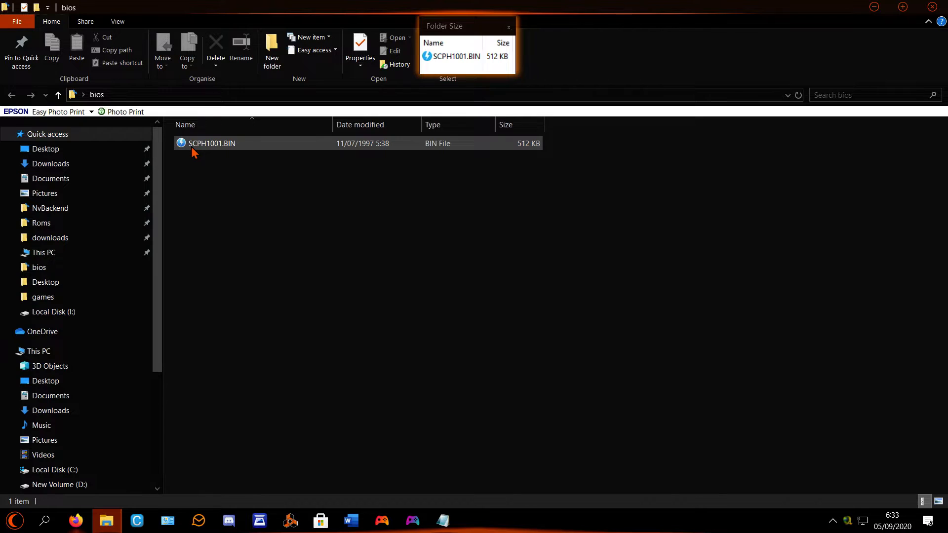
mouse_move(195, 151)
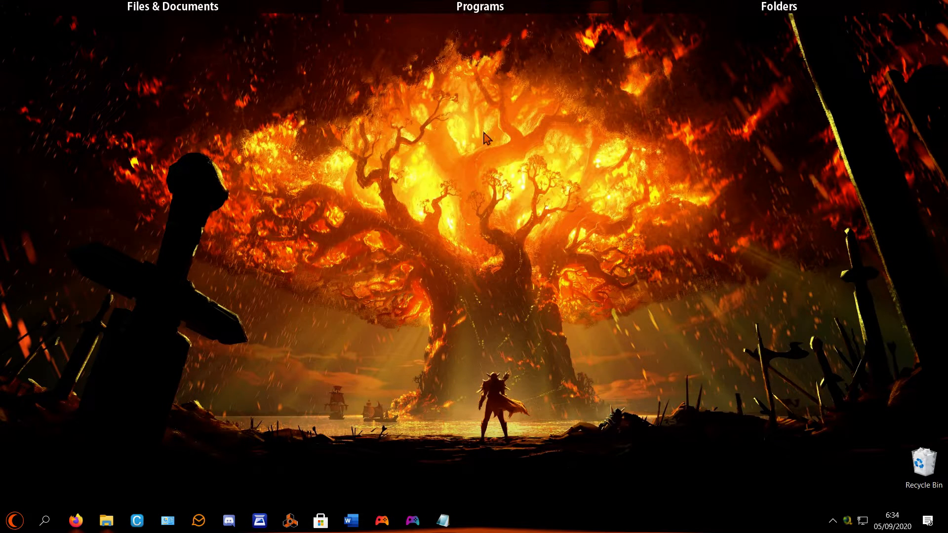
mouse_move(421, 175)
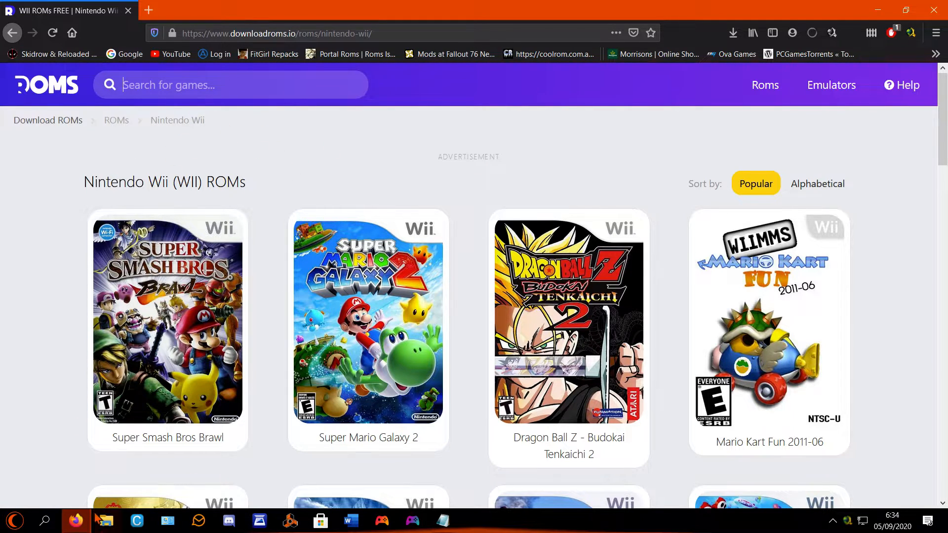
Load the romhustler PS2 ROMs link in Firefox, browse it, and return to Notepad.
click(443, 521)
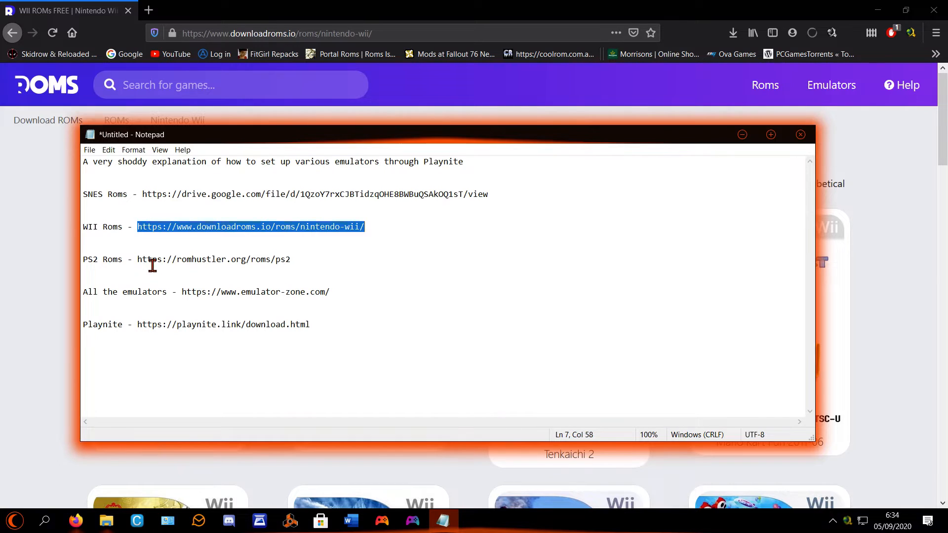
right_click(213, 258)
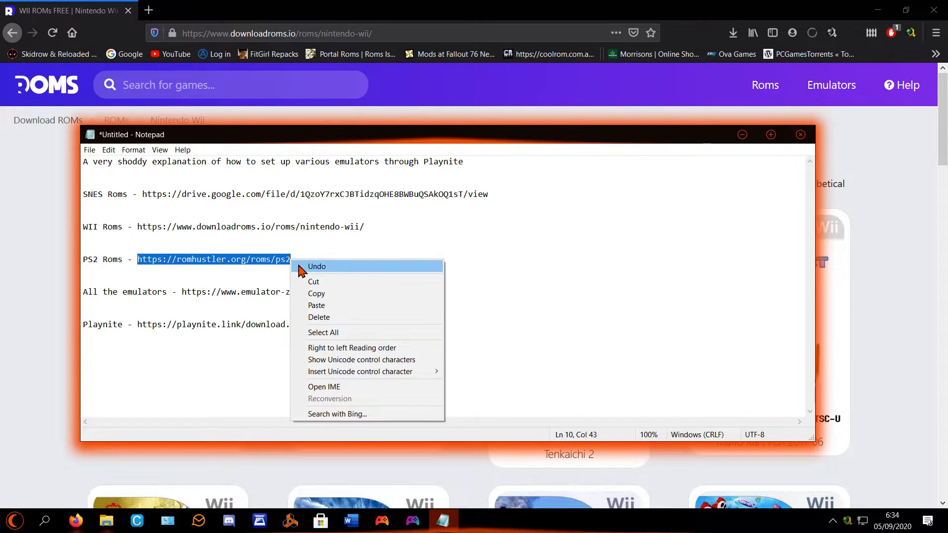
right_click(266, 33)
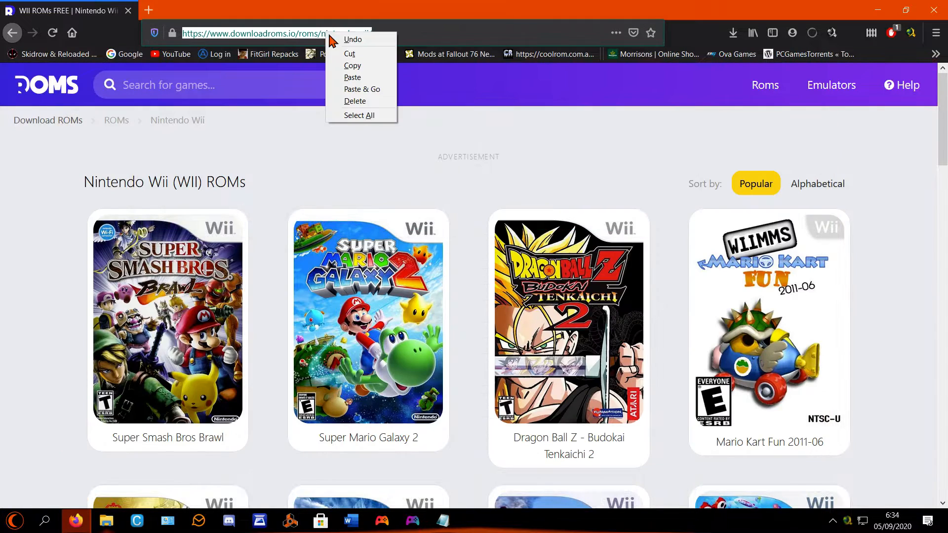
click(361, 89)
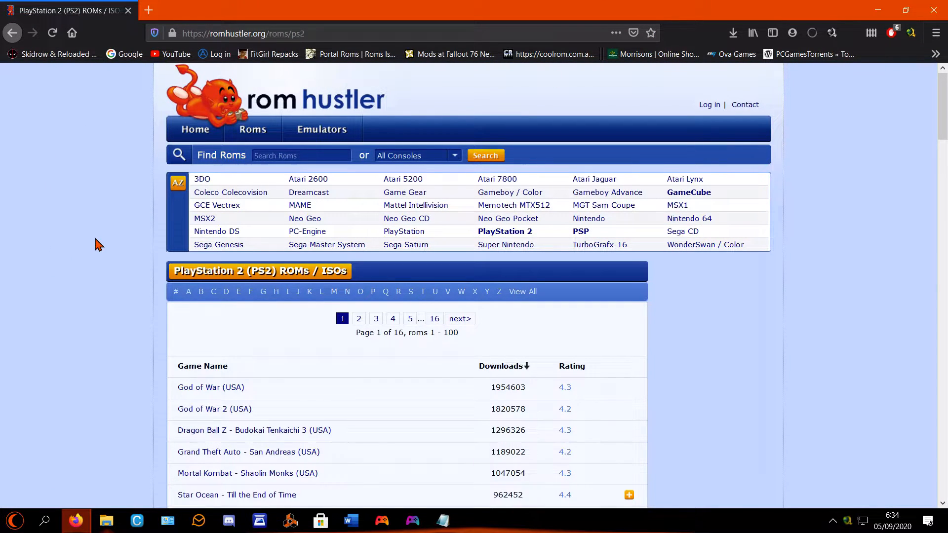
mouse_move(215, 81)
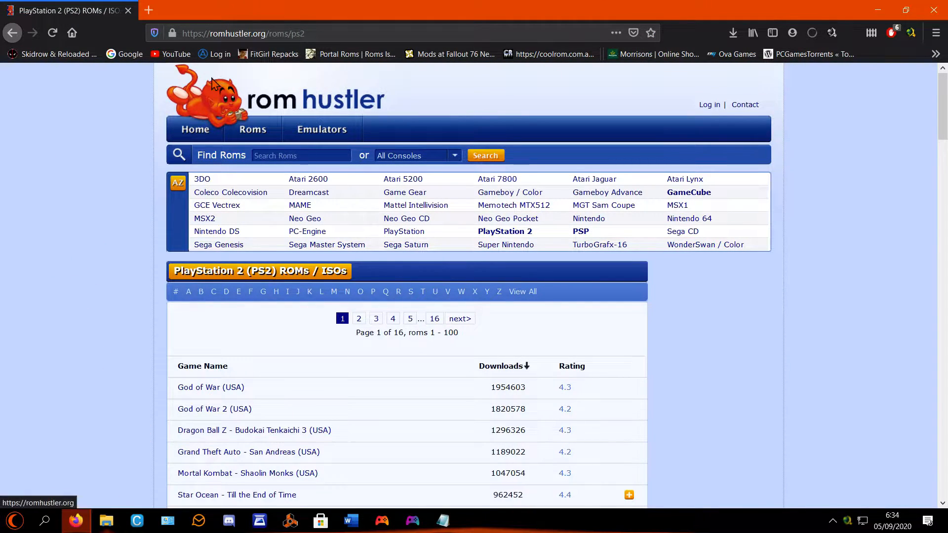
scroll(down, 3)
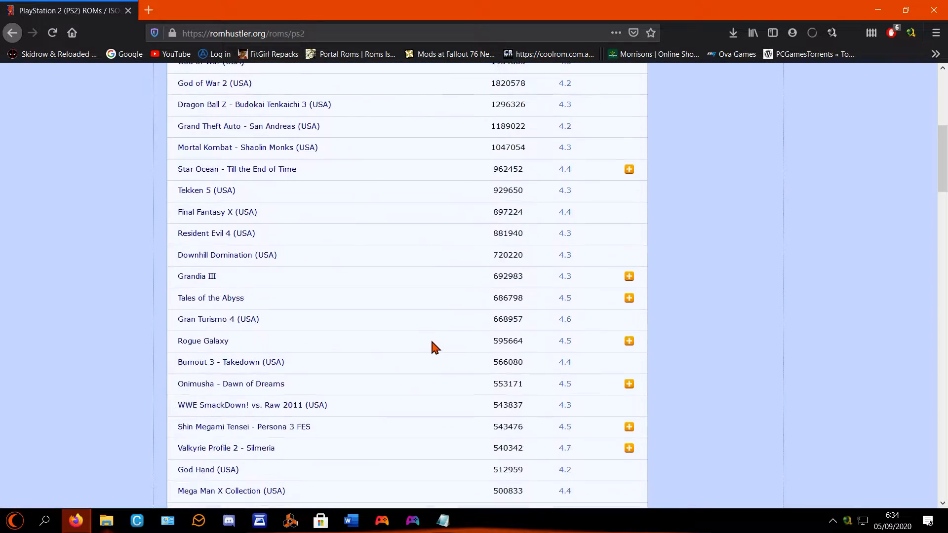
scroll(up, 3)
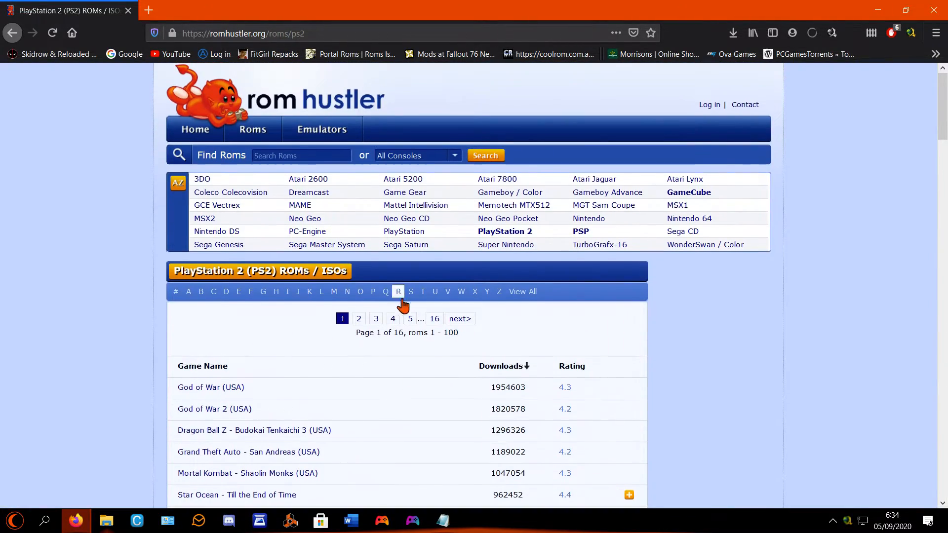
mouse_move(305, 155)
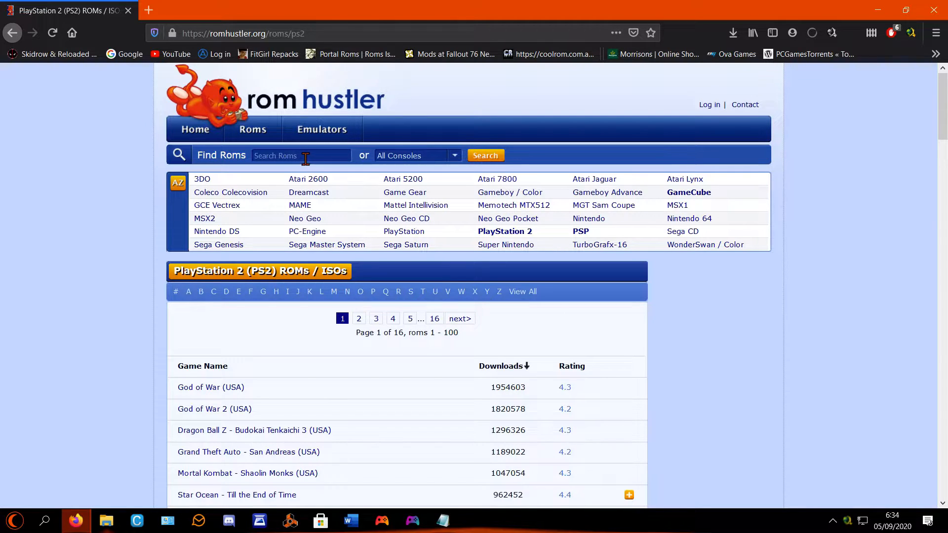
mouse_move(69, 134)
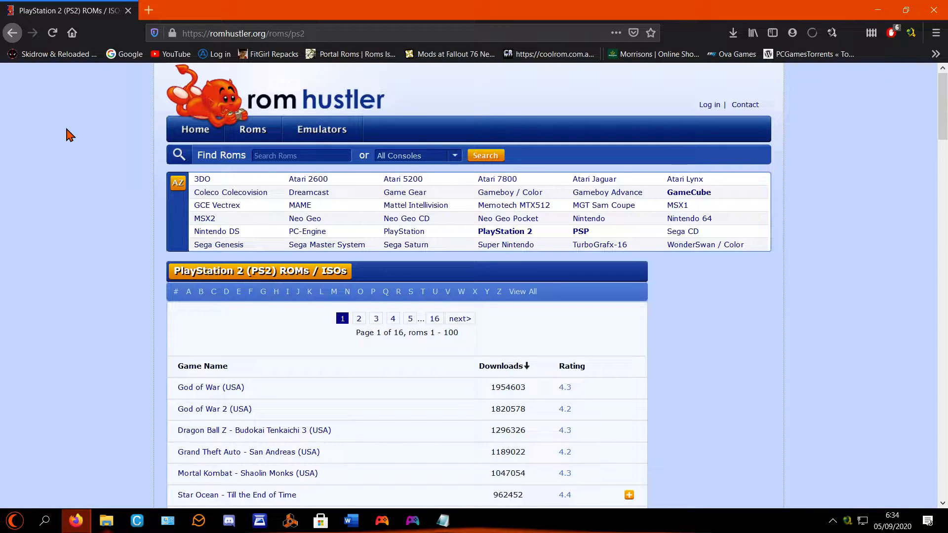
mouse_move(100, 490)
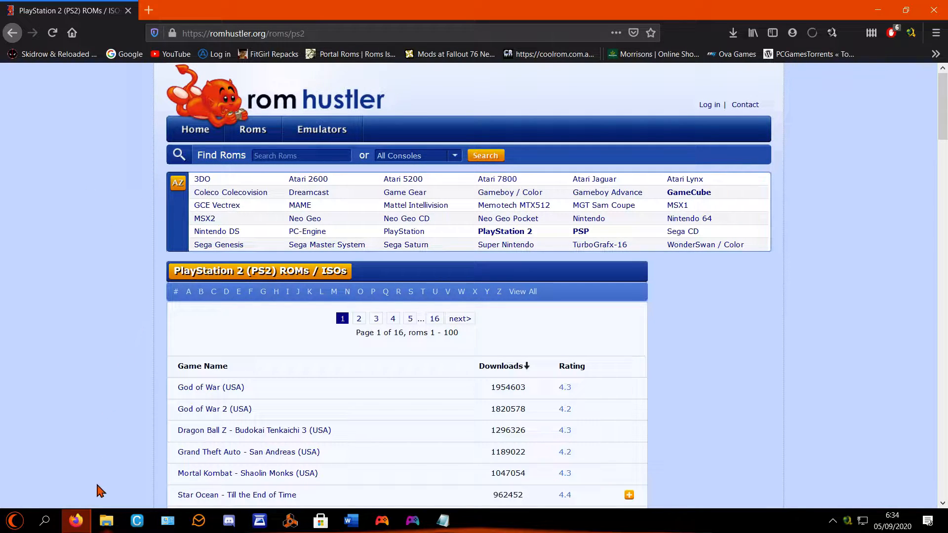
click(444, 520)
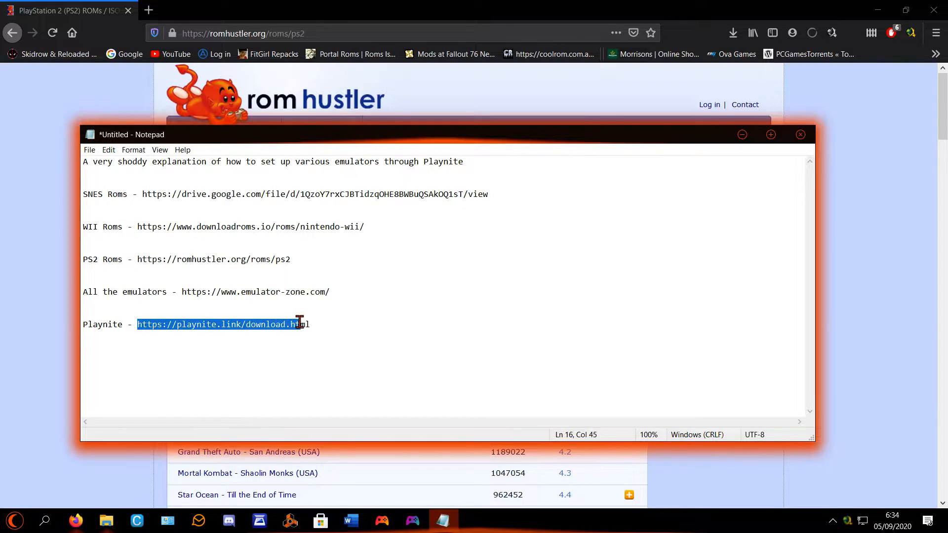
Copy the Playnite link, start the installer download, then cancel the Playnite79.exe prompt.
right_click(227, 332)
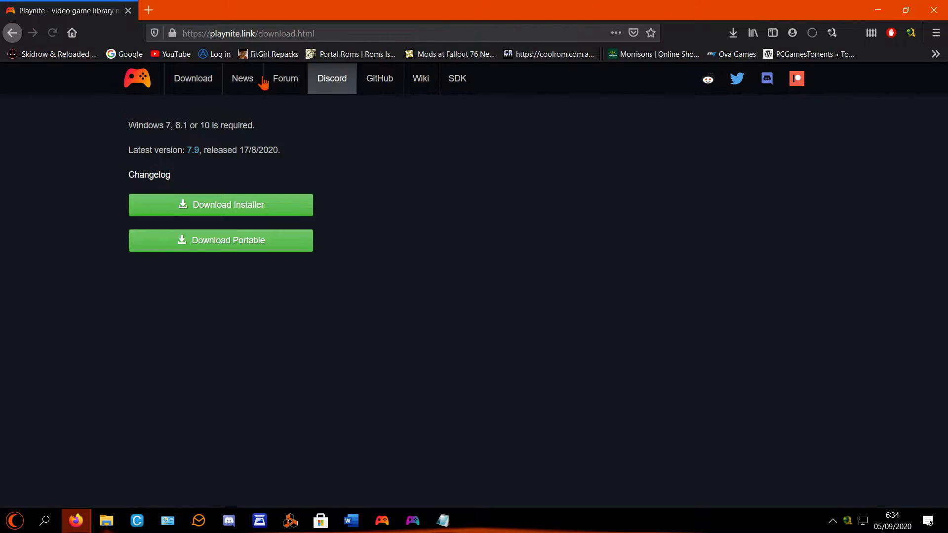
mouse_move(229, 205)
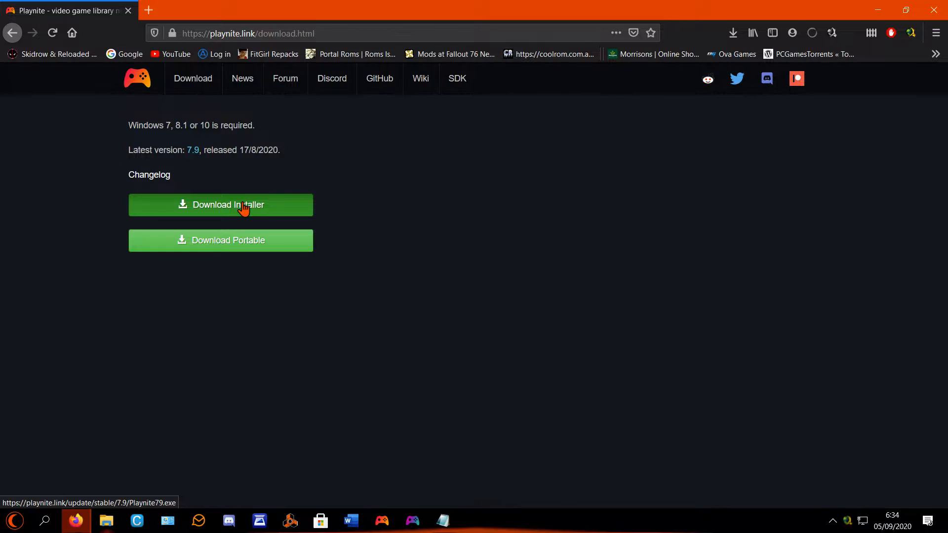
mouse_move(601, 186)
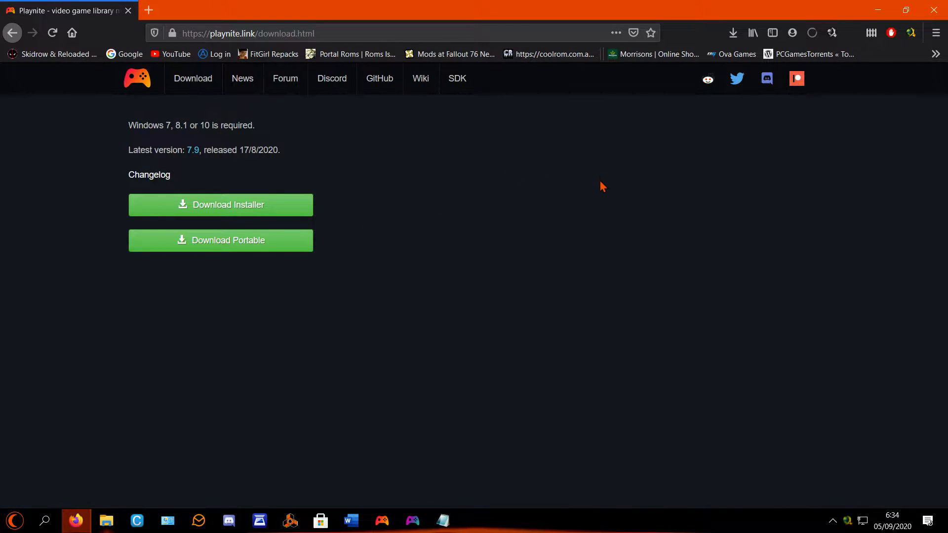
mouse_move(137, 79)
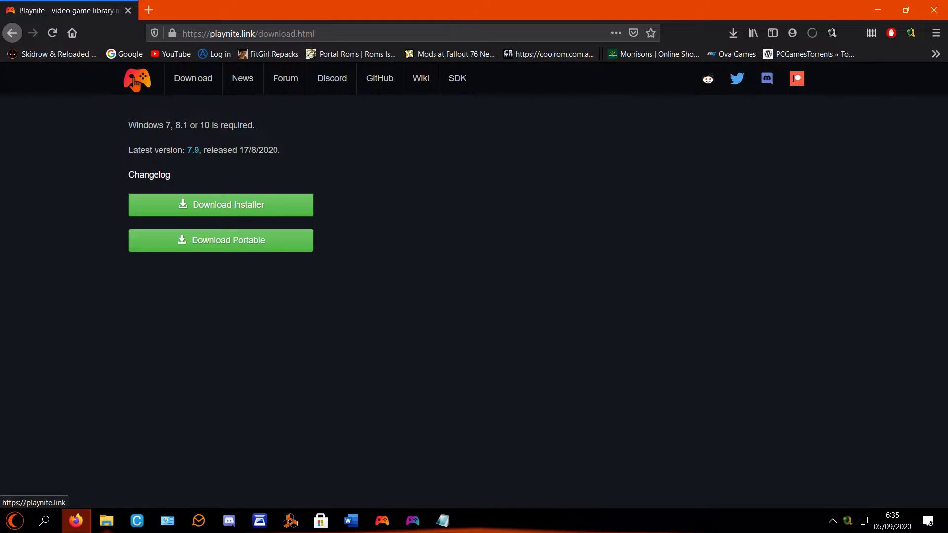
mouse_move(416, 257)
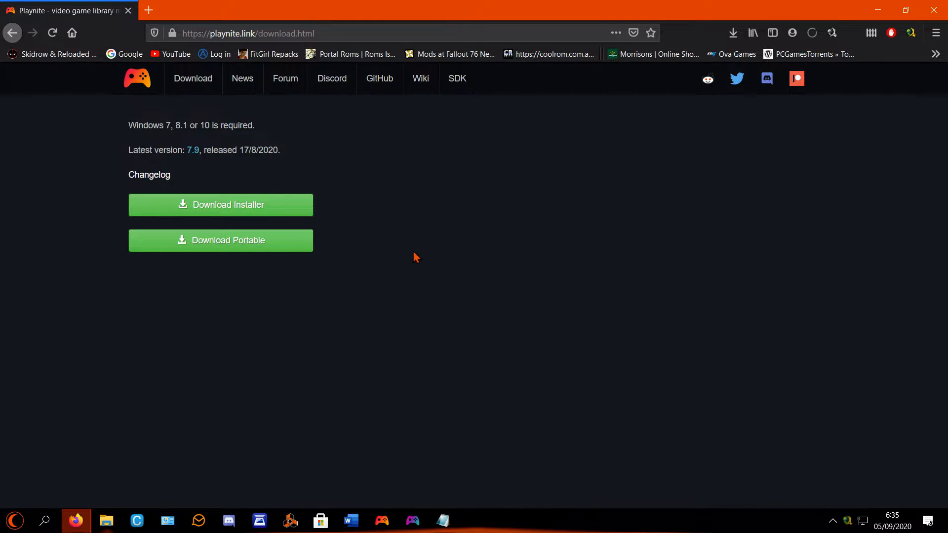
mouse_move(272, 178)
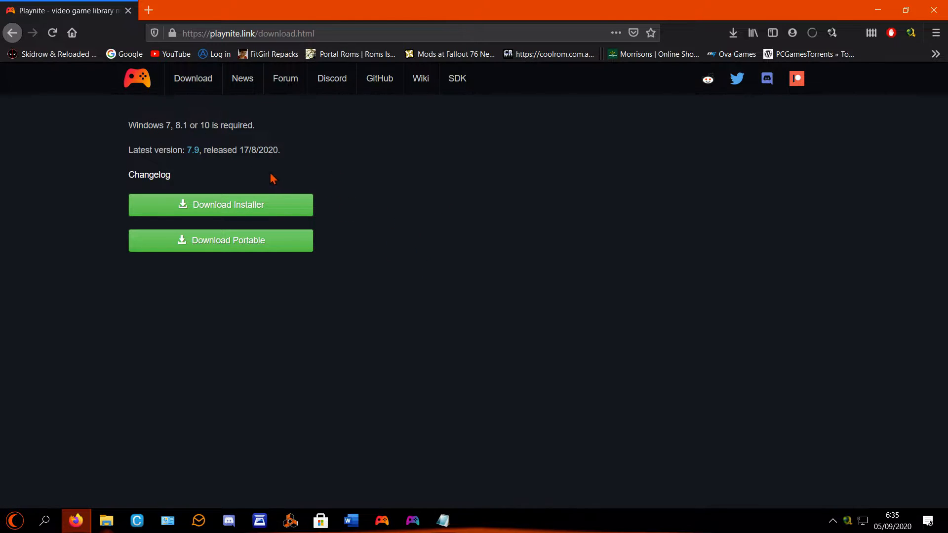
click(220, 204)
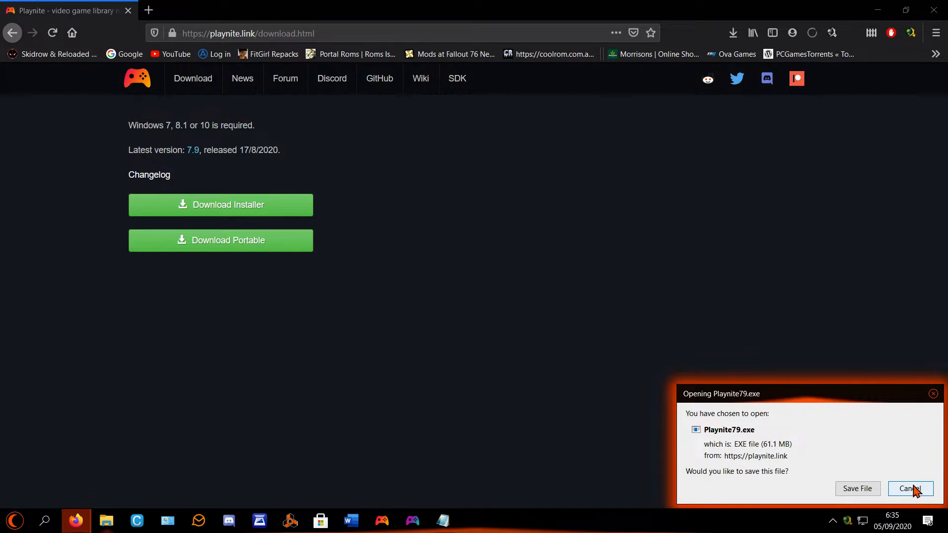
click(909, 488)
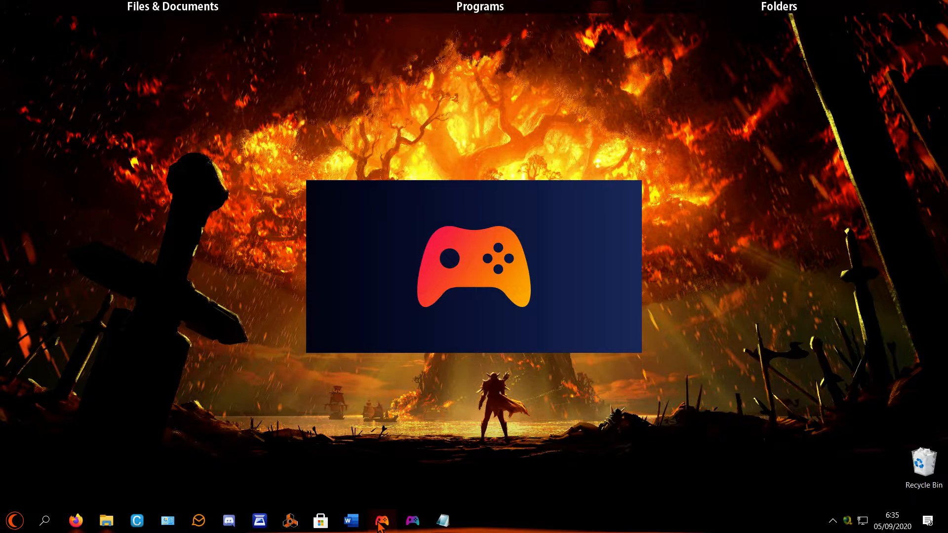
Launch Playnite from the taskbar and open its main menu to add games.
click(380, 521)
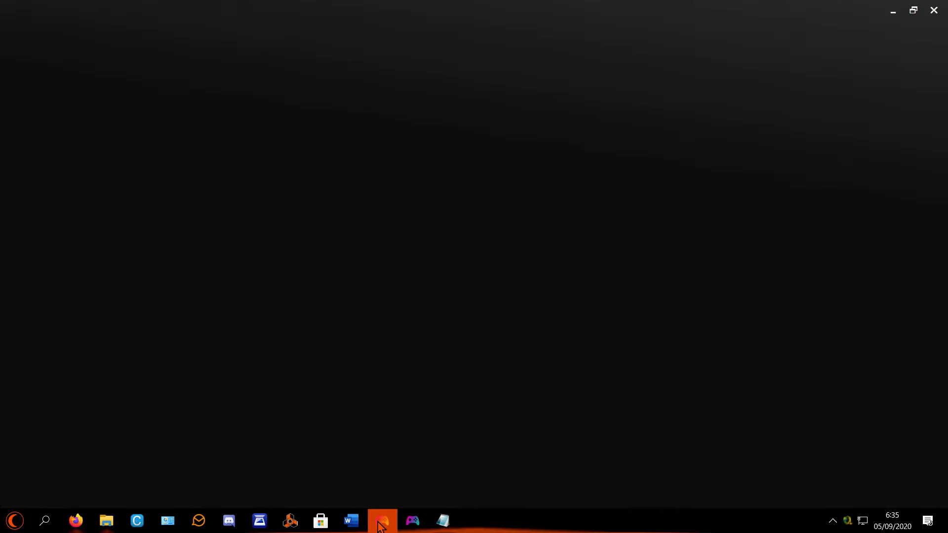
click(412, 521)
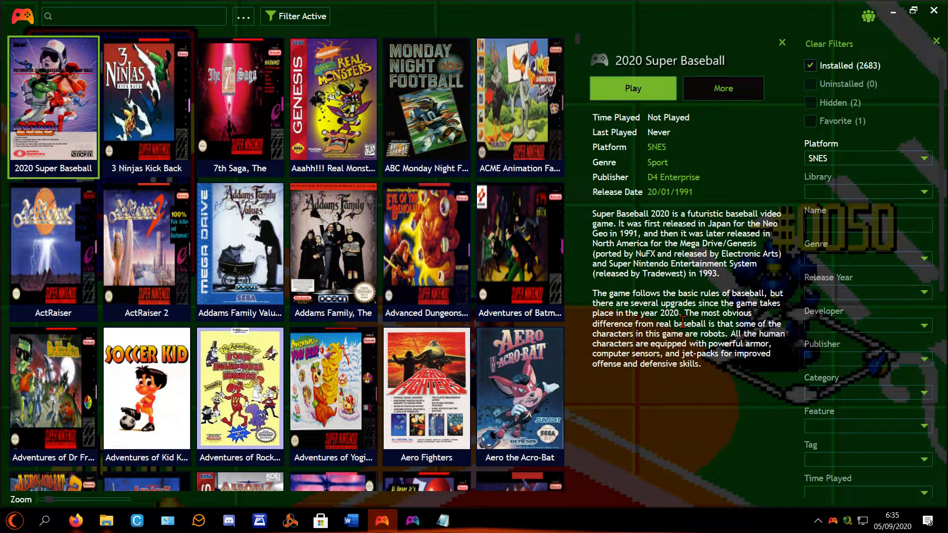
mouse_move(380, 8)
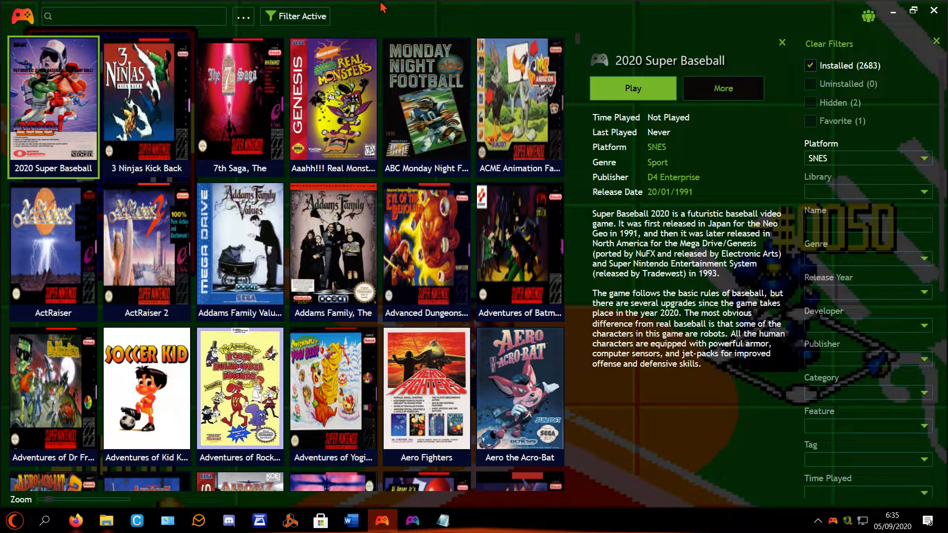
click(22, 16)
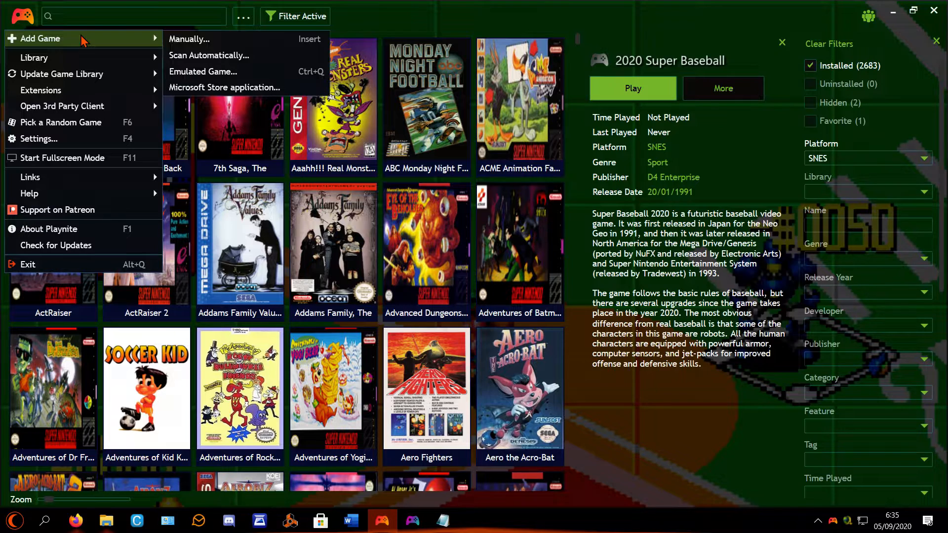
mouse_move(139, 38)
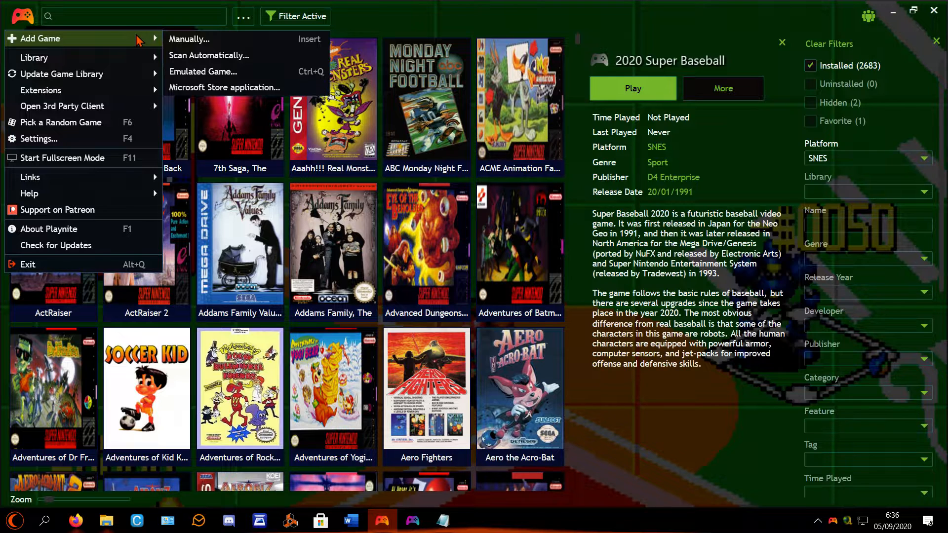
mouse_move(33, 48)
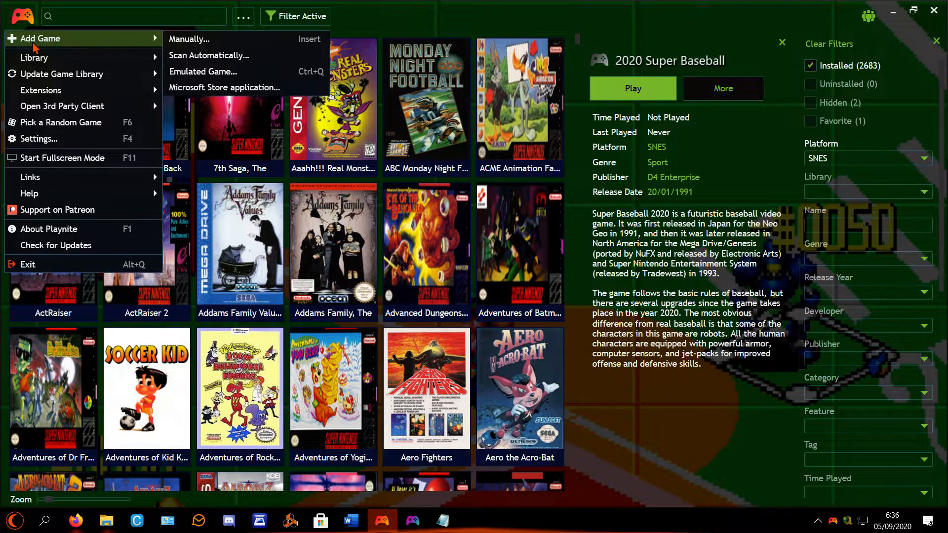
mouse_move(188, 39)
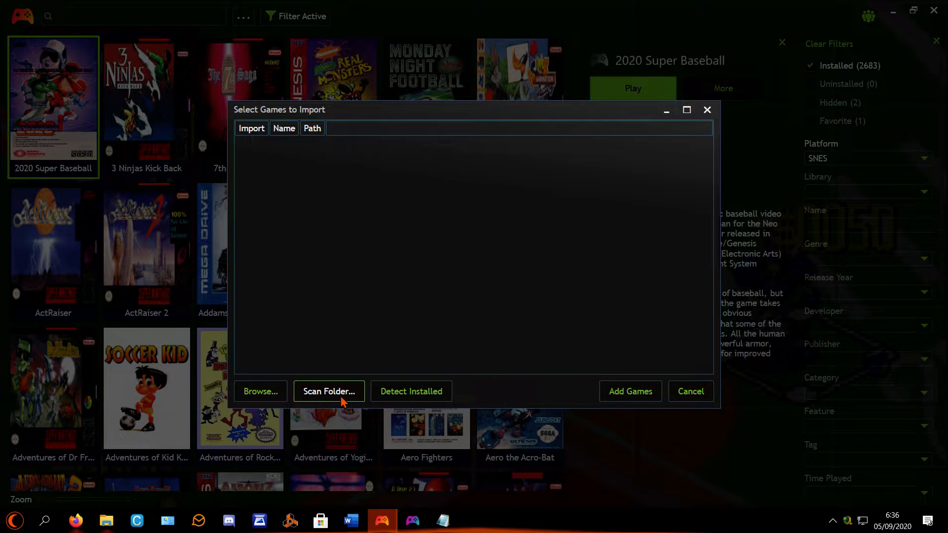
Select the Snes Games > SNES ROMs Collection (U) folder as the game scan location.
click(329, 391)
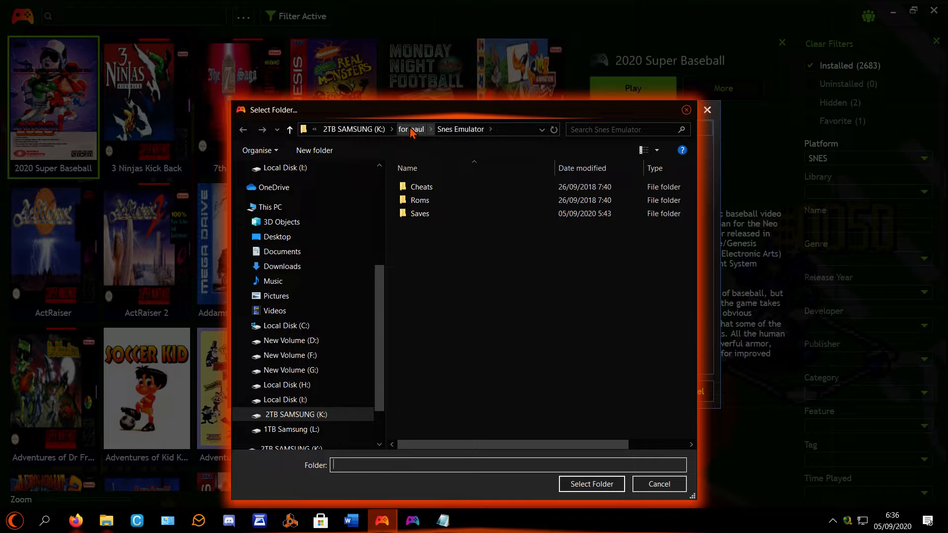
click(243, 130)
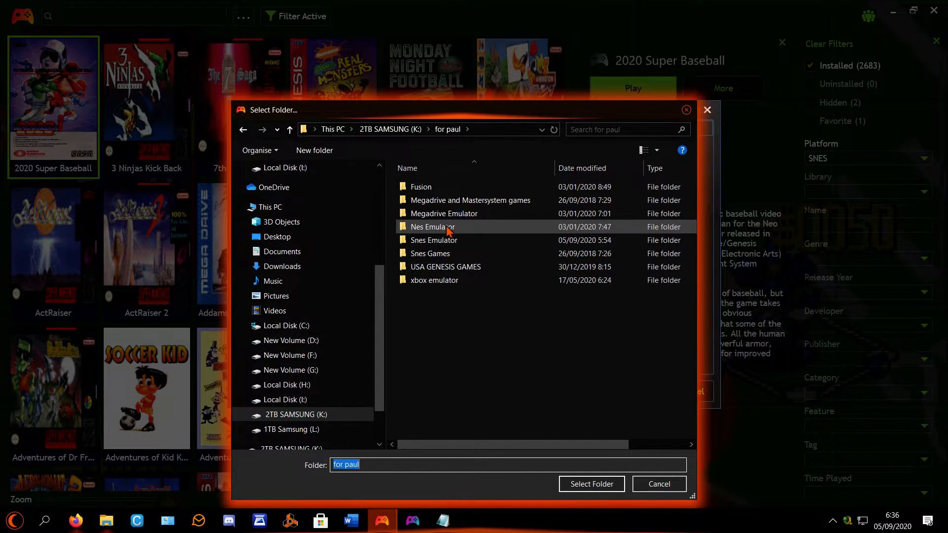
double_click(431, 253)
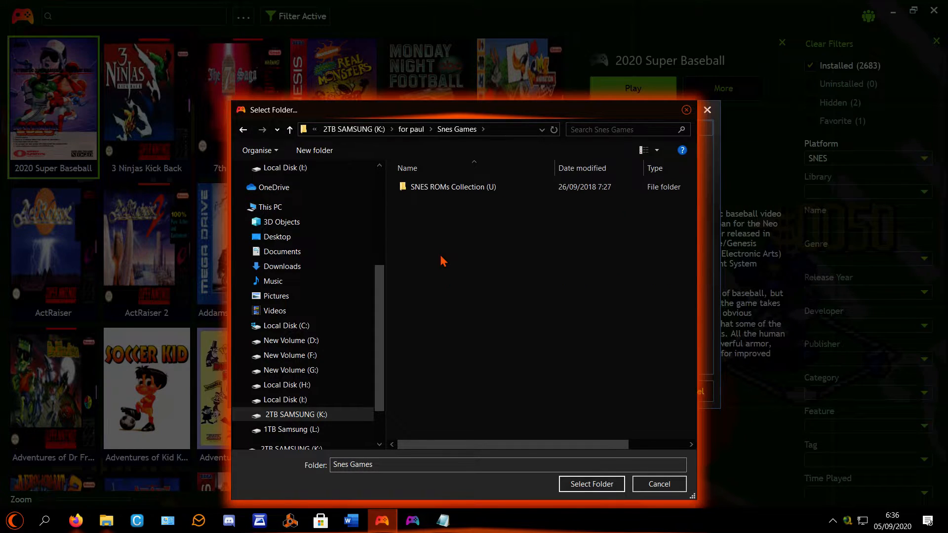
double_click(452, 187)
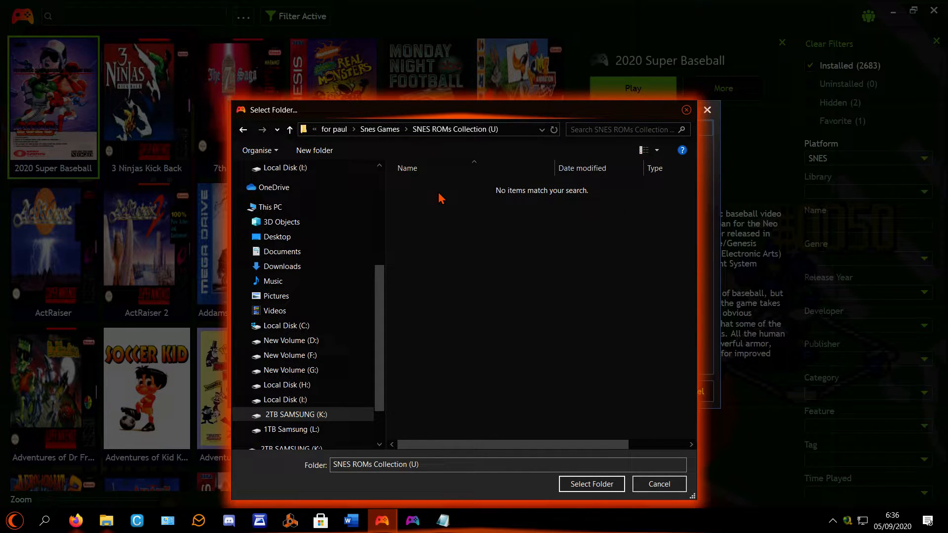
mouse_move(591, 483)
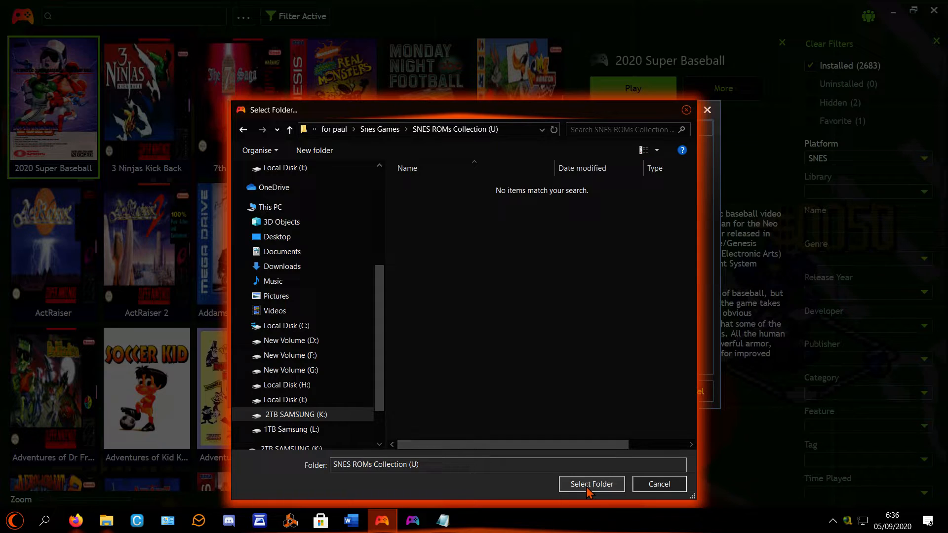
mouse_move(559, 257)
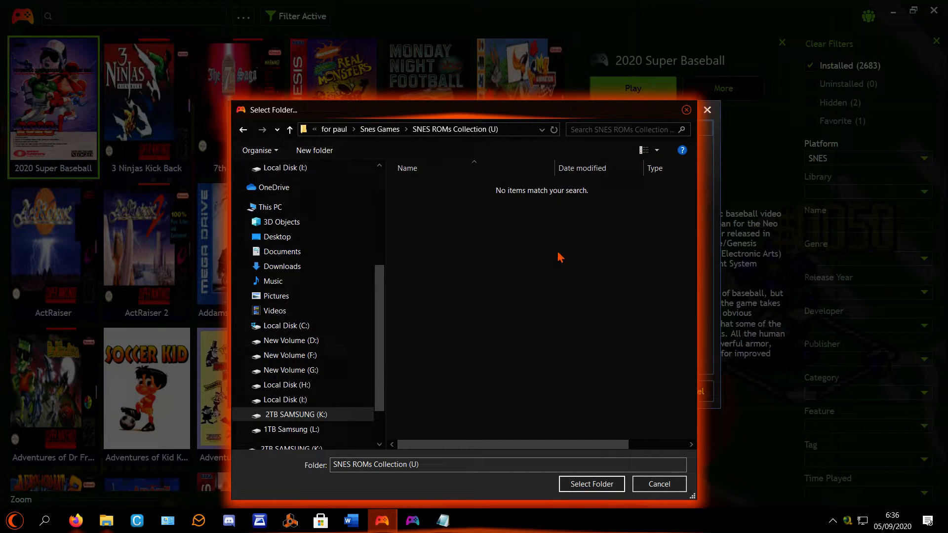
mouse_move(562, 322)
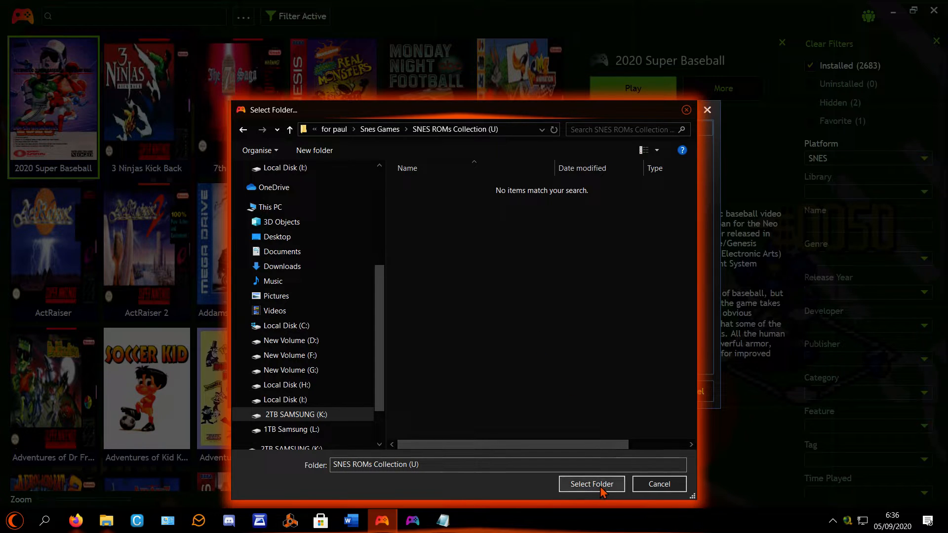
click(590, 484)
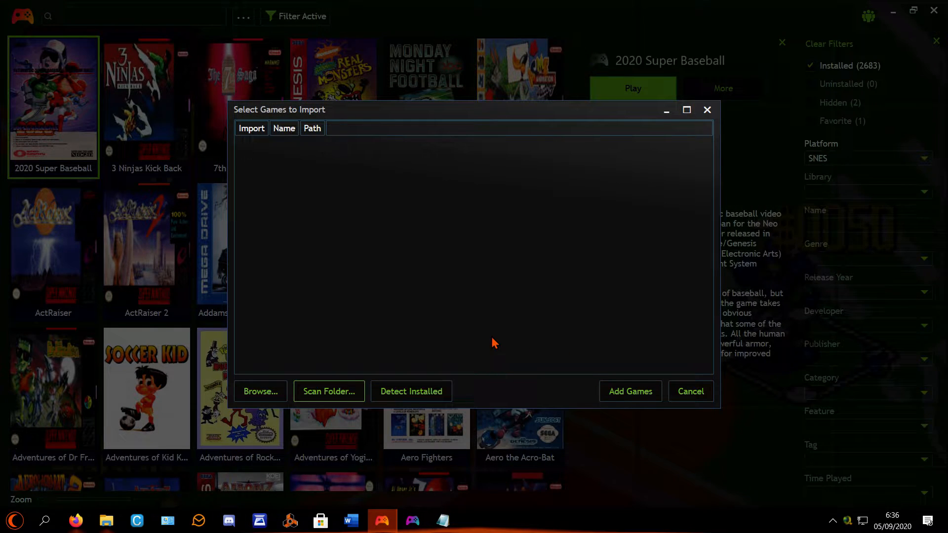
mouse_move(479, 333)
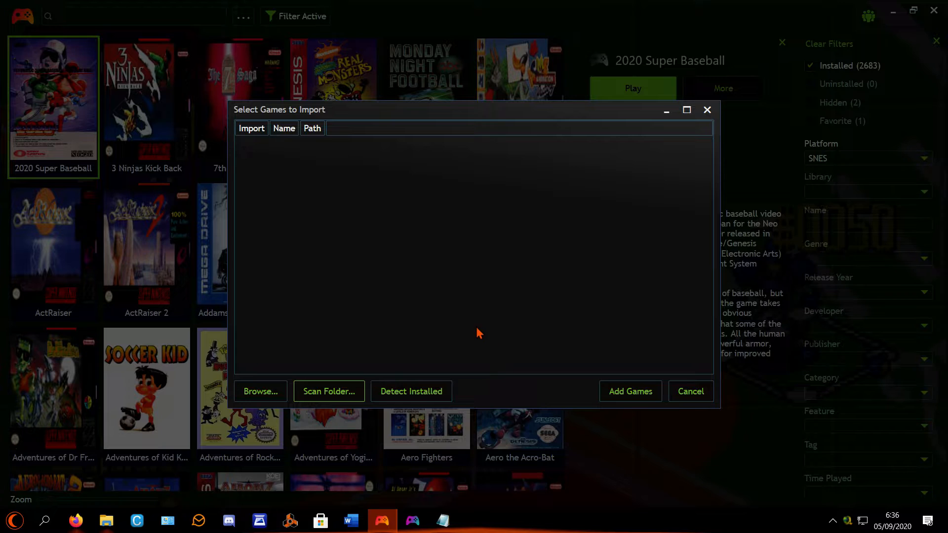
mouse_move(305, 326)
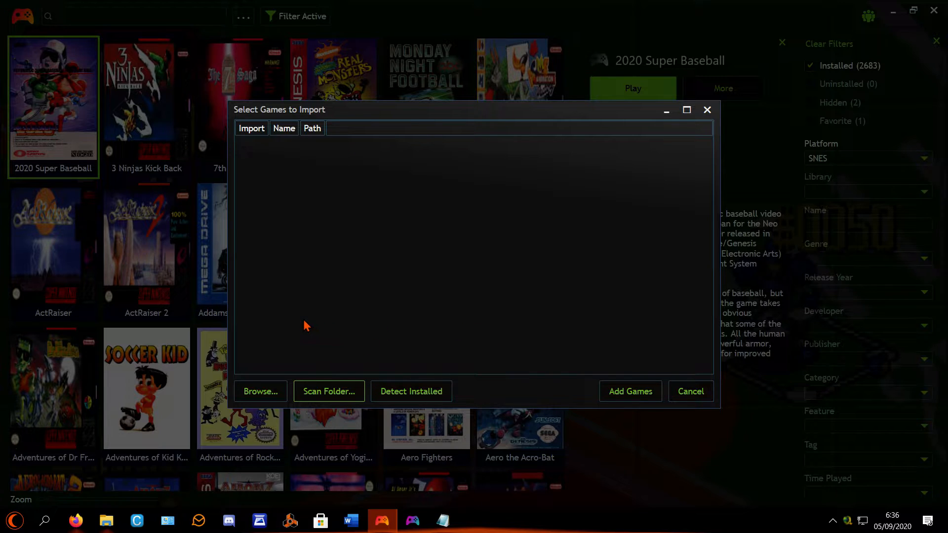
Browse K: > for paul > Snes Games > SNES ROMs Collection (U) for a game file, then cancel.
click(261, 391)
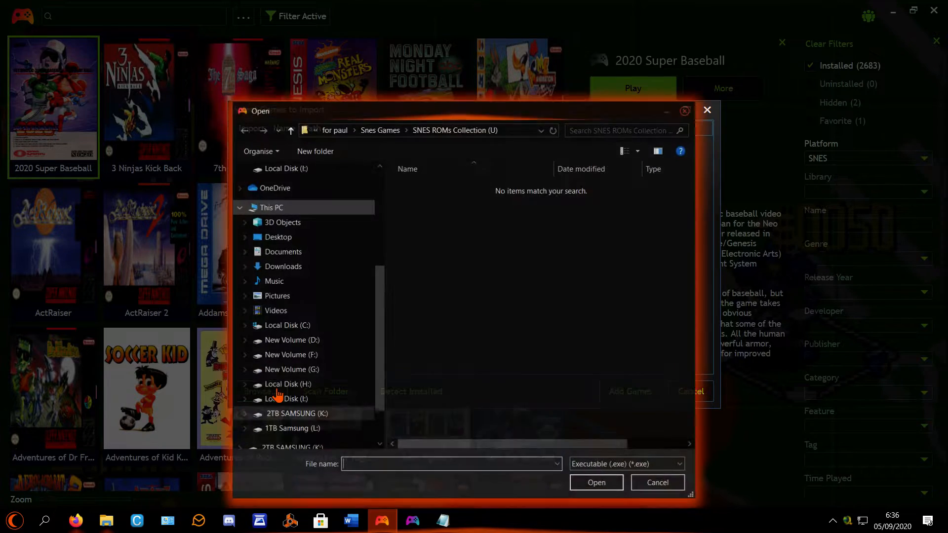
click(285, 399)
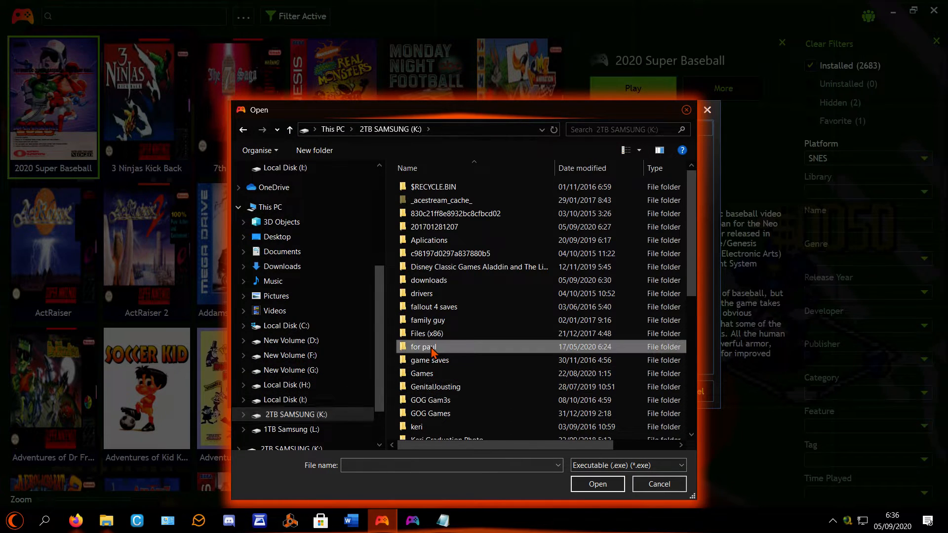
double_click(422, 346)
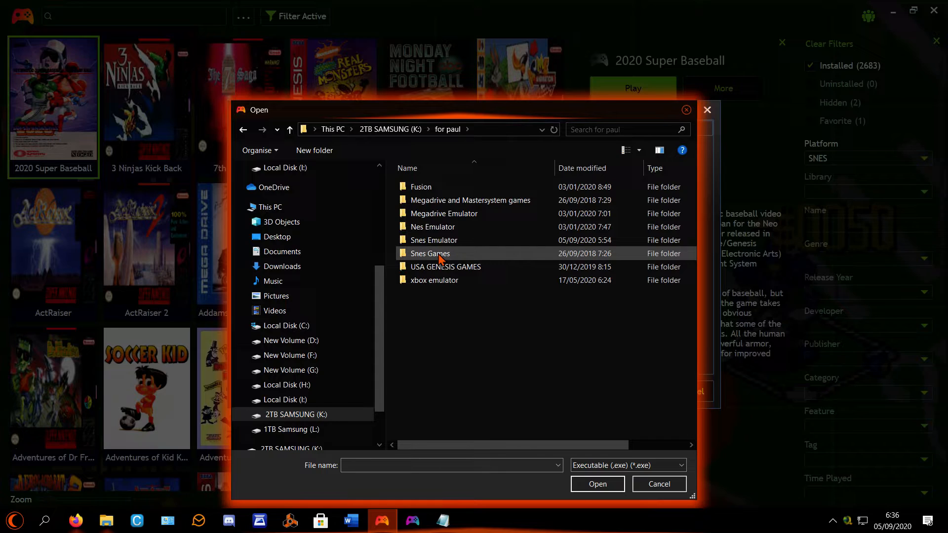
double_click(430, 253)
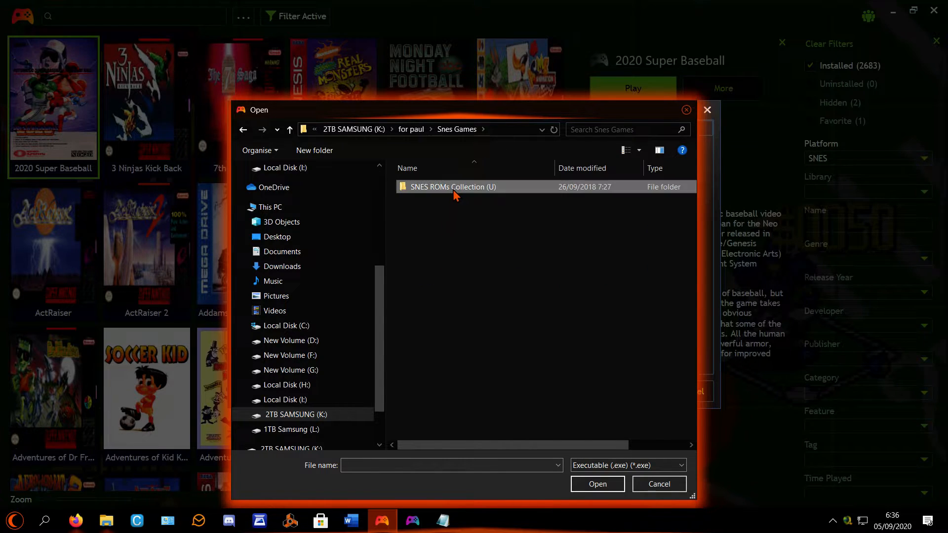
double_click(453, 187)
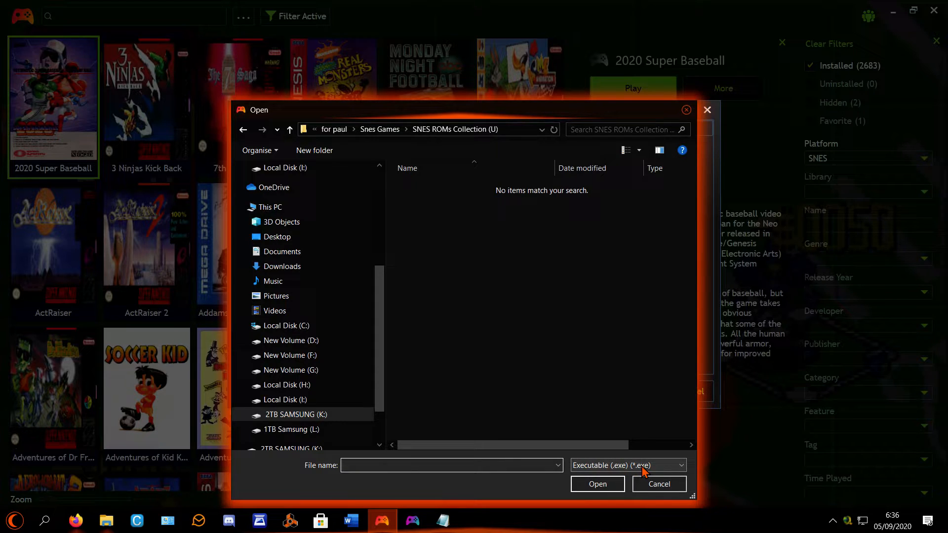
click(658, 484)
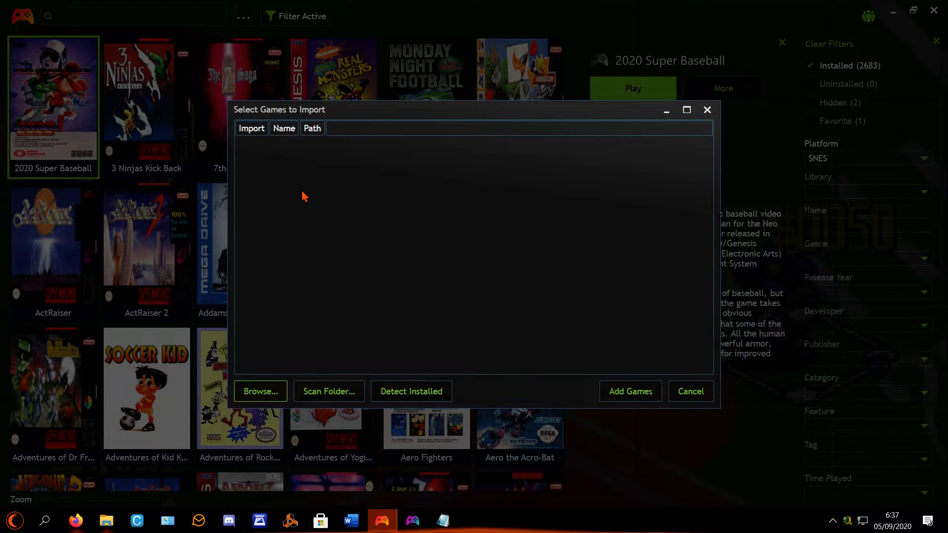
mouse_move(522, 270)
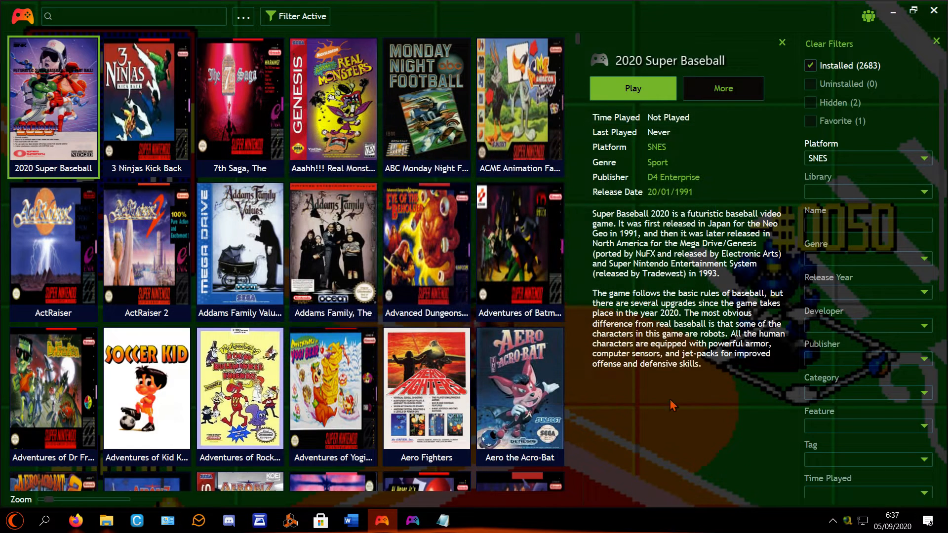
Run Add Game > Scan Automatically, close its empty result, and reopen the main menu.
click(23, 16)
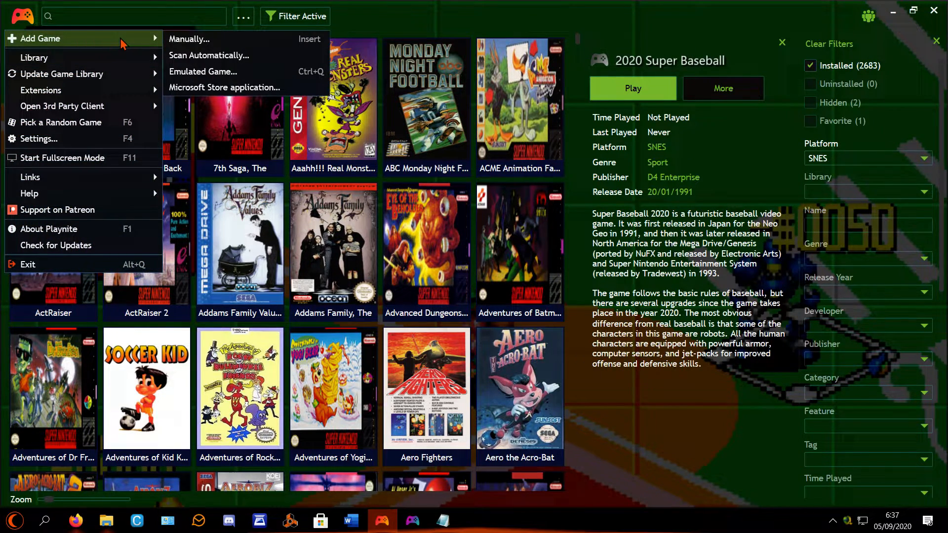
mouse_move(208, 55)
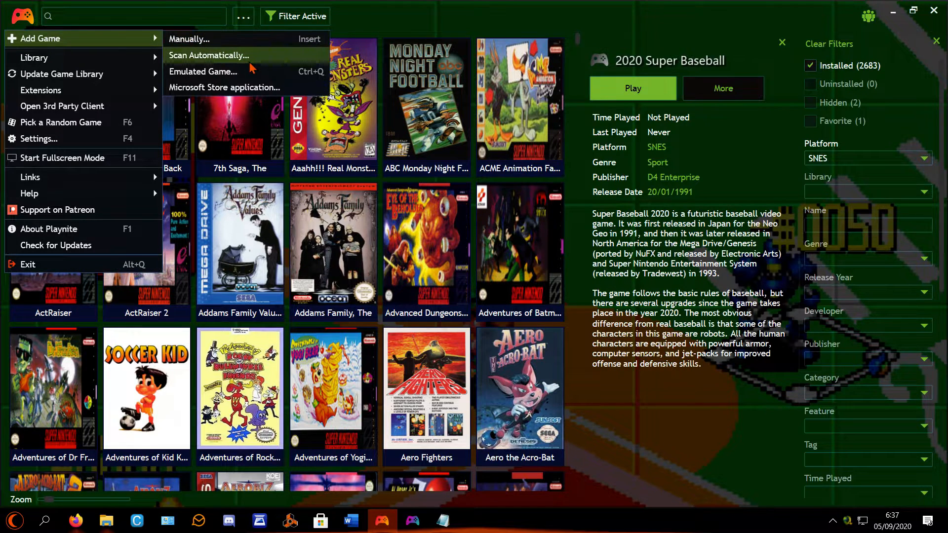
click(208, 55)
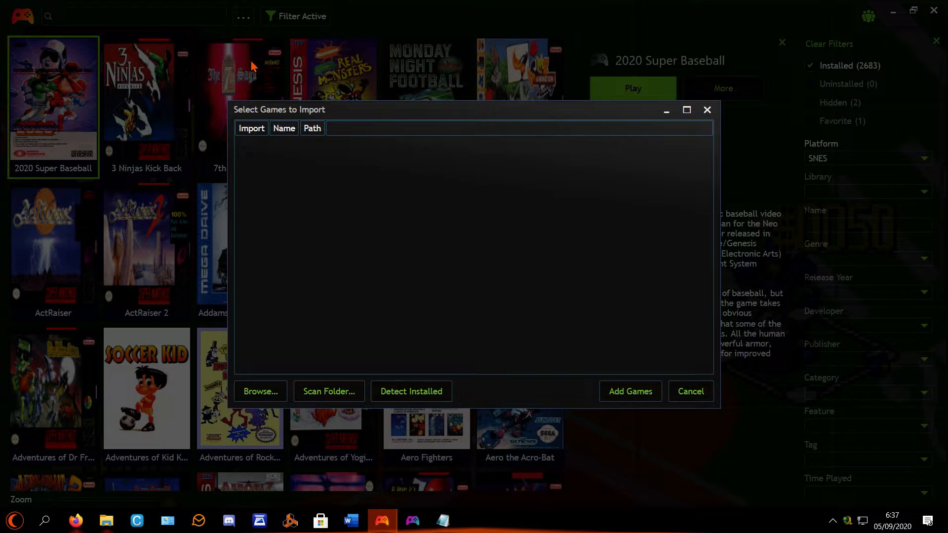
mouse_move(683, 387)
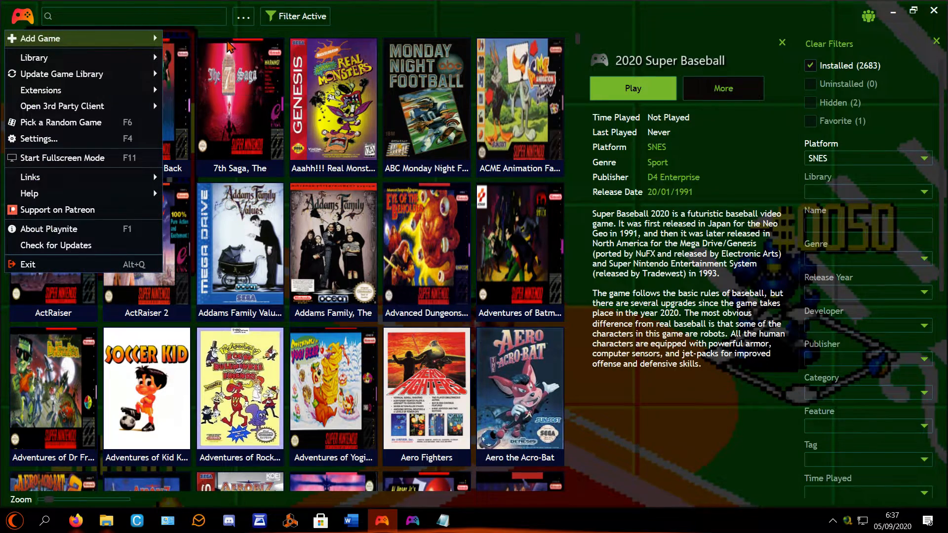
click(40, 38)
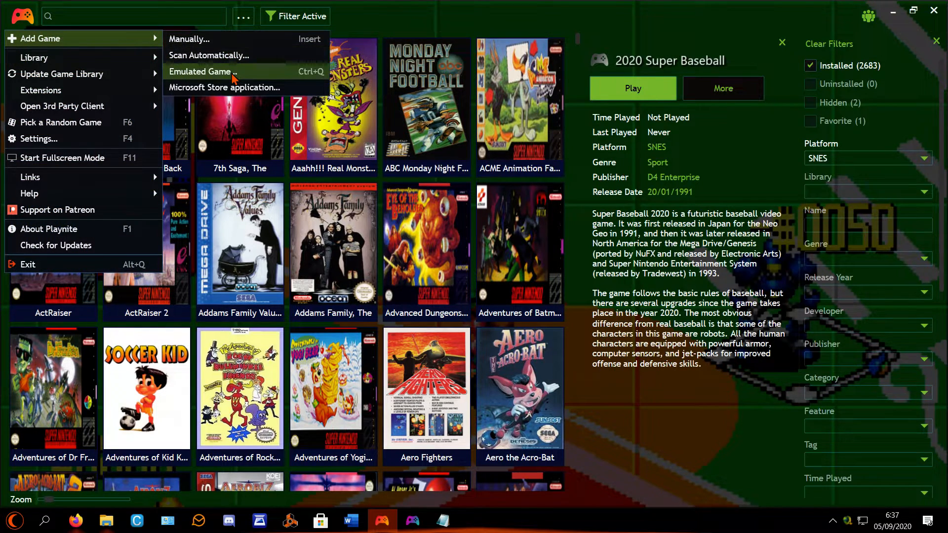
Open the Emulated Game import wizard's emulator folder scan, view emulators like Snes9X, then close.
click(202, 71)
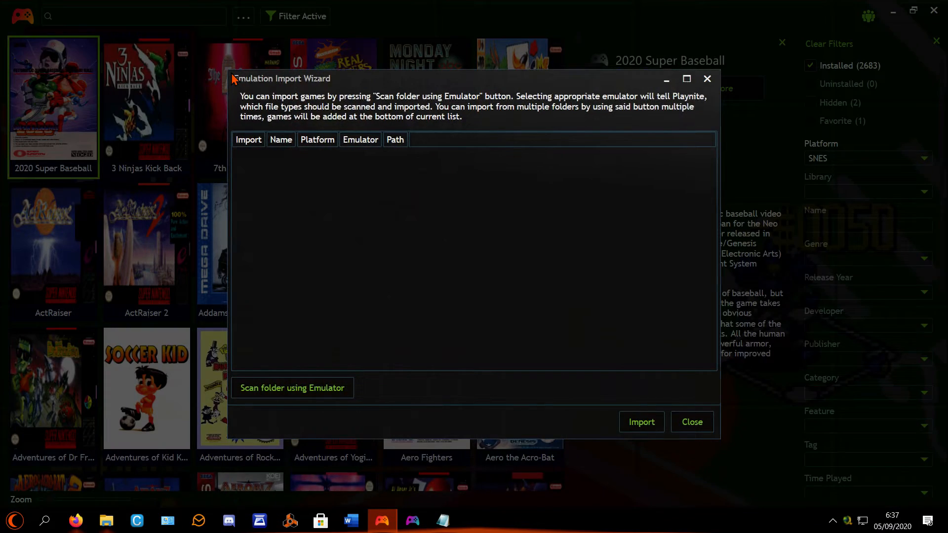
mouse_move(307, 396)
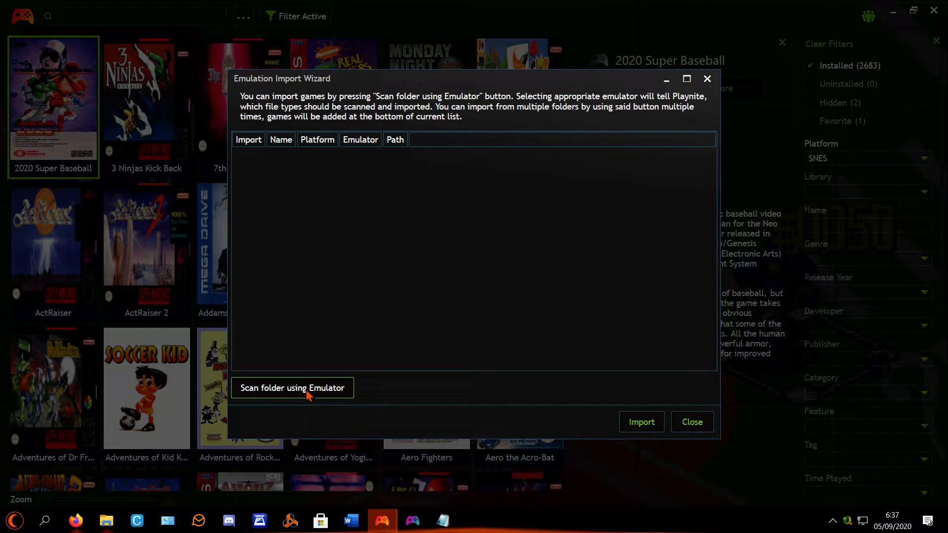
click(292, 387)
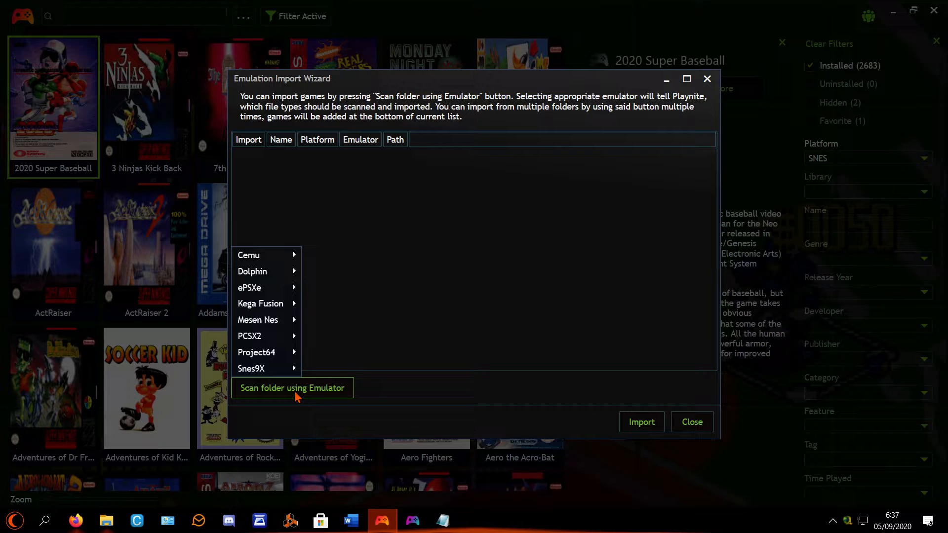
mouse_move(475, 311)
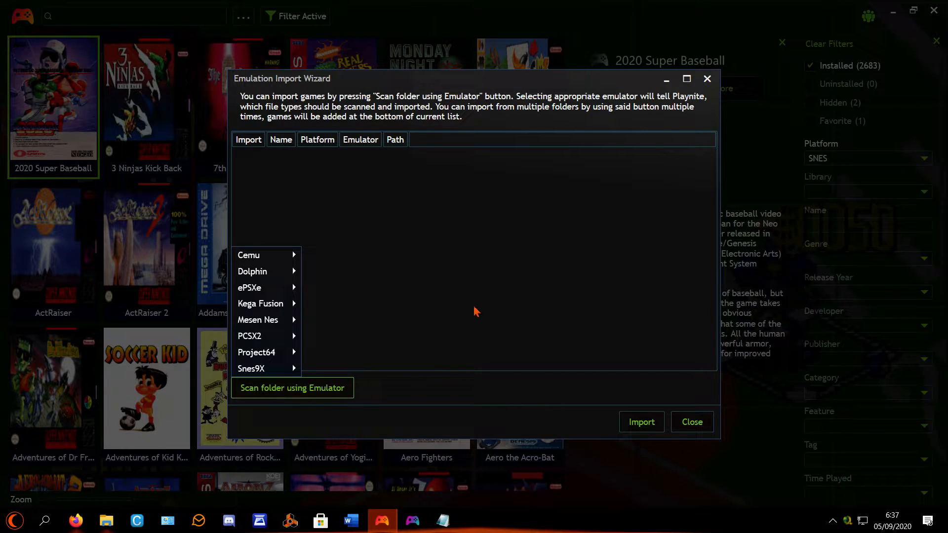
click(691, 422)
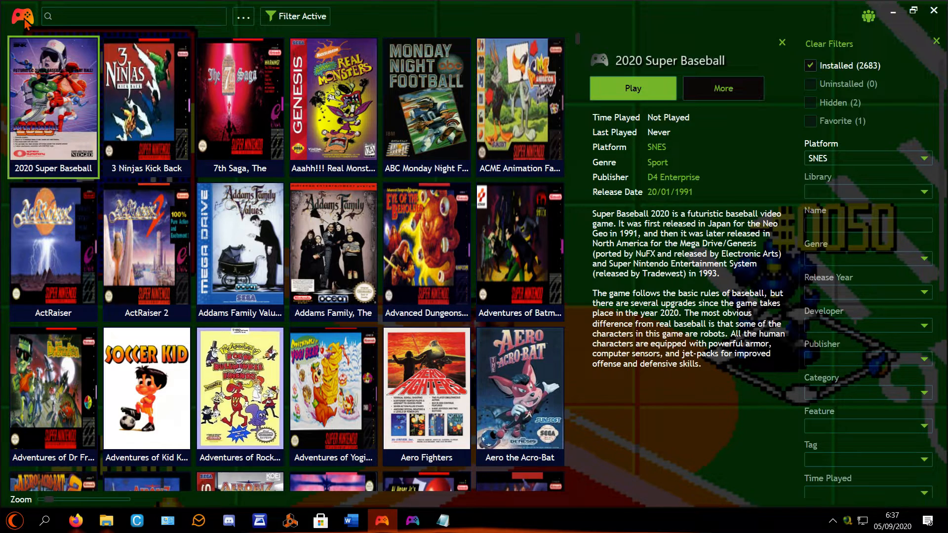
Open Configure Emulators and add a new emulator entry with a profile.
click(22, 16)
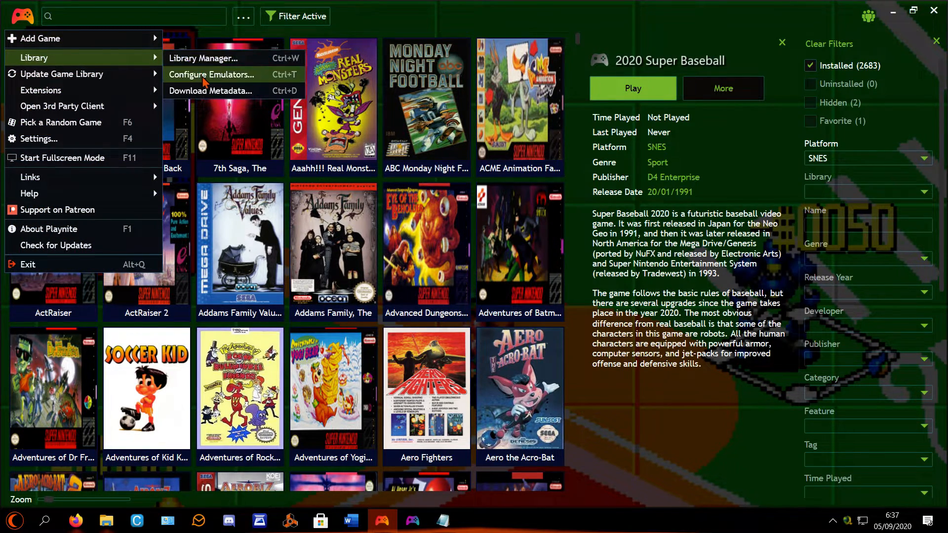
click(211, 75)
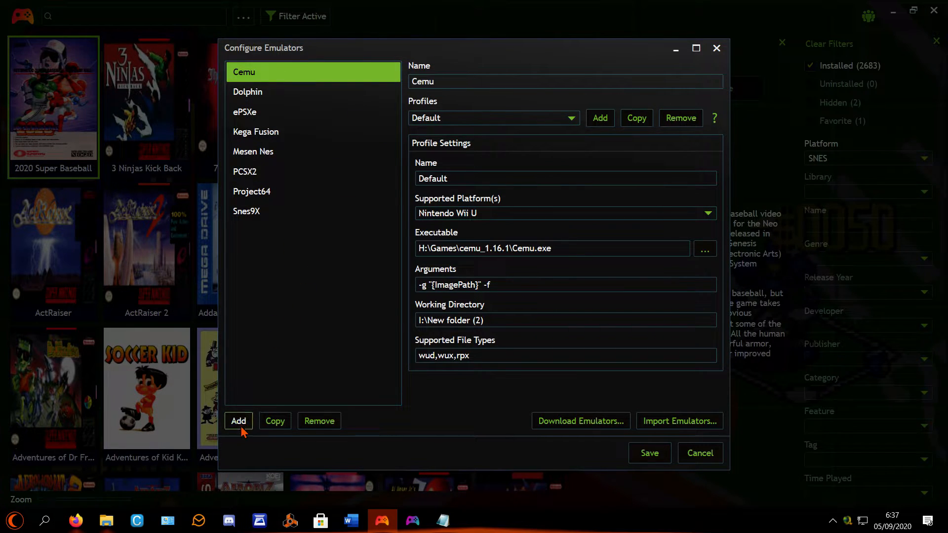
click(237, 420)
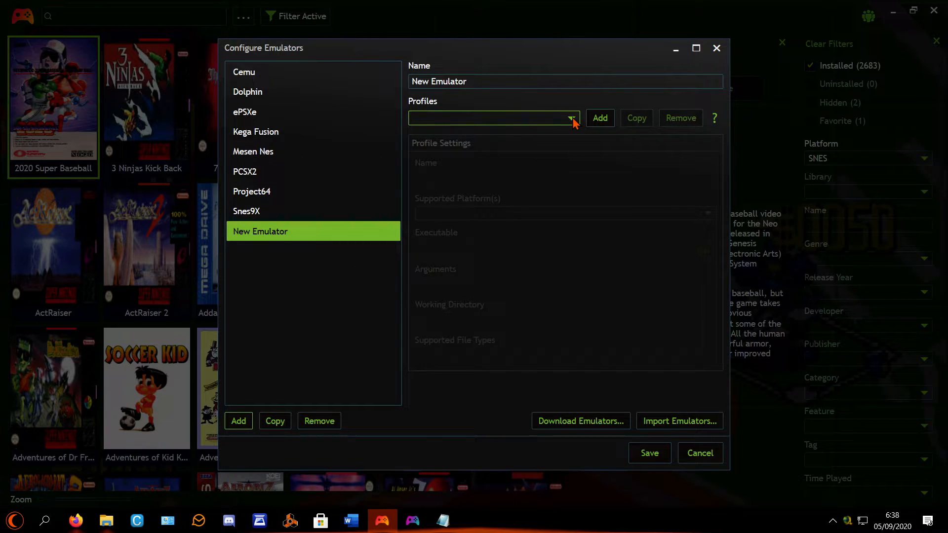
click(599, 118)
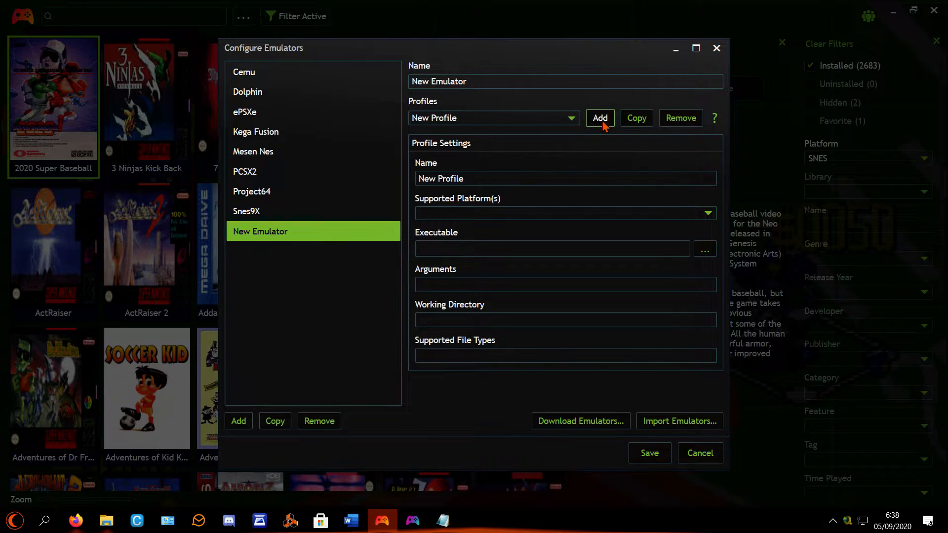
mouse_move(694, 202)
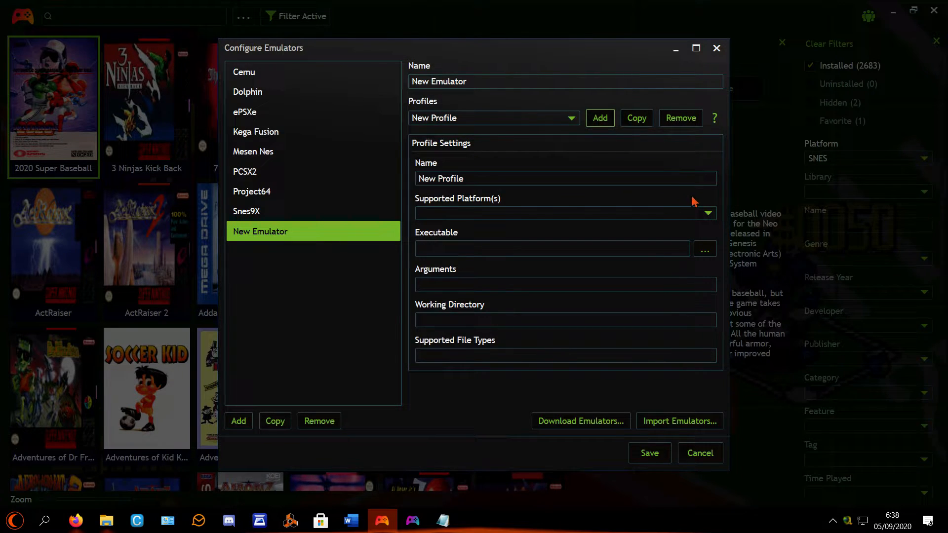
click(540, 178)
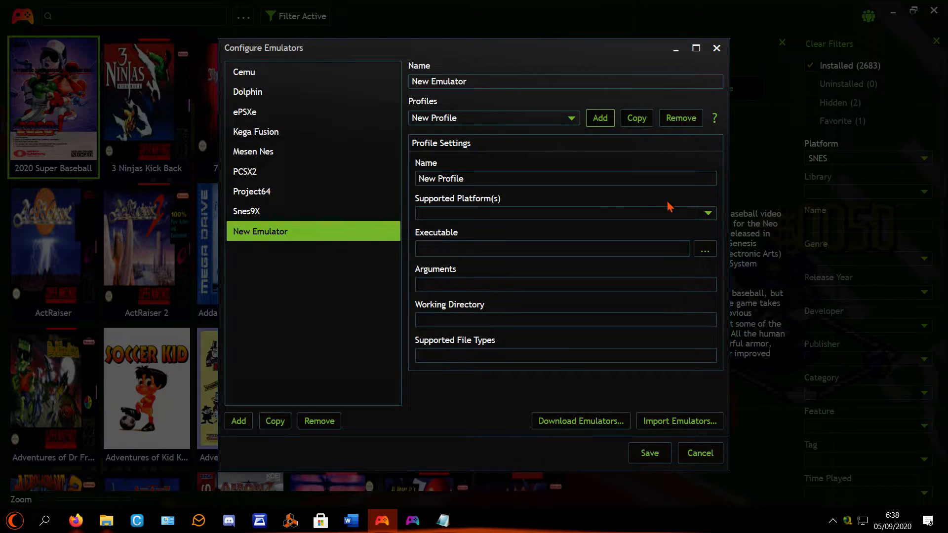
Browse the Supported Platform(s) list, then cancel without saving the new emulator.
click(707, 213)
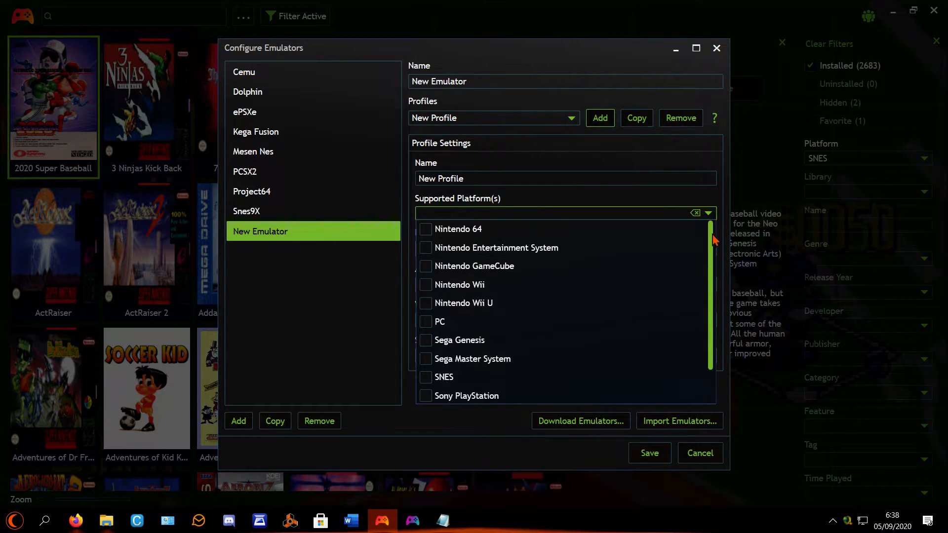
mouse_move(710, 240)
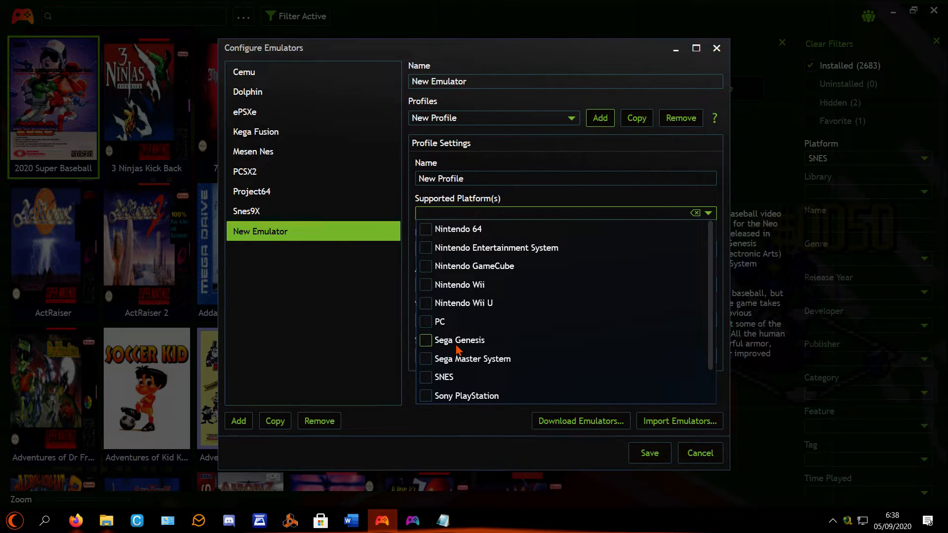
scroll(down, 3)
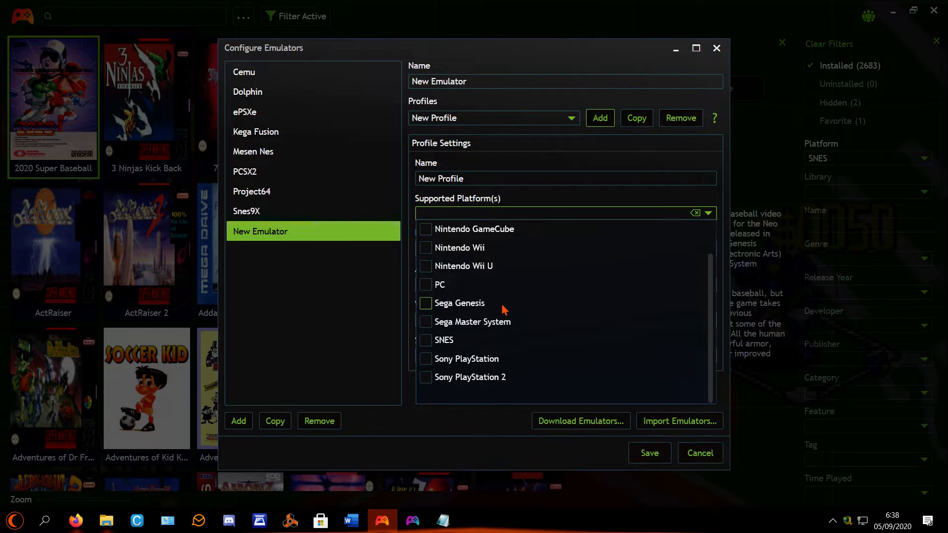
scroll(up, 3)
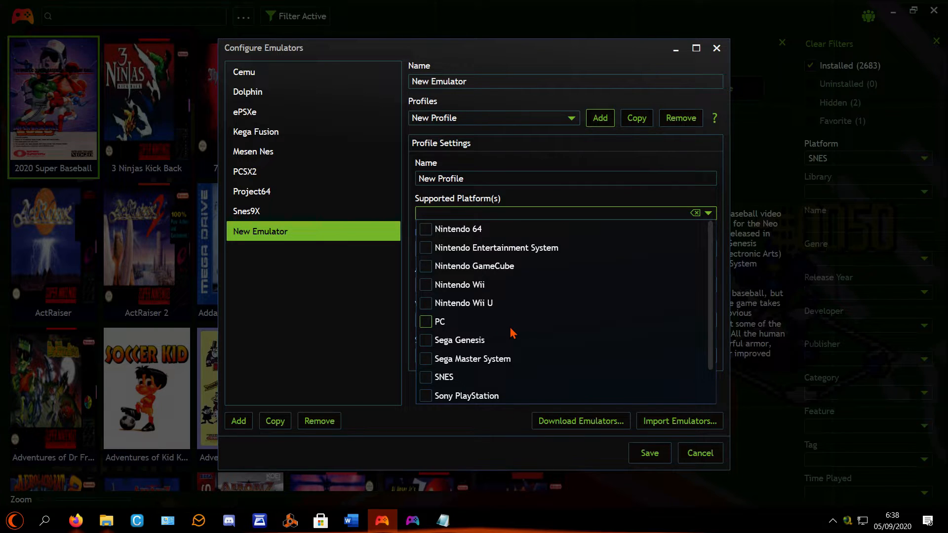
mouse_move(716, 456)
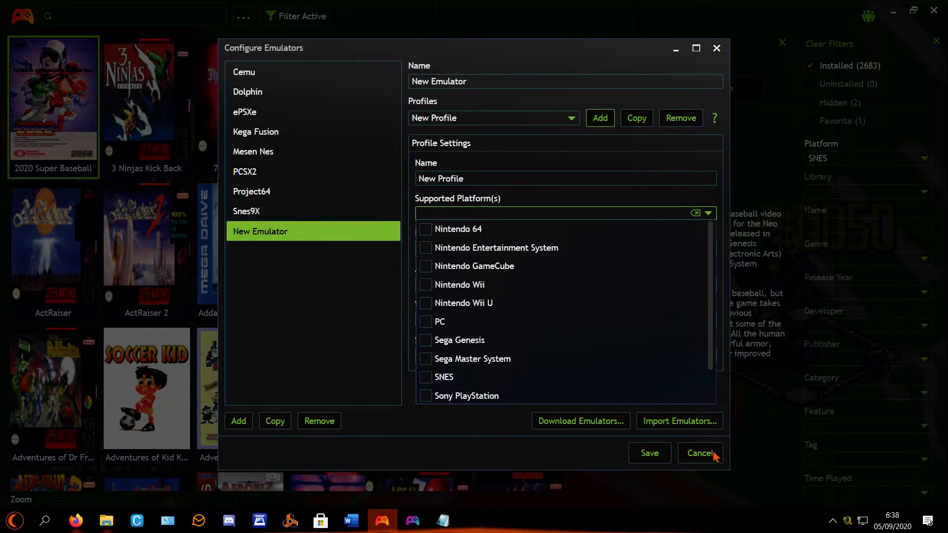
click(700, 453)
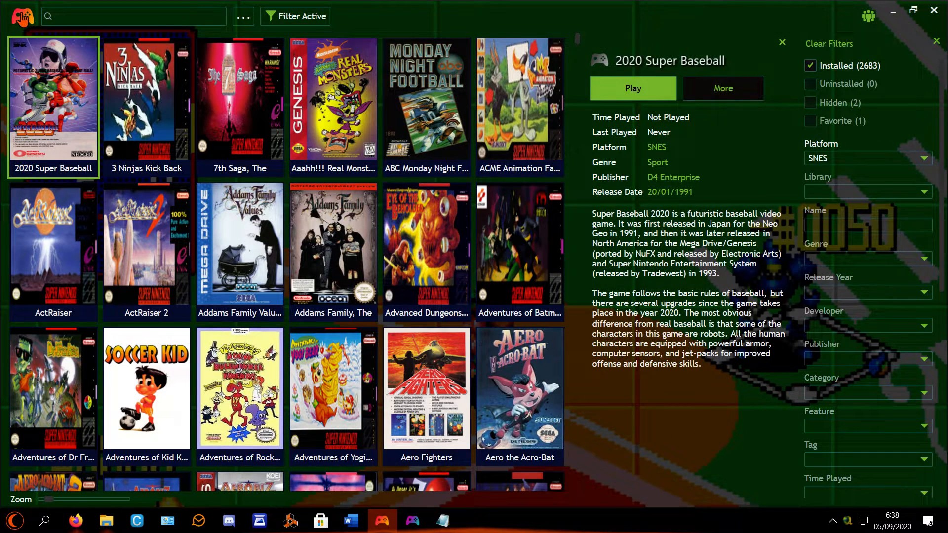
Reopen Configure Emulators from the main menu and confirm saving emulator changes.
click(21, 16)
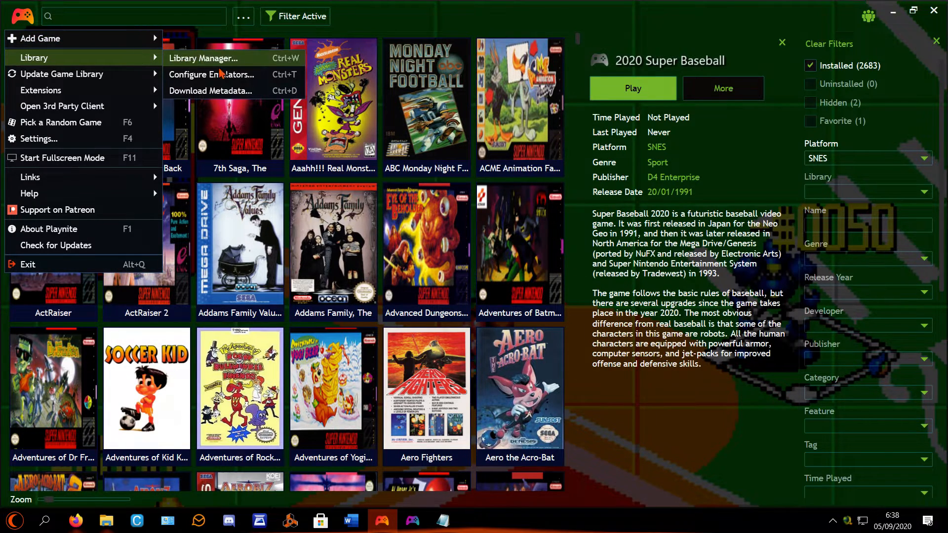
click(212, 75)
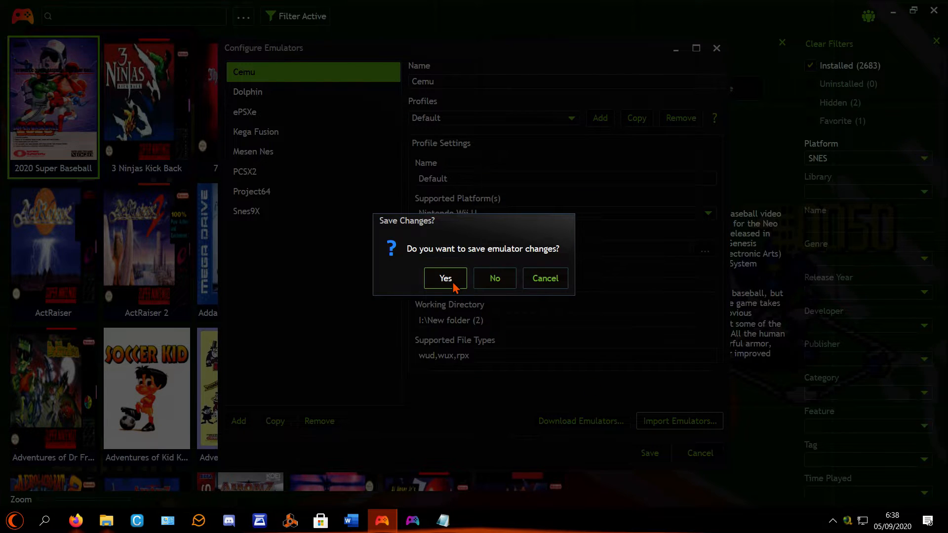
click(445, 277)
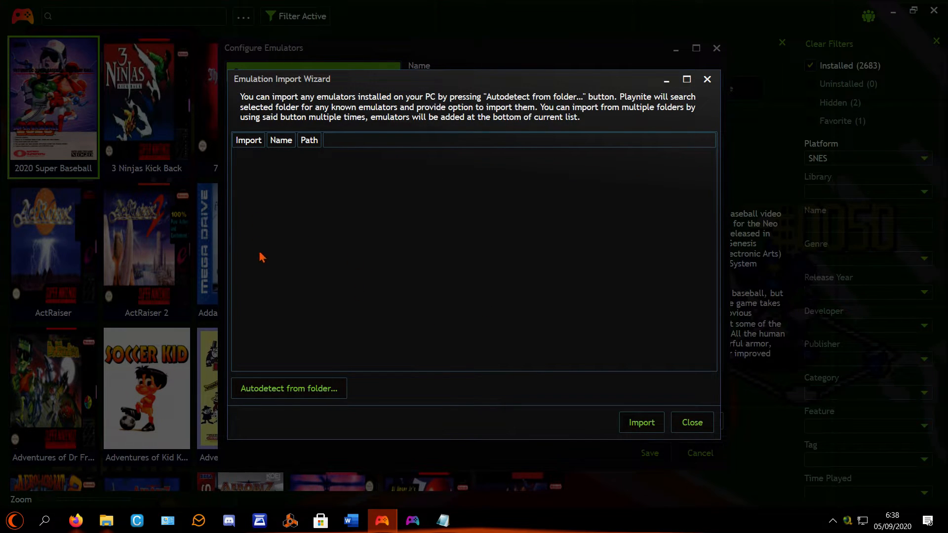
Autodetect emulators from K:\for paul\Snes Emulator, detecting Snes9X for import.
click(288, 388)
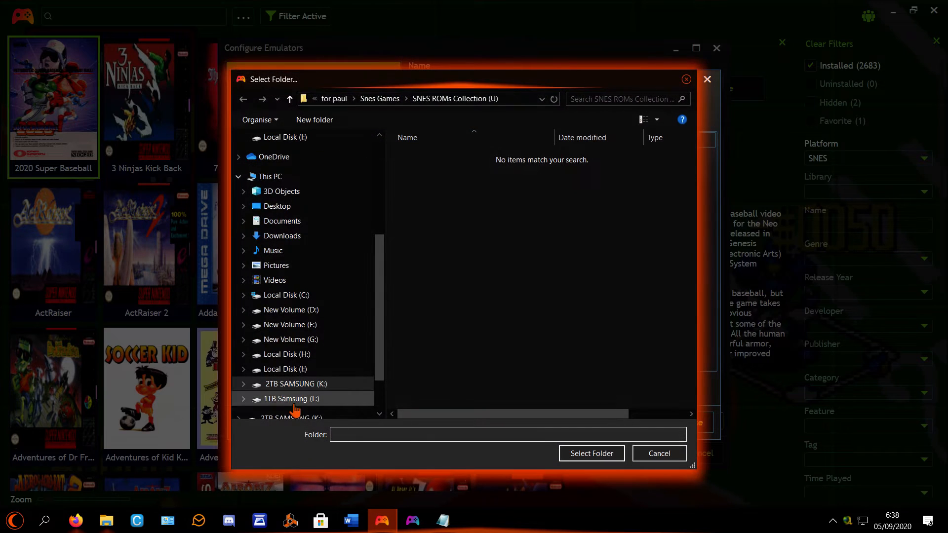
scroll(up, 3)
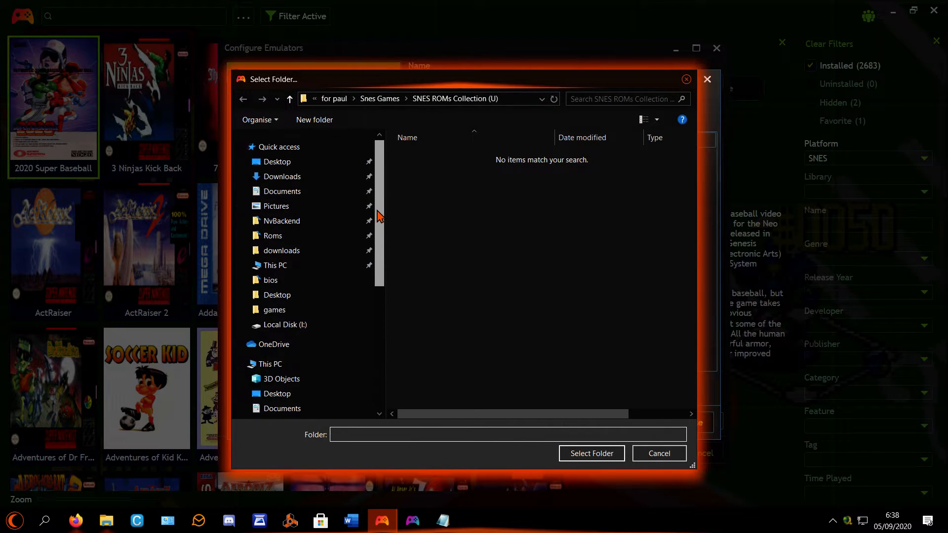
scroll(down, 3)
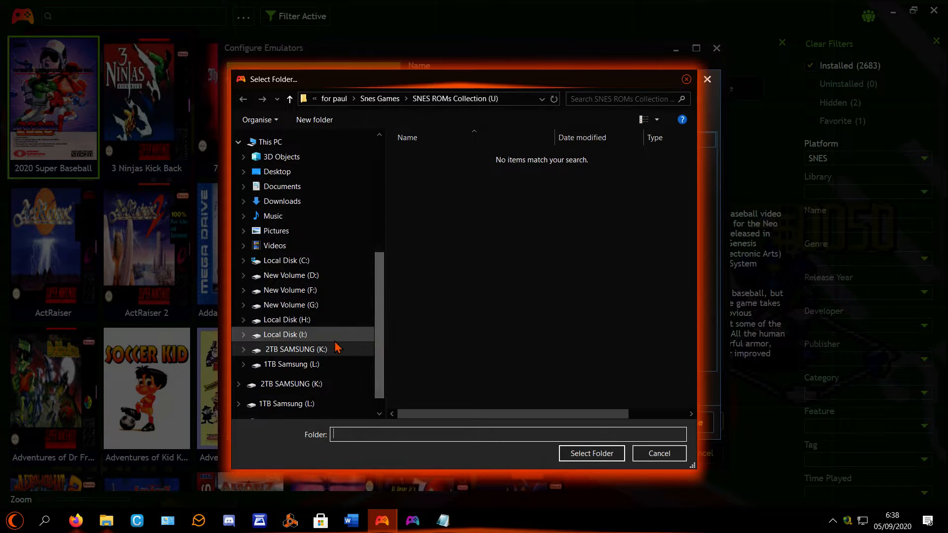
click(296, 350)
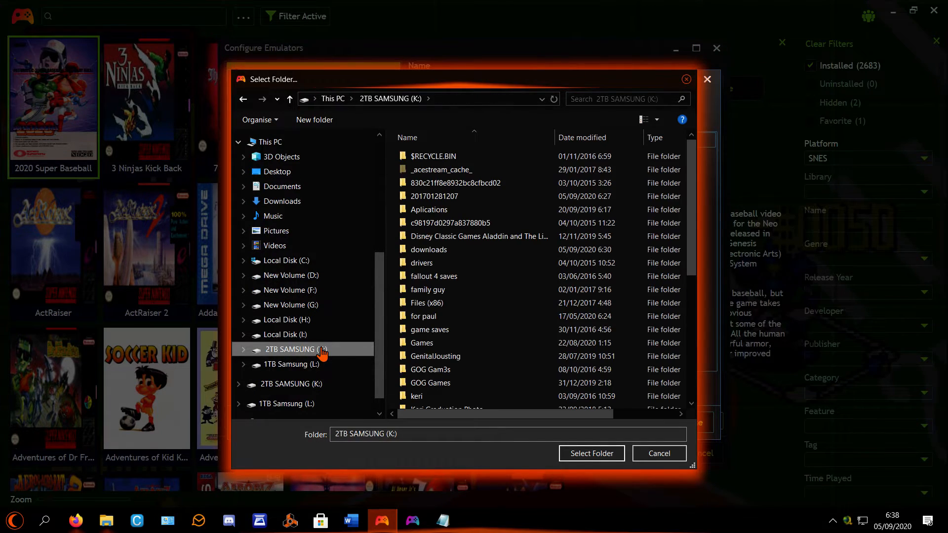
double_click(423, 316)
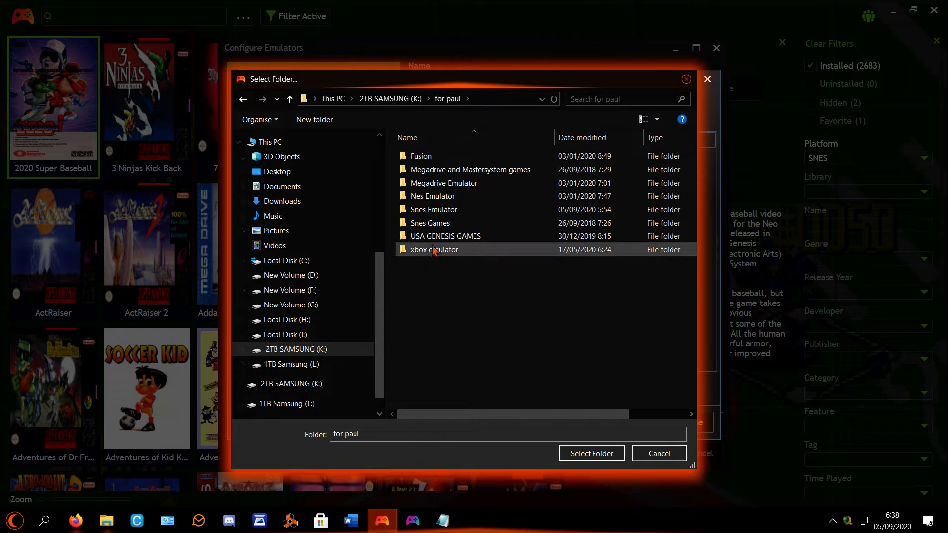
double_click(434, 209)
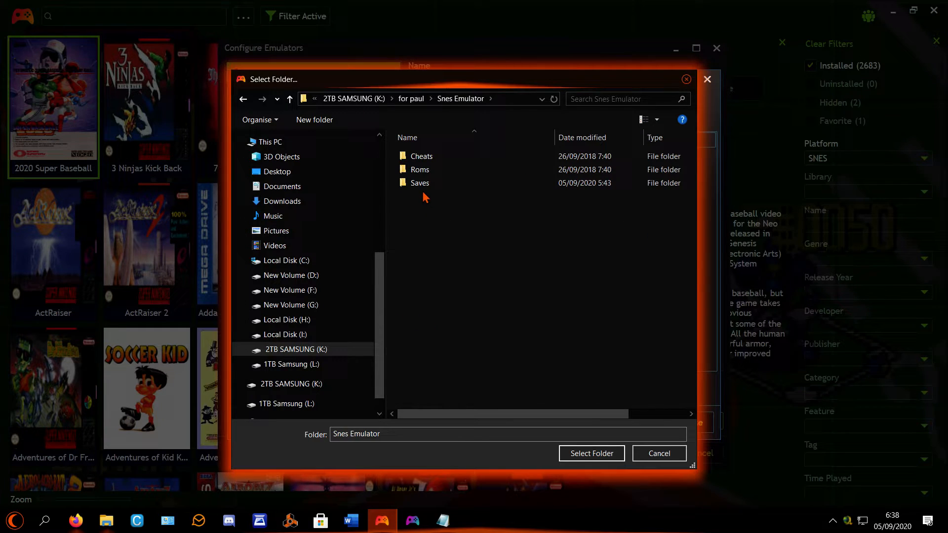
mouse_move(469, 129)
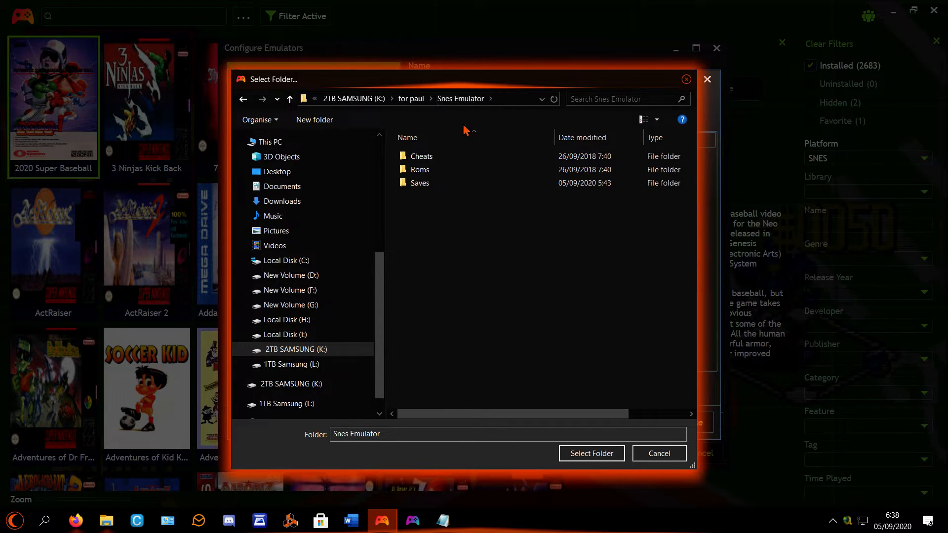
mouse_move(516, 321)
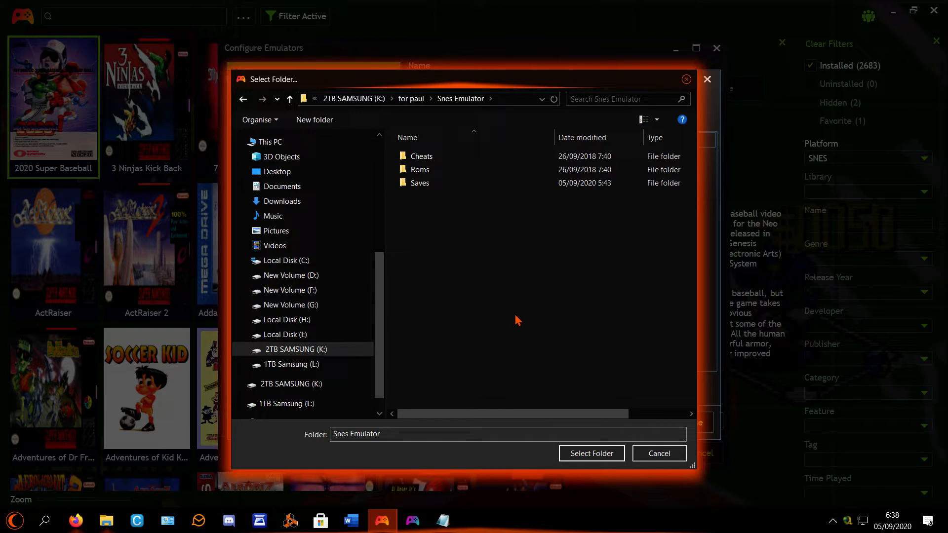
mouse_move(448, 214)
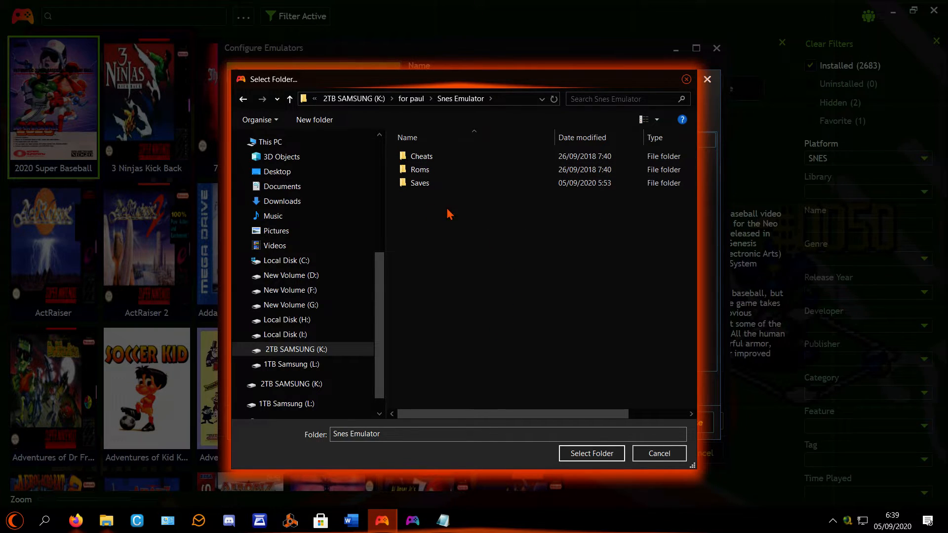
click(590, 453)
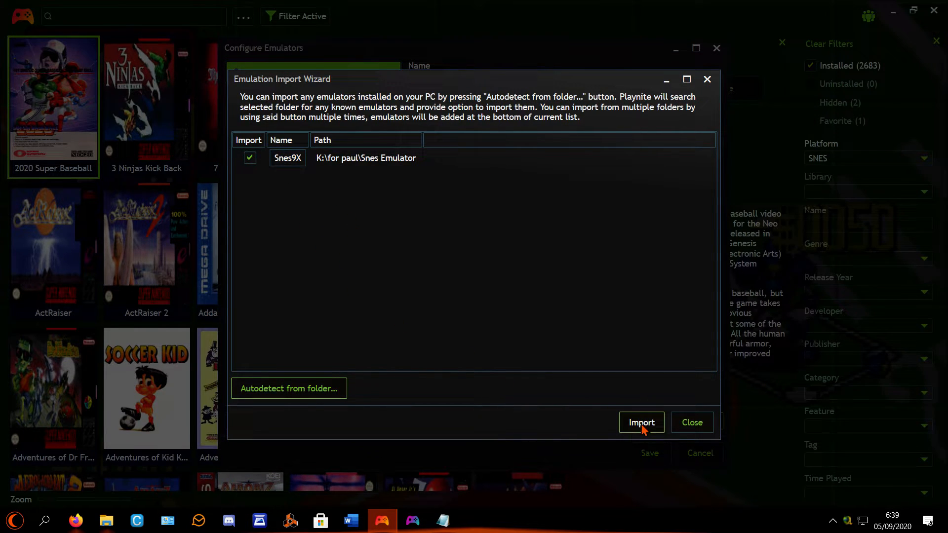
mouse_move(631, 374)
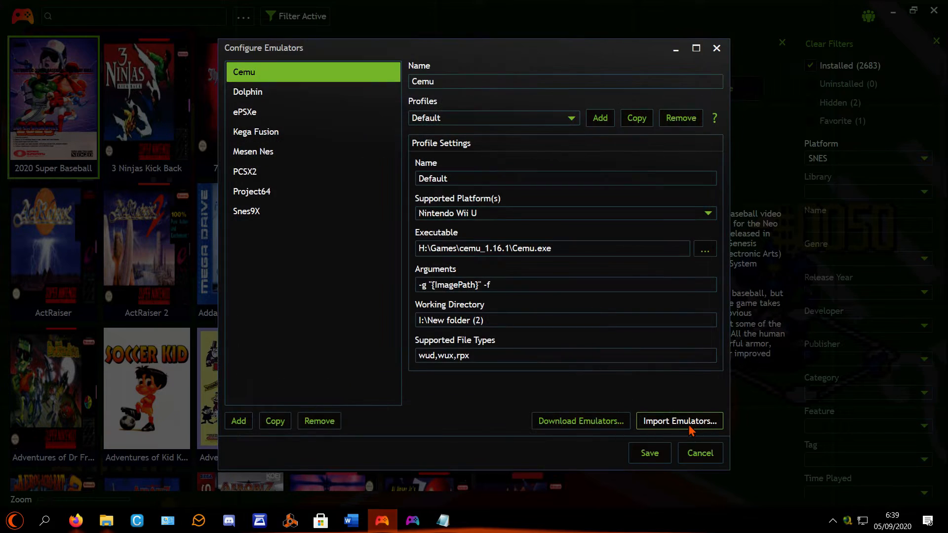
Scan the Snes Games > SNES ROMs Collection (U) folder with Snes9X and review the games found.
click(699, 453)
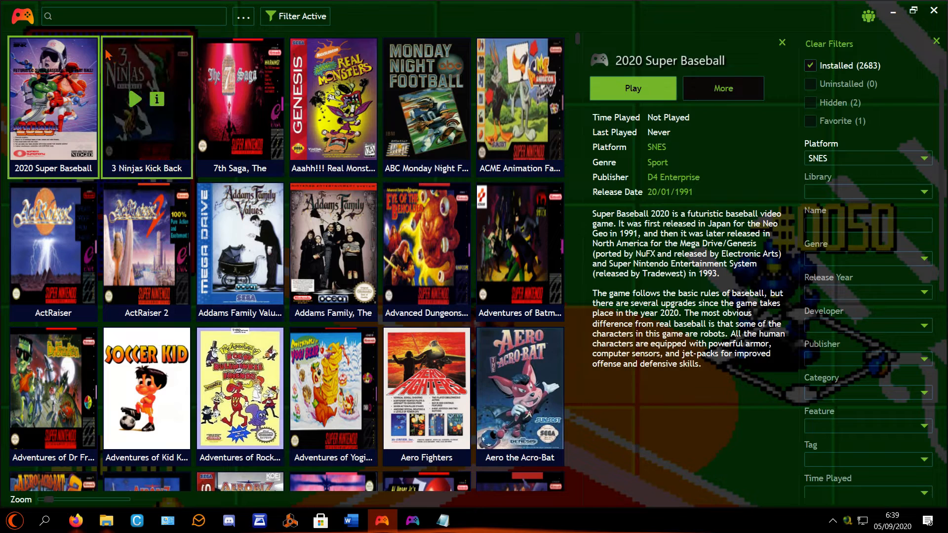
click(21, 16)
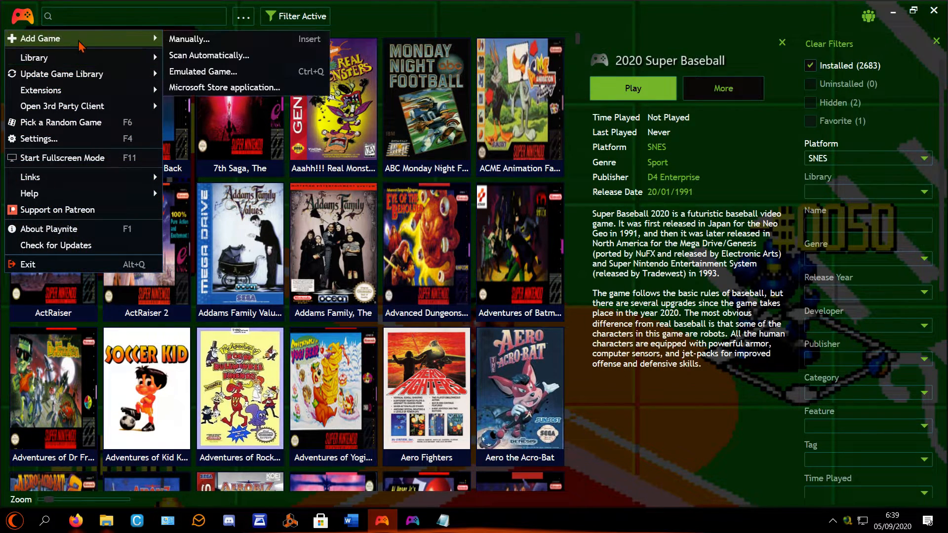
click(203, 71)
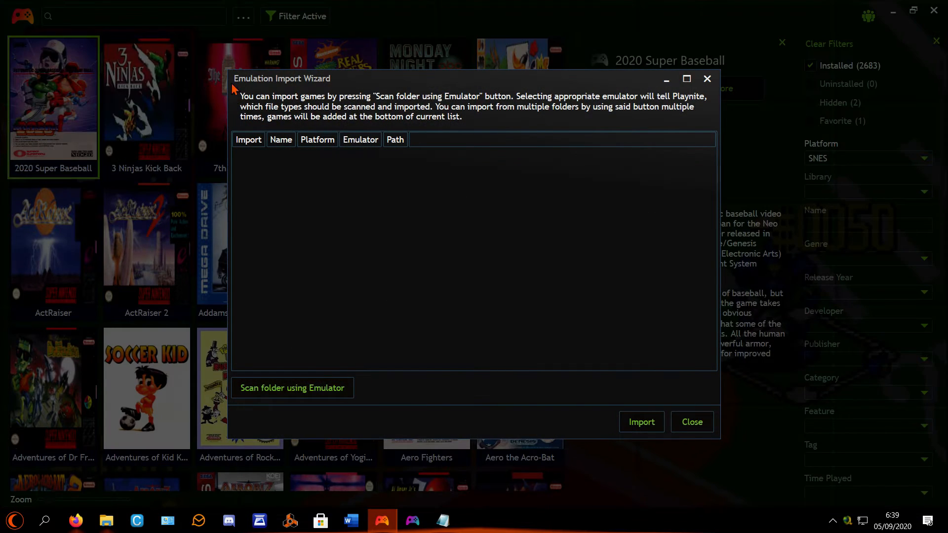
click(292, 388)
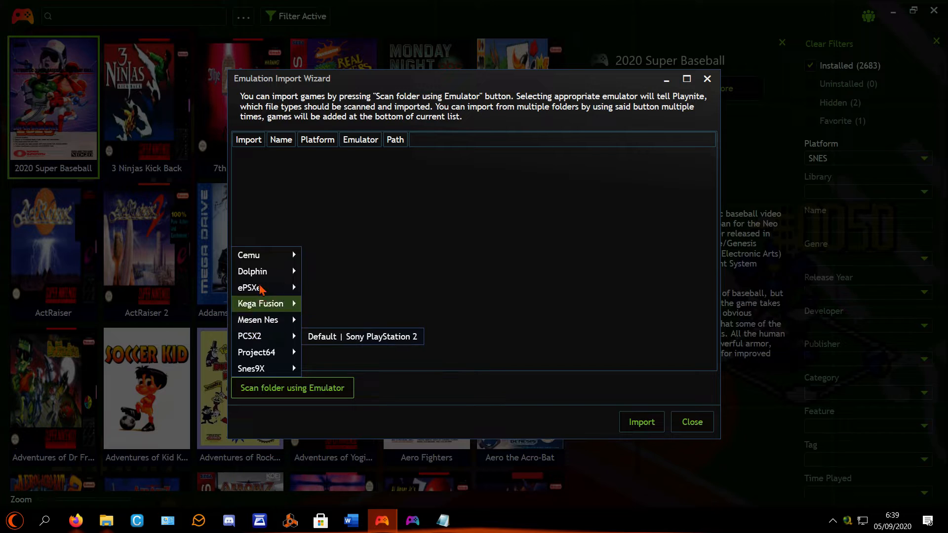
mouse_move(266, 271)
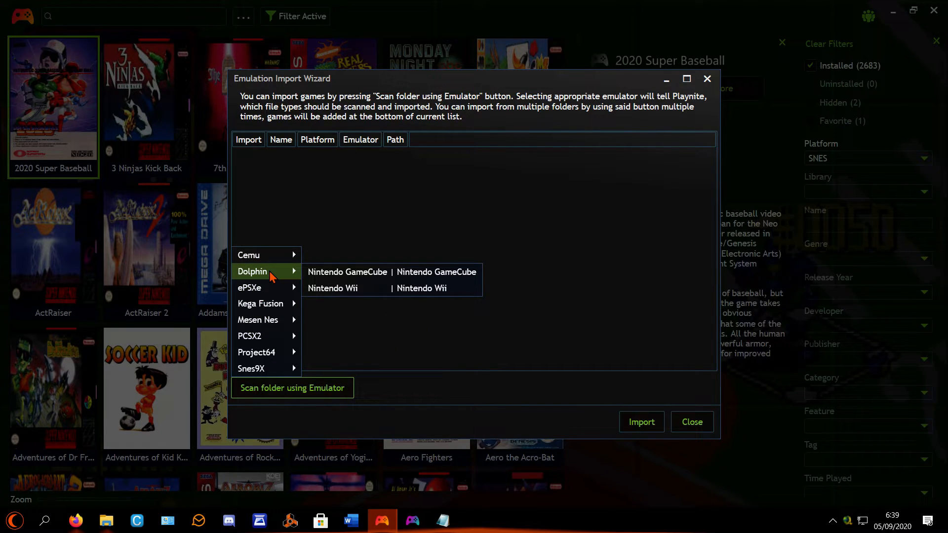
mouse_move(250, 369)
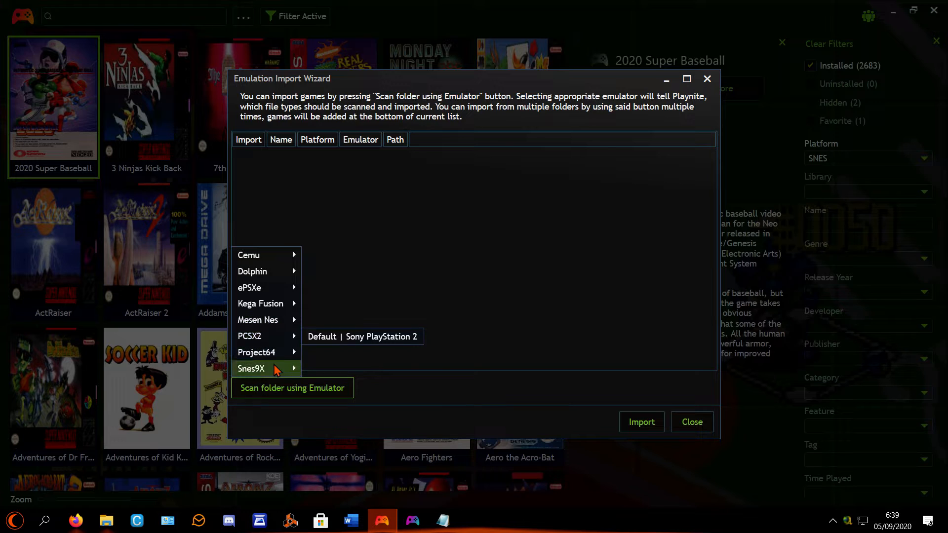
mouse_move(250, 368)
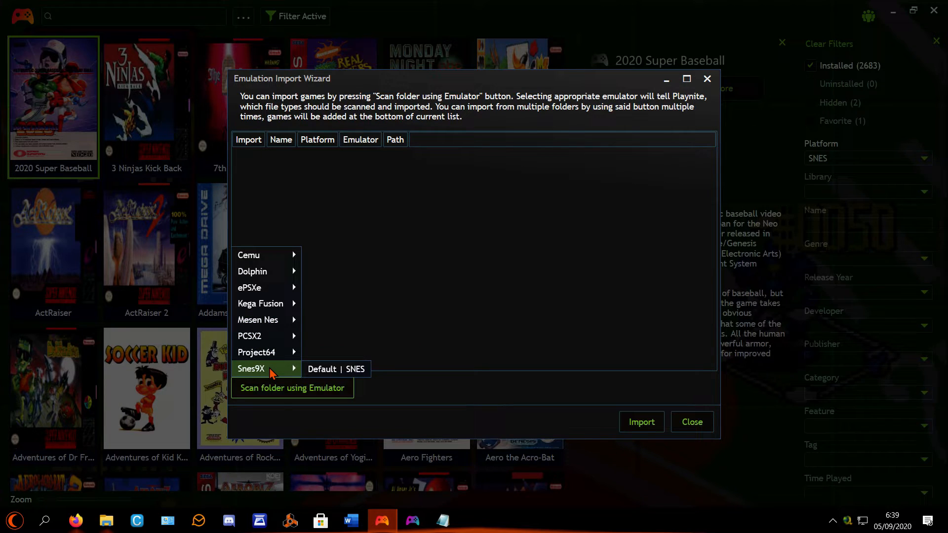
mouse_move(337, 369)
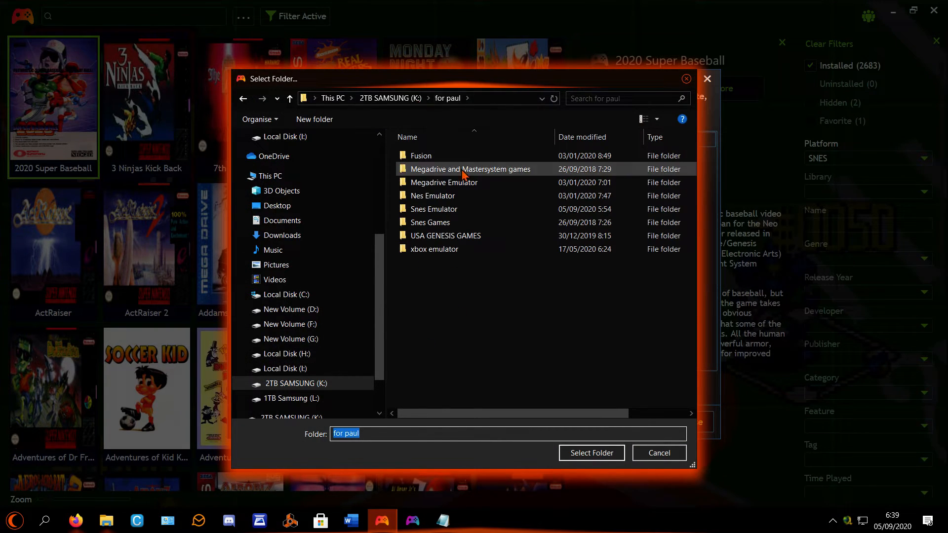
double_click(430, 222)
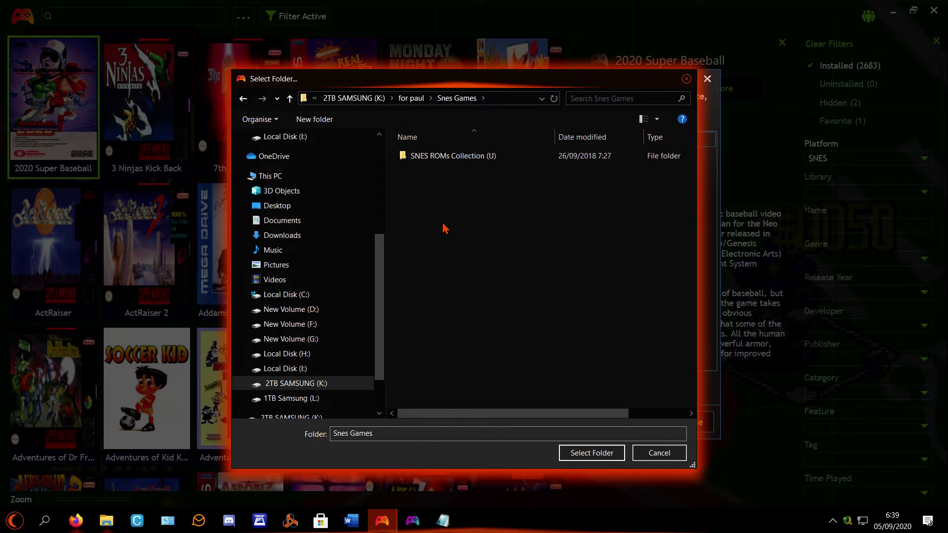
double_click(452, 156)
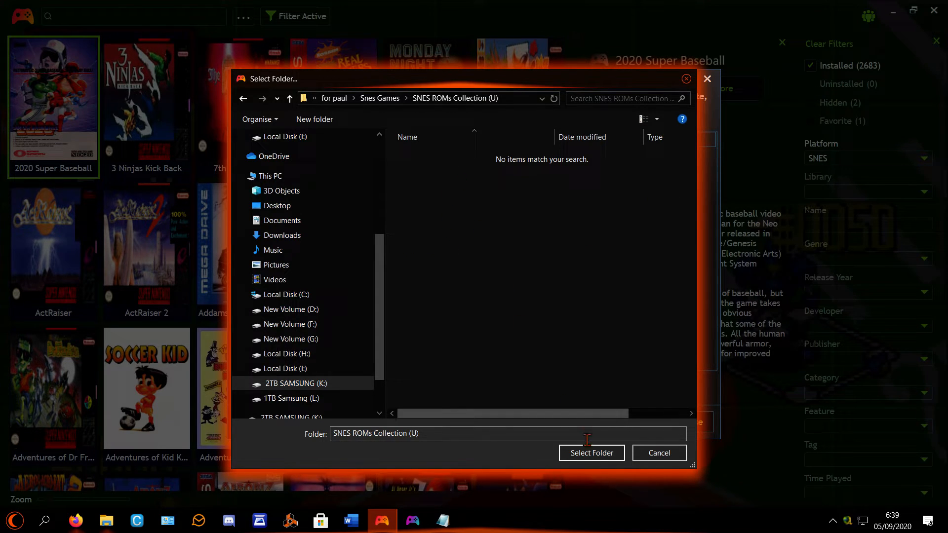
click(590, 452)
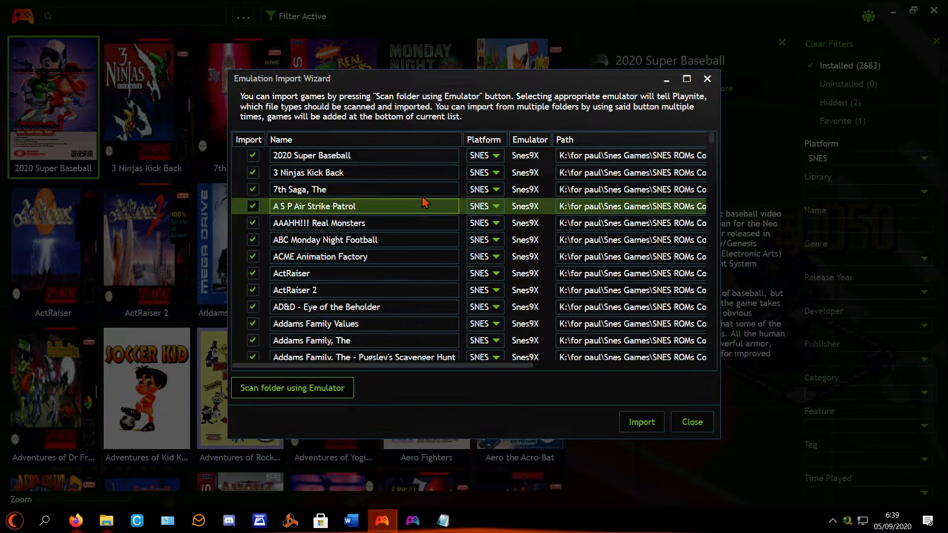
scroll(down, 3)
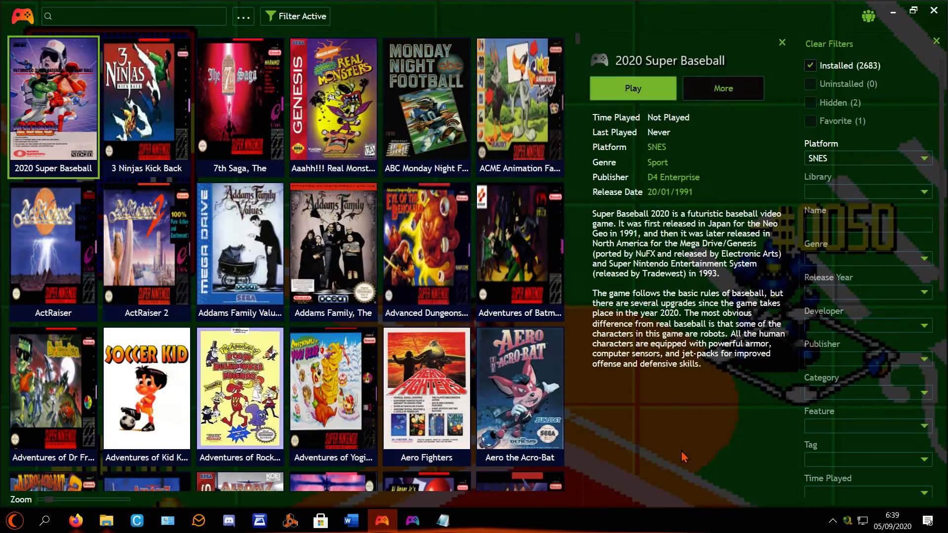
mouse_move(240, 251)
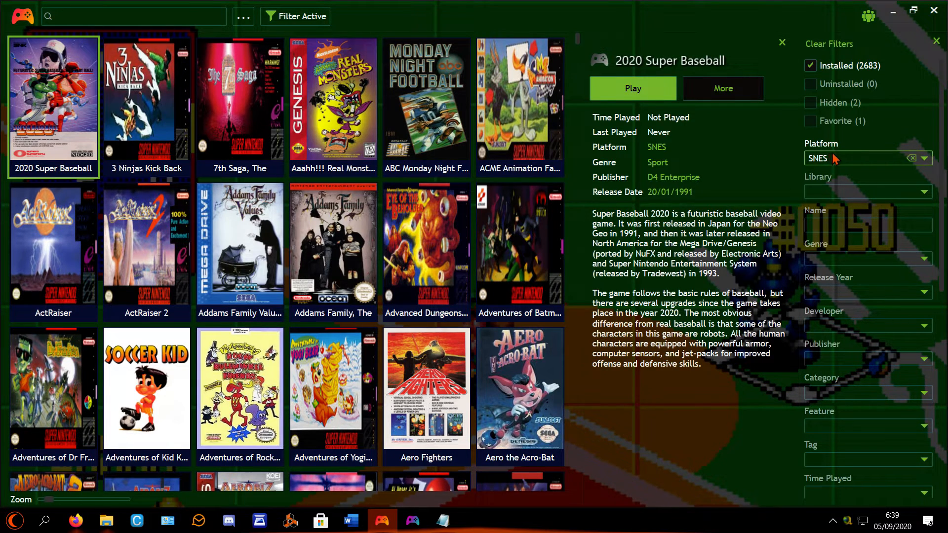
mouse_move(240, 251)
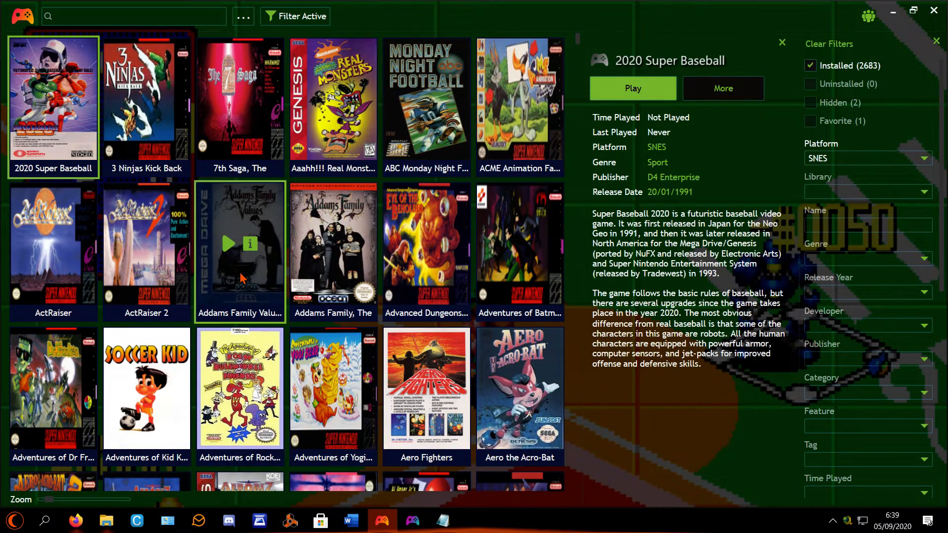
mouse_move(792, 127)
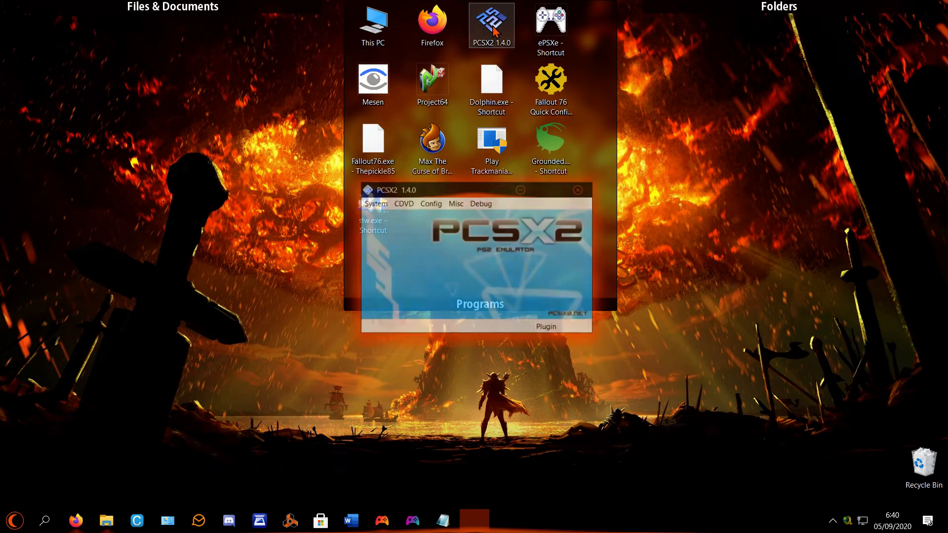
Cancel PCSX2's controller plugin settings, close PCSX2, and bring Playnite back.
click(430, 202)
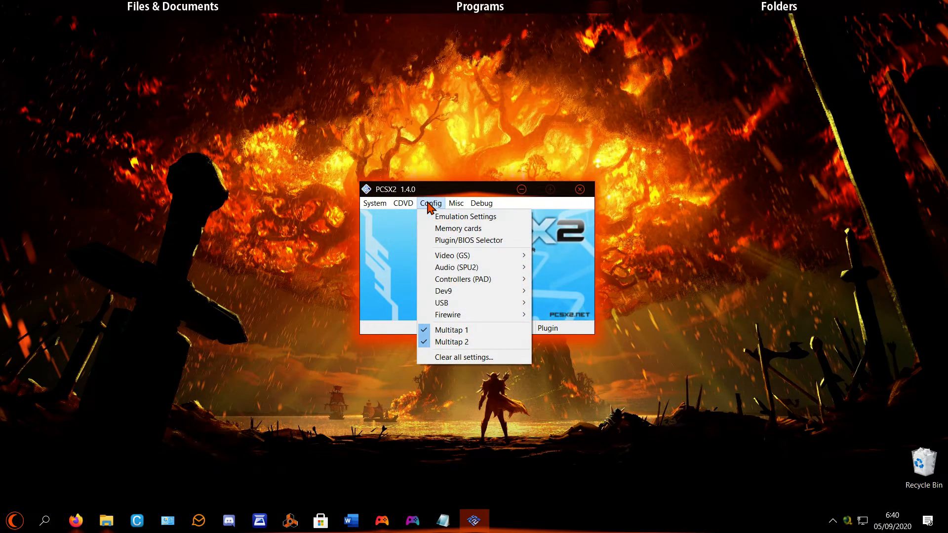
mouse_move(463, 278)
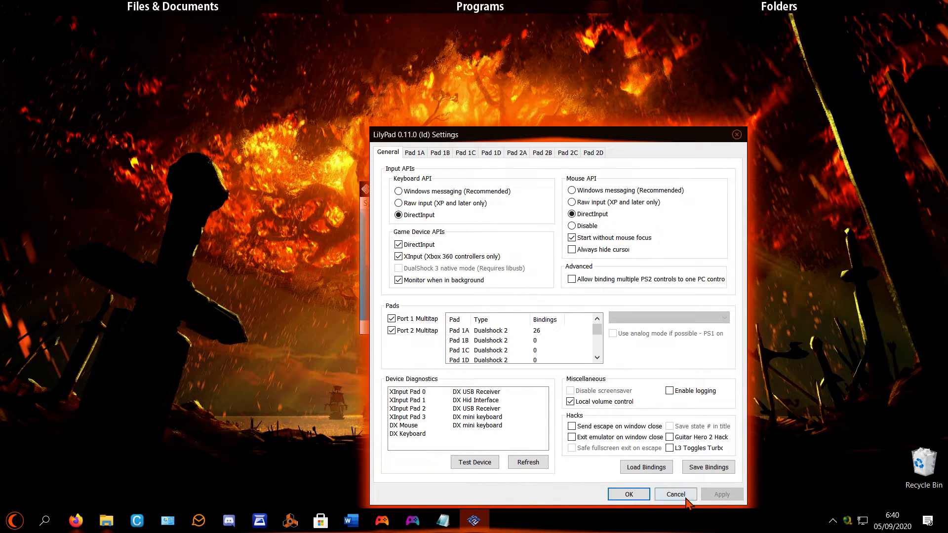
click(675, 493)
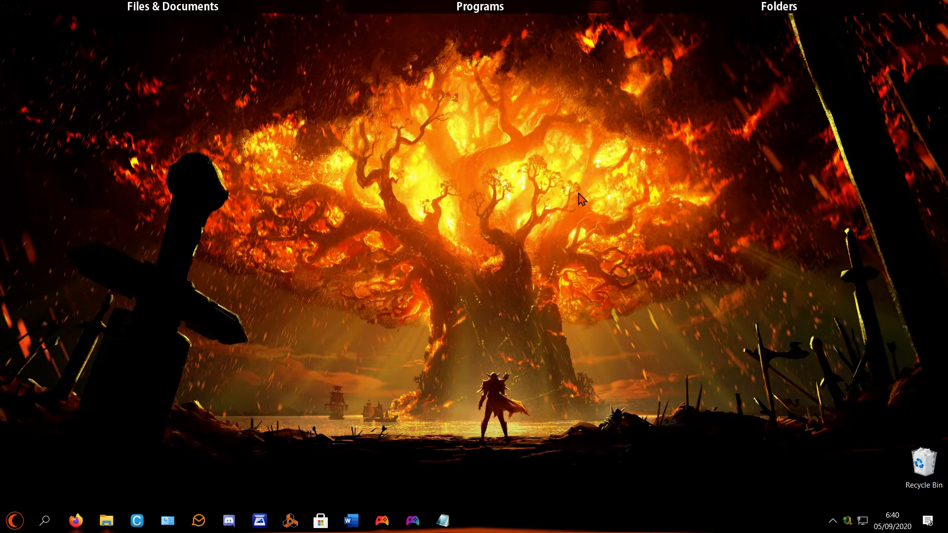
mouse_move(512, 312)
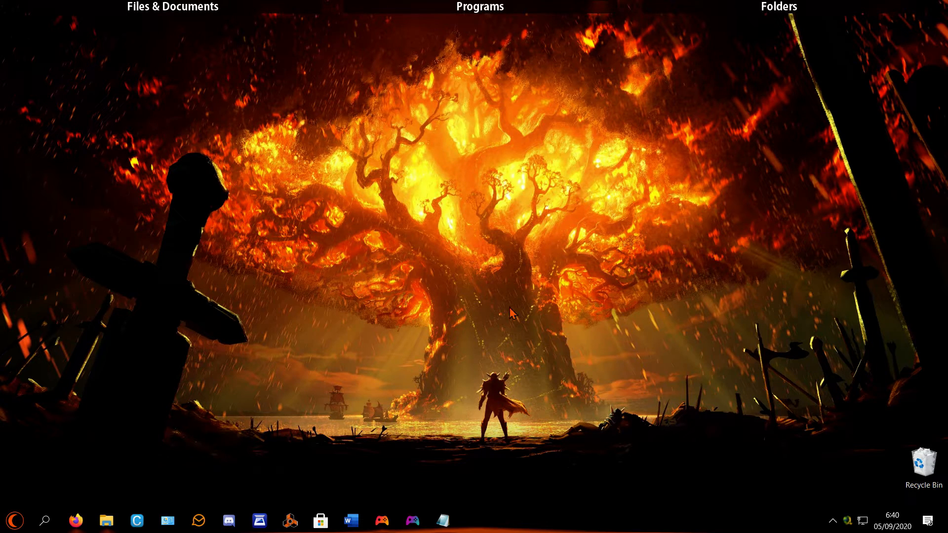
mouse_move(432, 422)
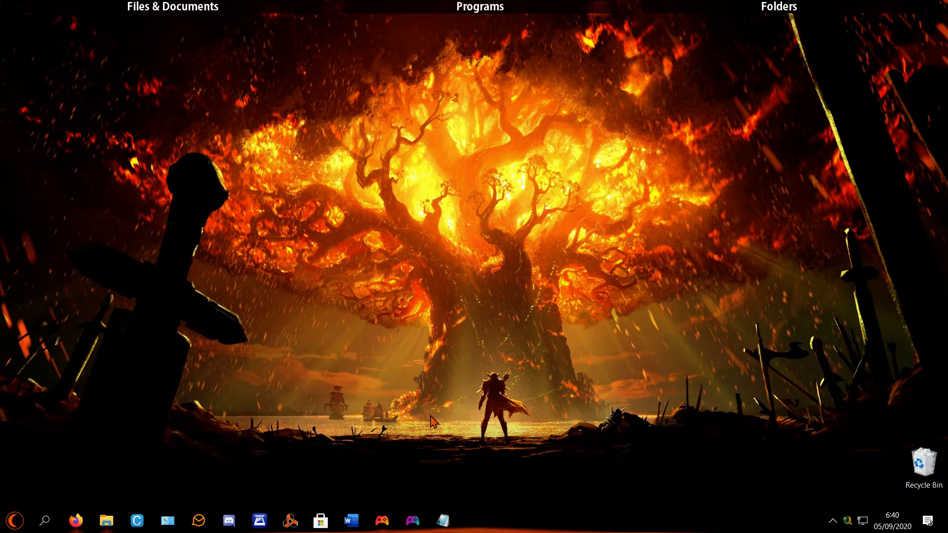
click(382, 519)
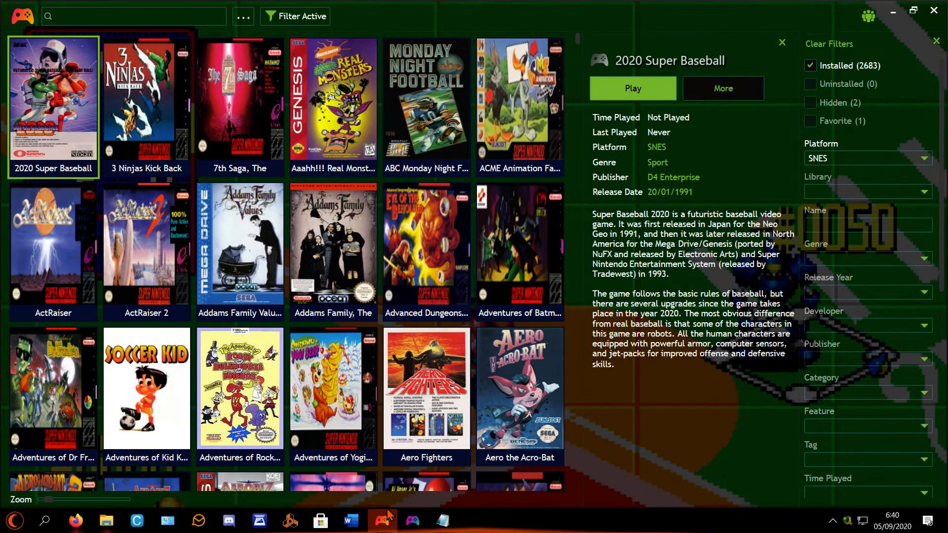
mouse_move(426, 392)
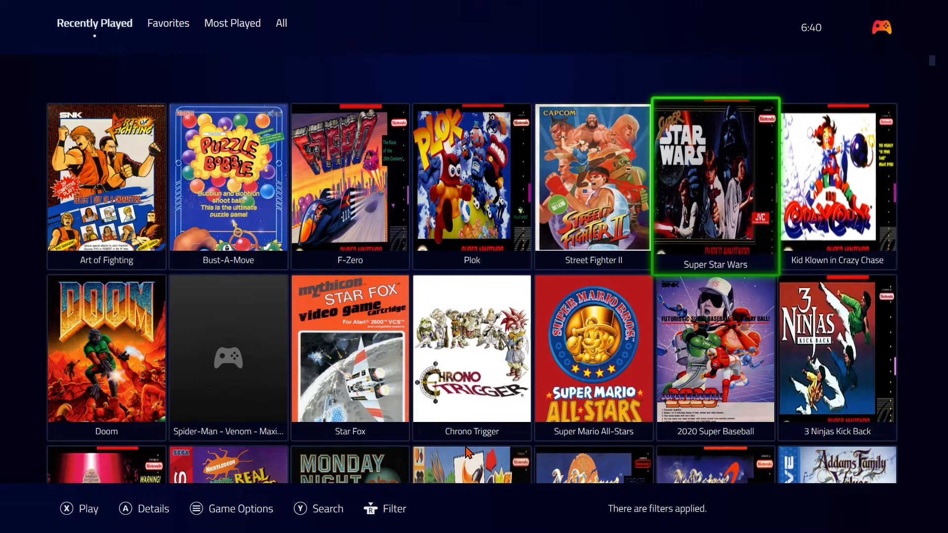
Scroll through the fullscreen Recently Played library grid.
scroll(down, 3)
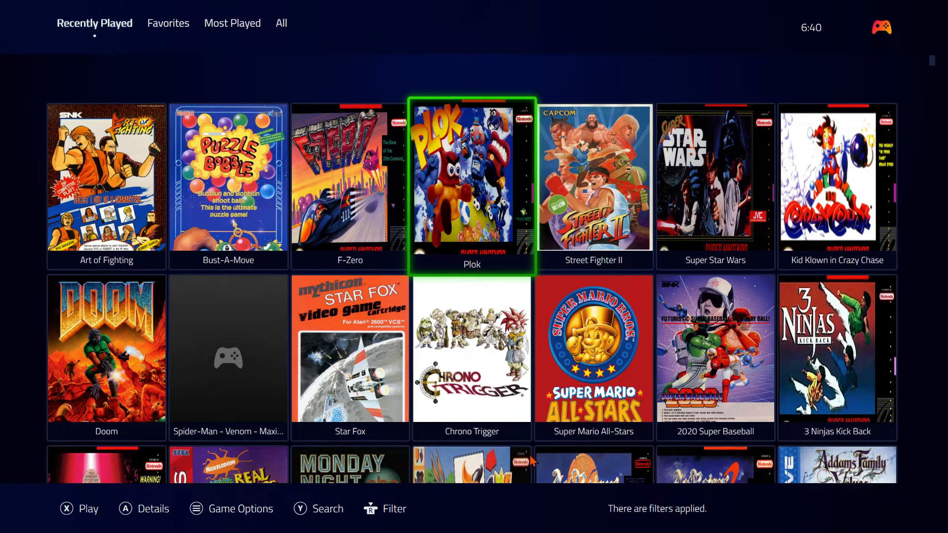
mouse_move(887, 34)
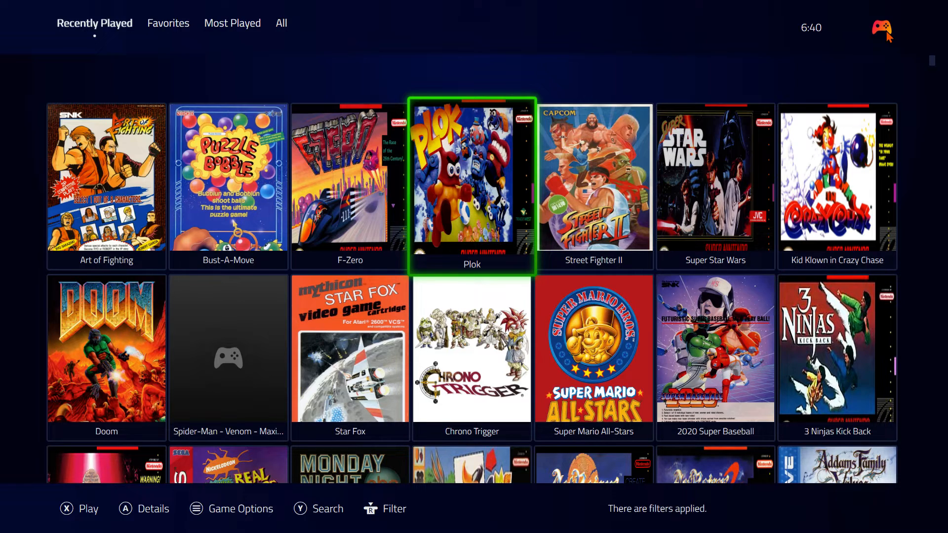
mouse_move(856, 62)
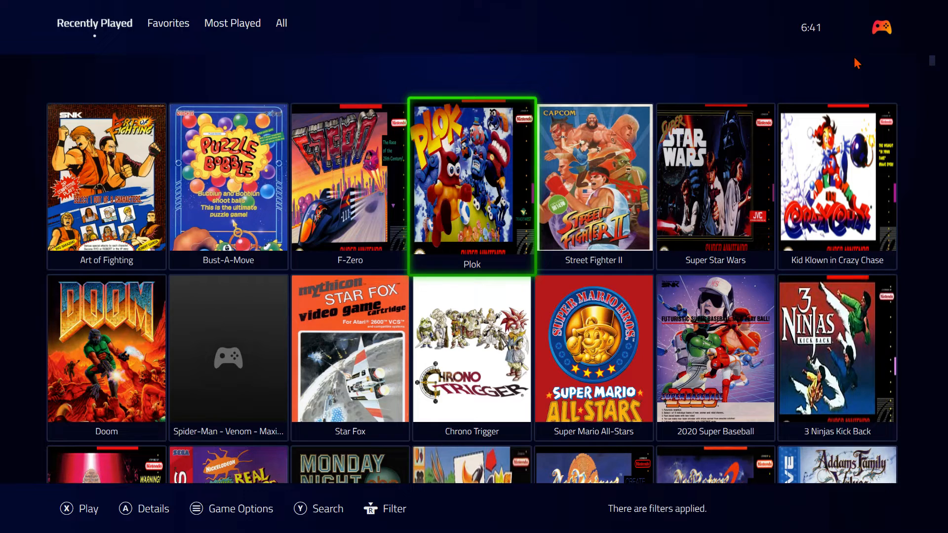
mouse_move(929, 493)
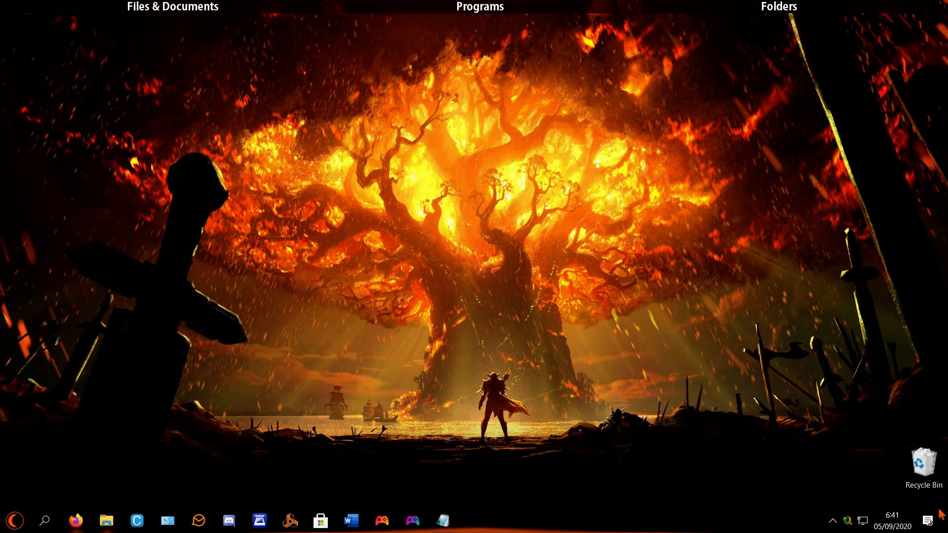
mouse_move(926, 520)
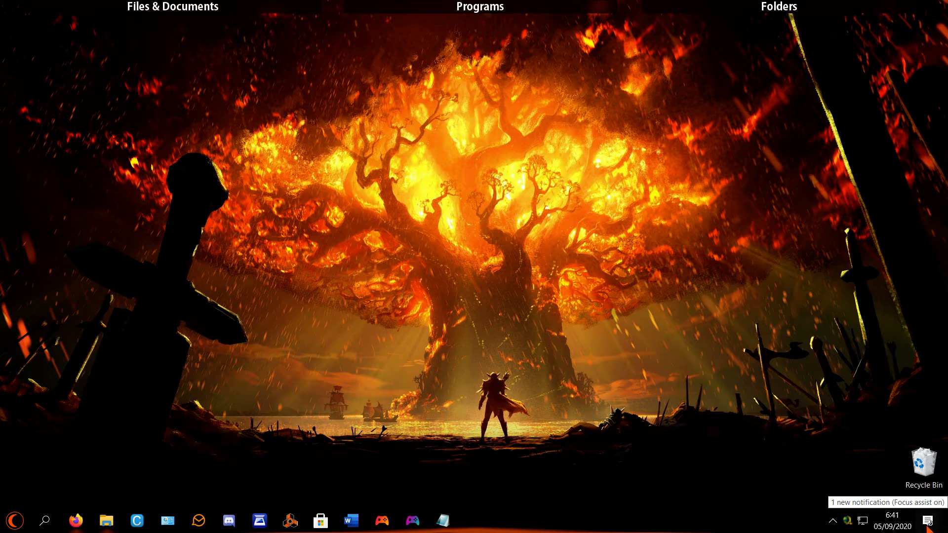
Launch GeForce Experience from the NVIDIA system tray icon.
click(832, 521)
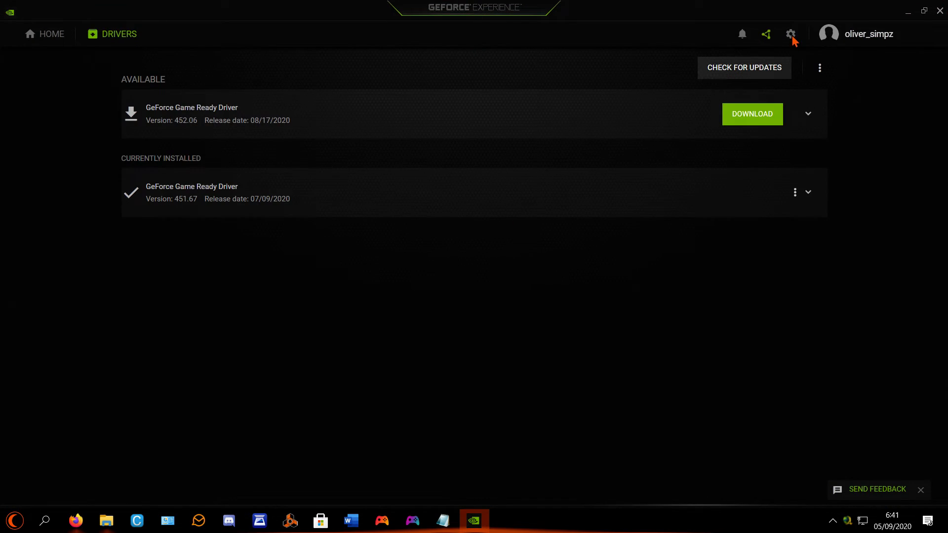
Open the in-game overlay from settings and bring up the ongoing recording's Stop and save option.
click(791, 34)
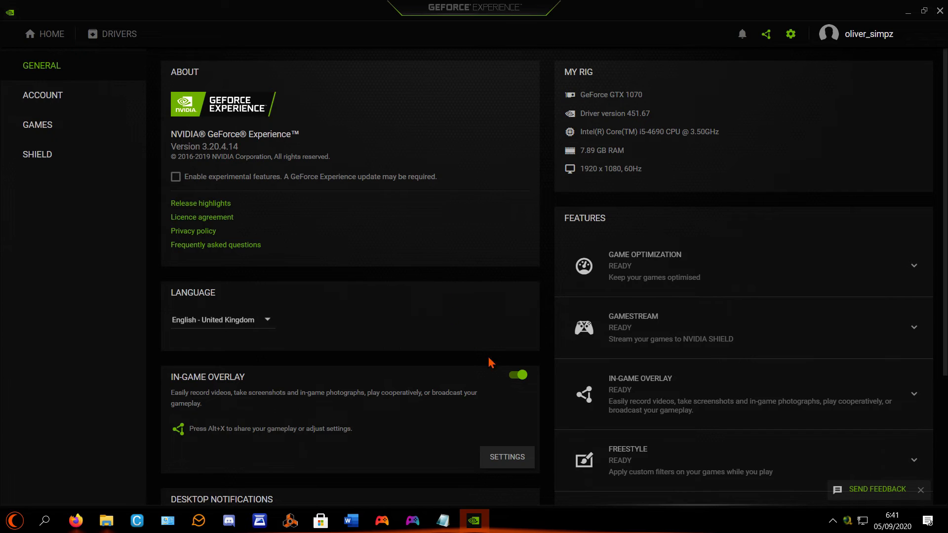
click(507, 456)
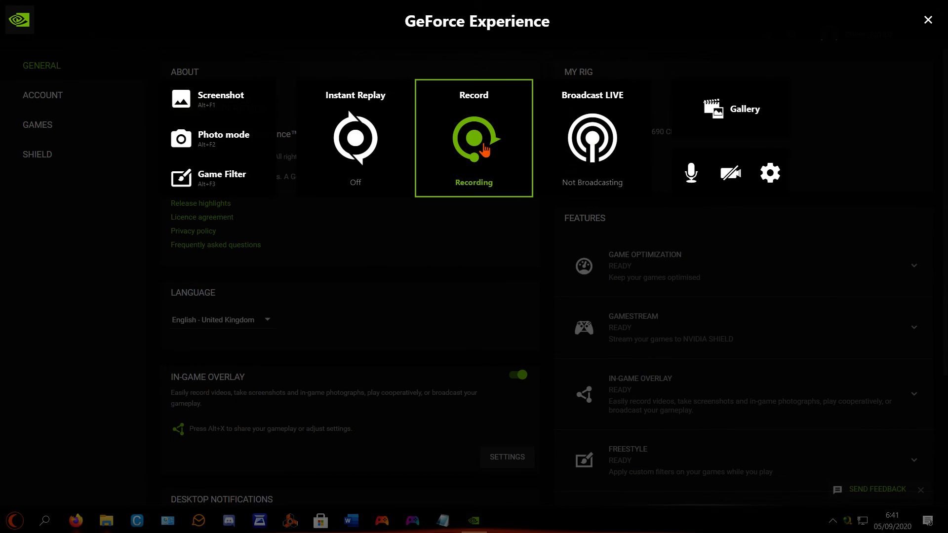
click(474, 139)
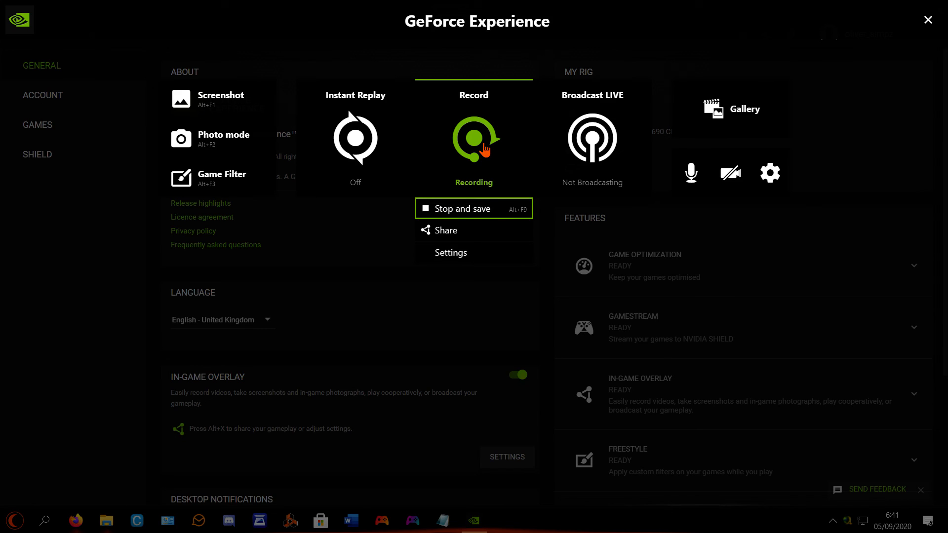
mouse_move(479, 217)
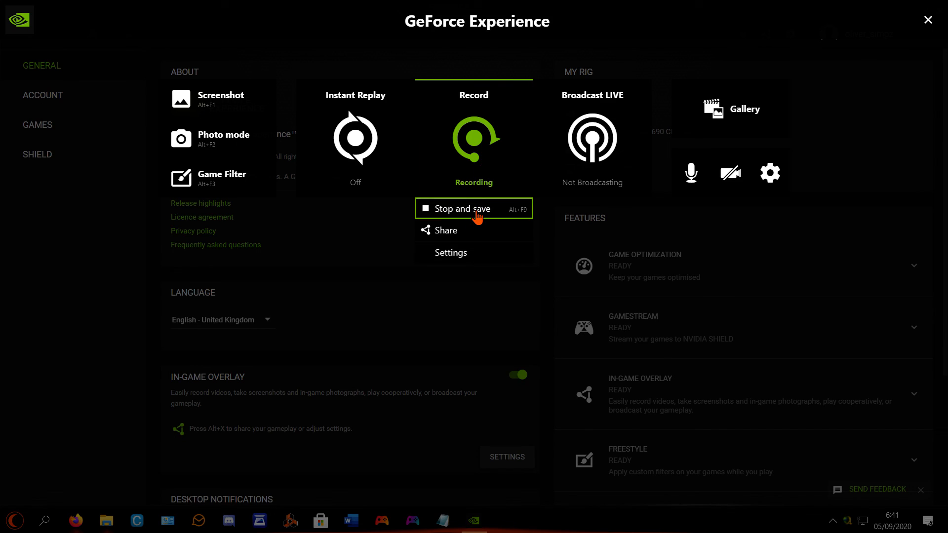